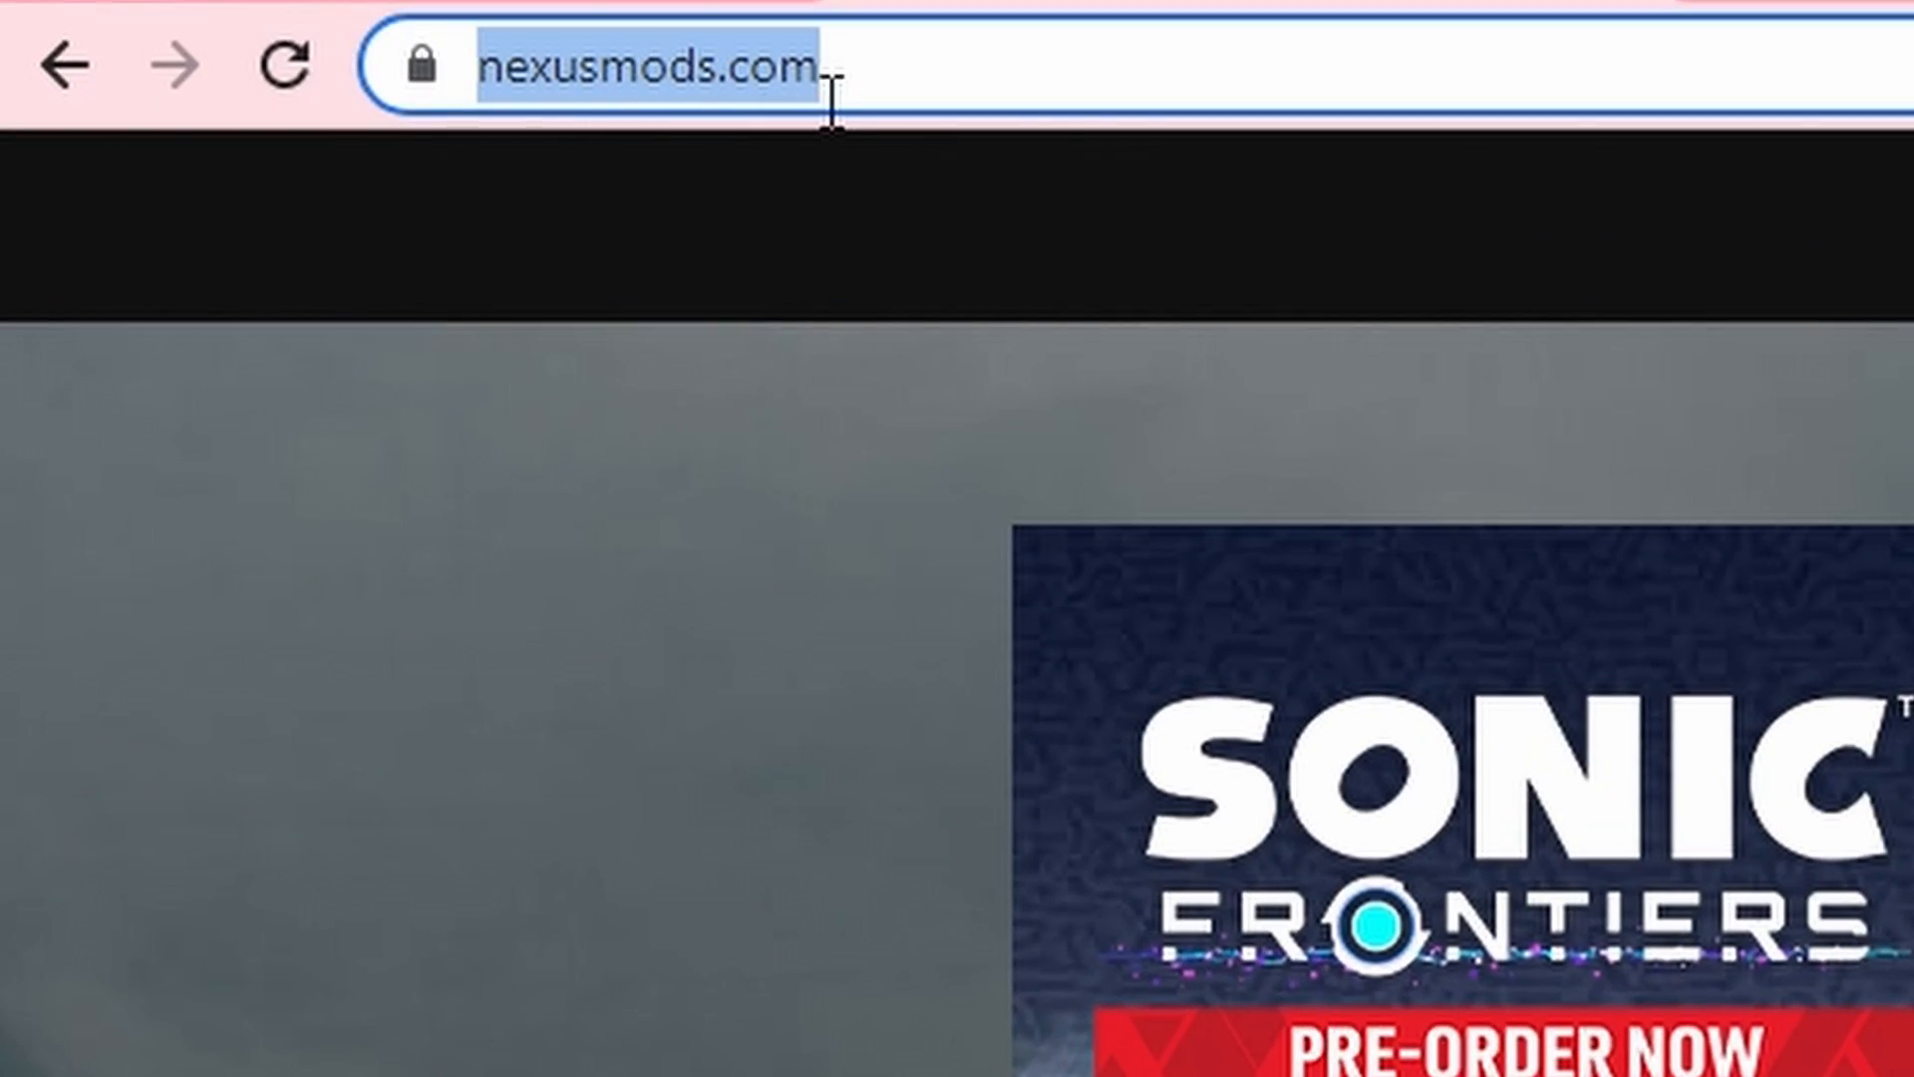
Step: Search Nexus Mods games for 'Stranded' and open the Stranded Deep game page
key("Enter")
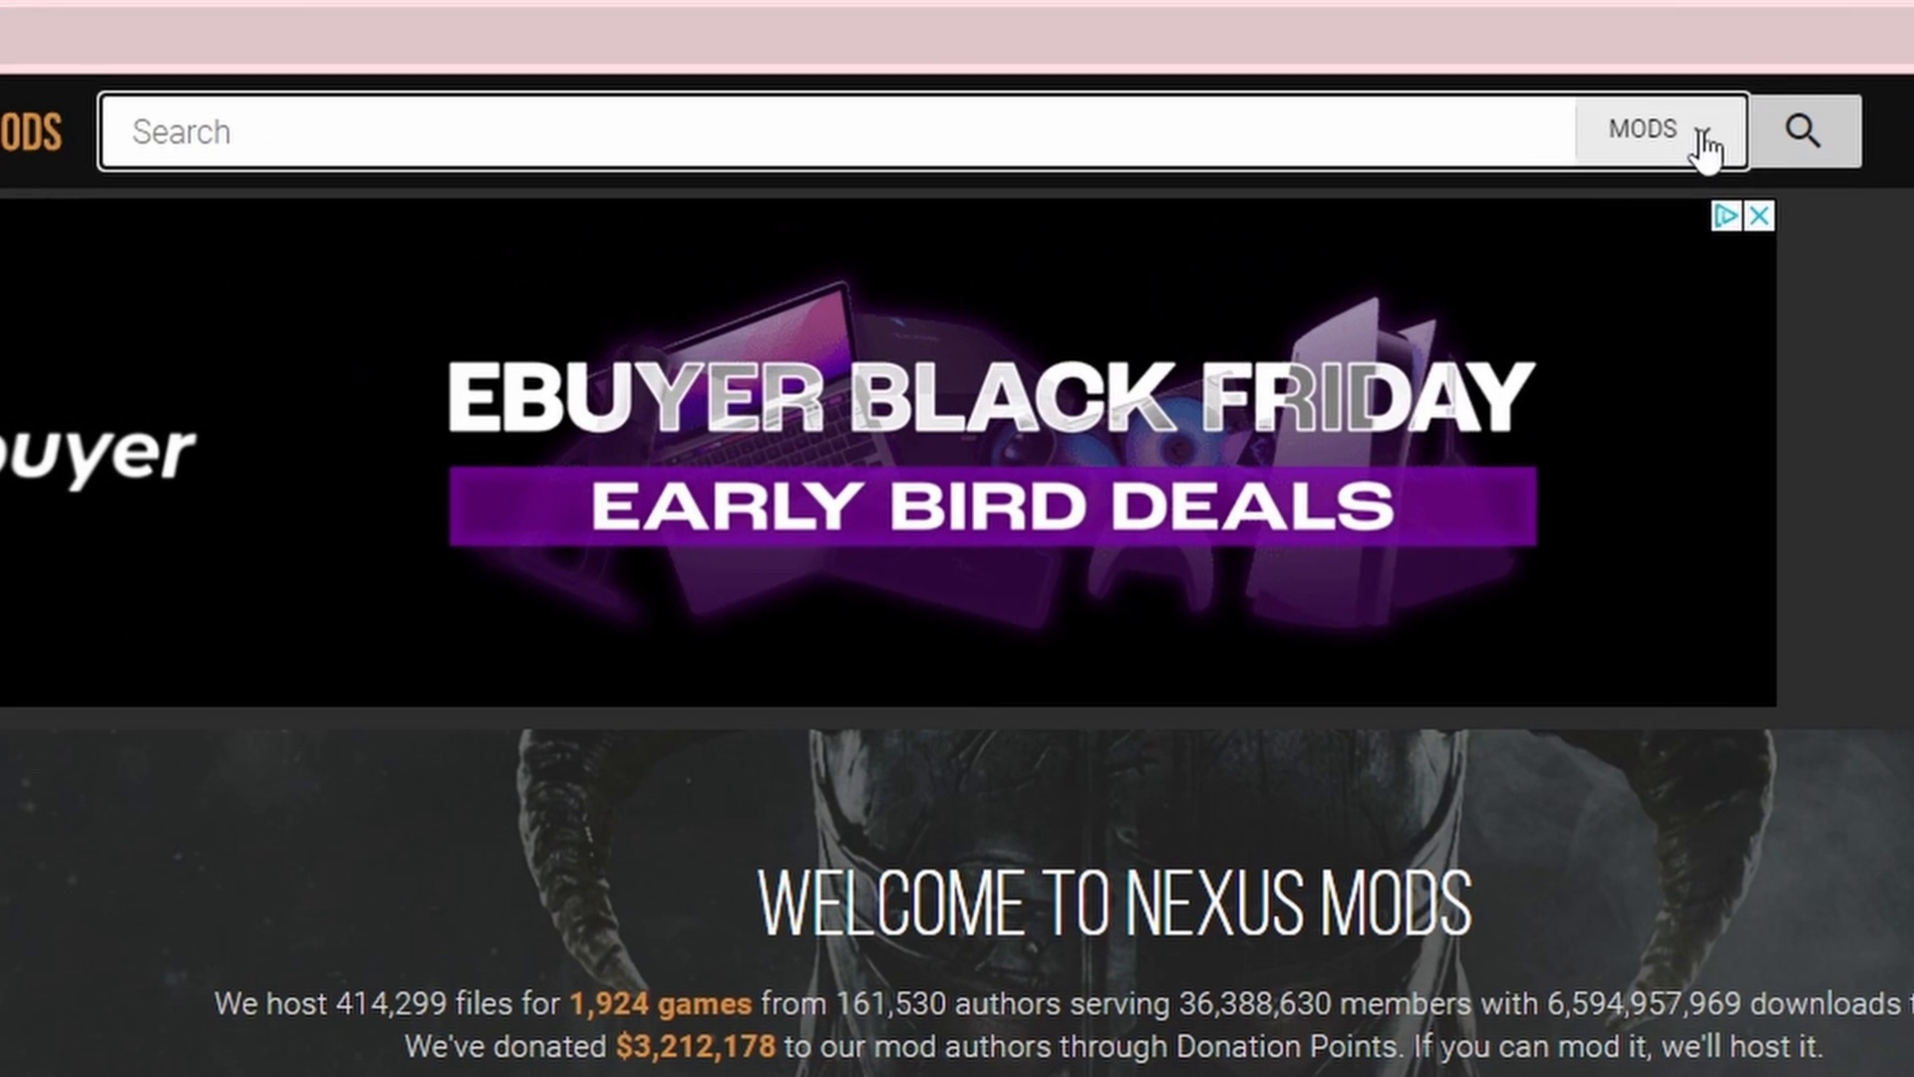
left_click(1656, 131)
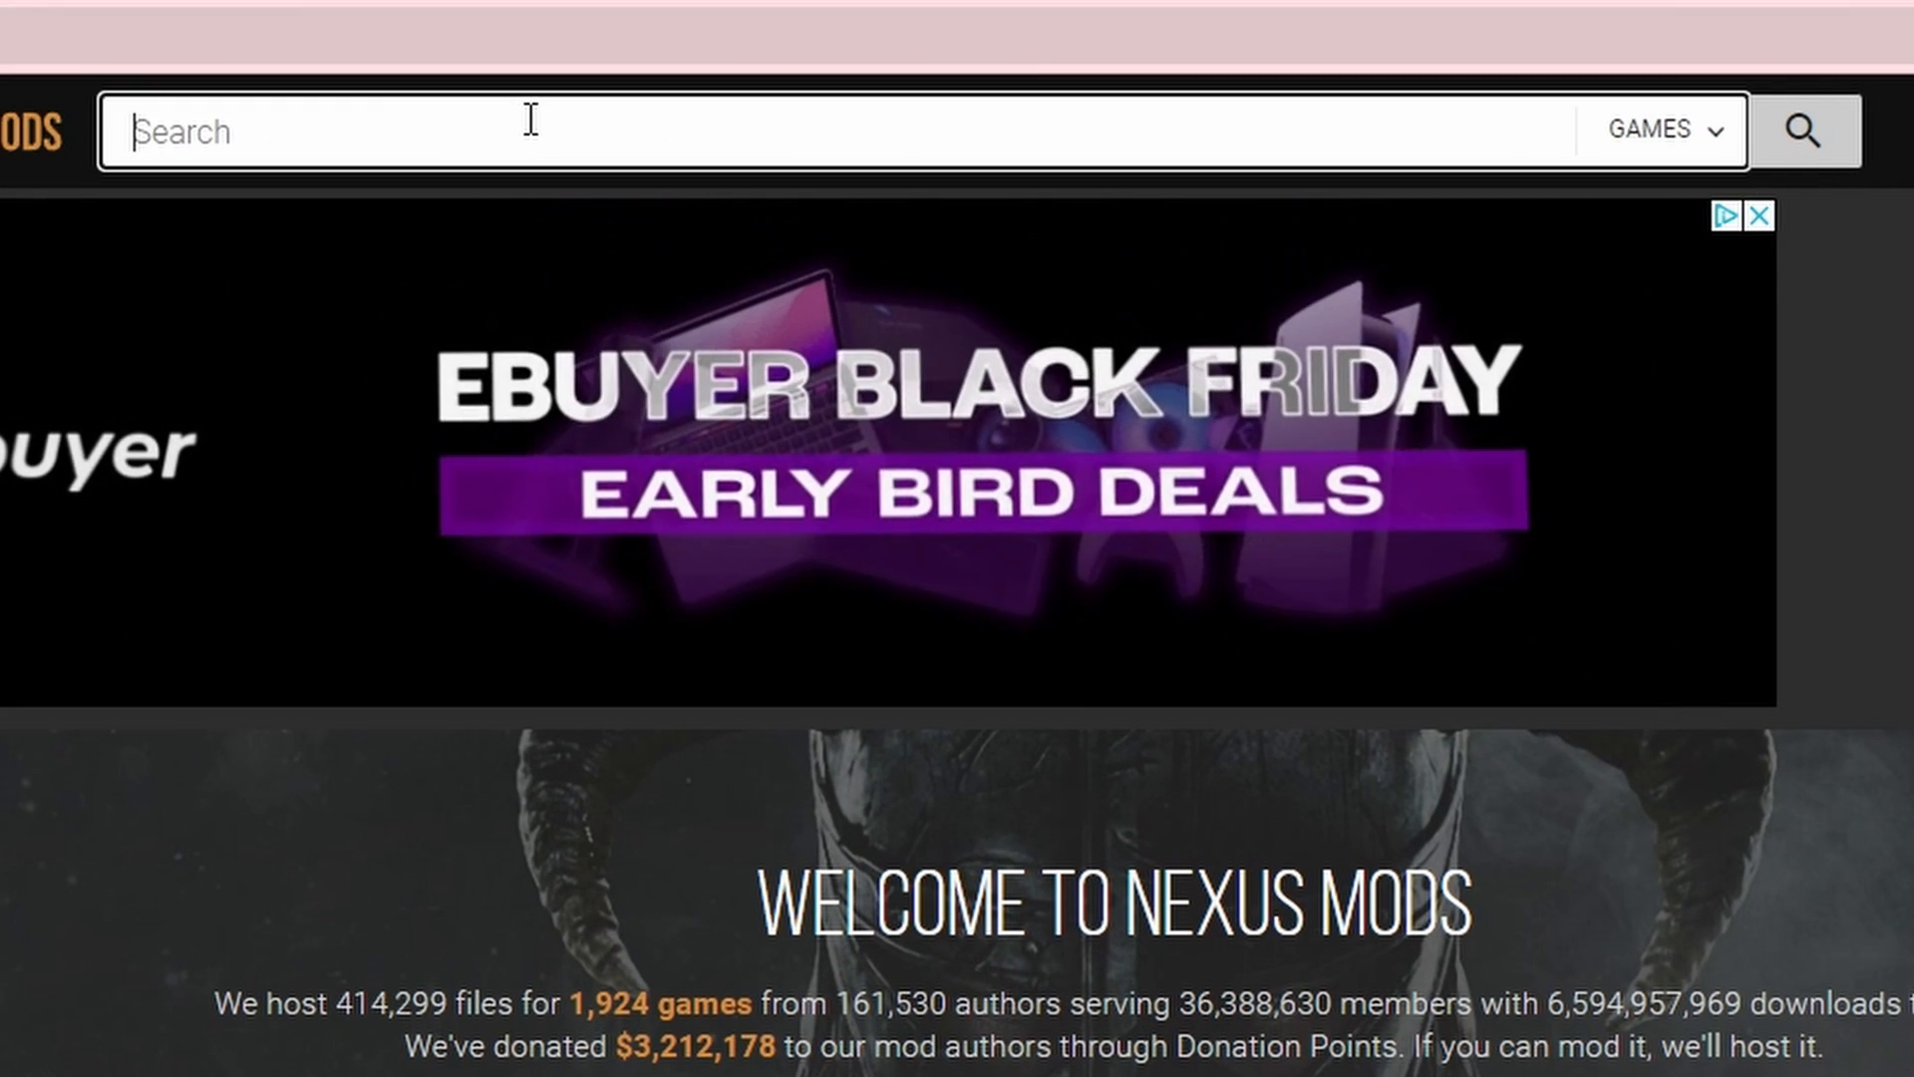
type("Stranded deep")
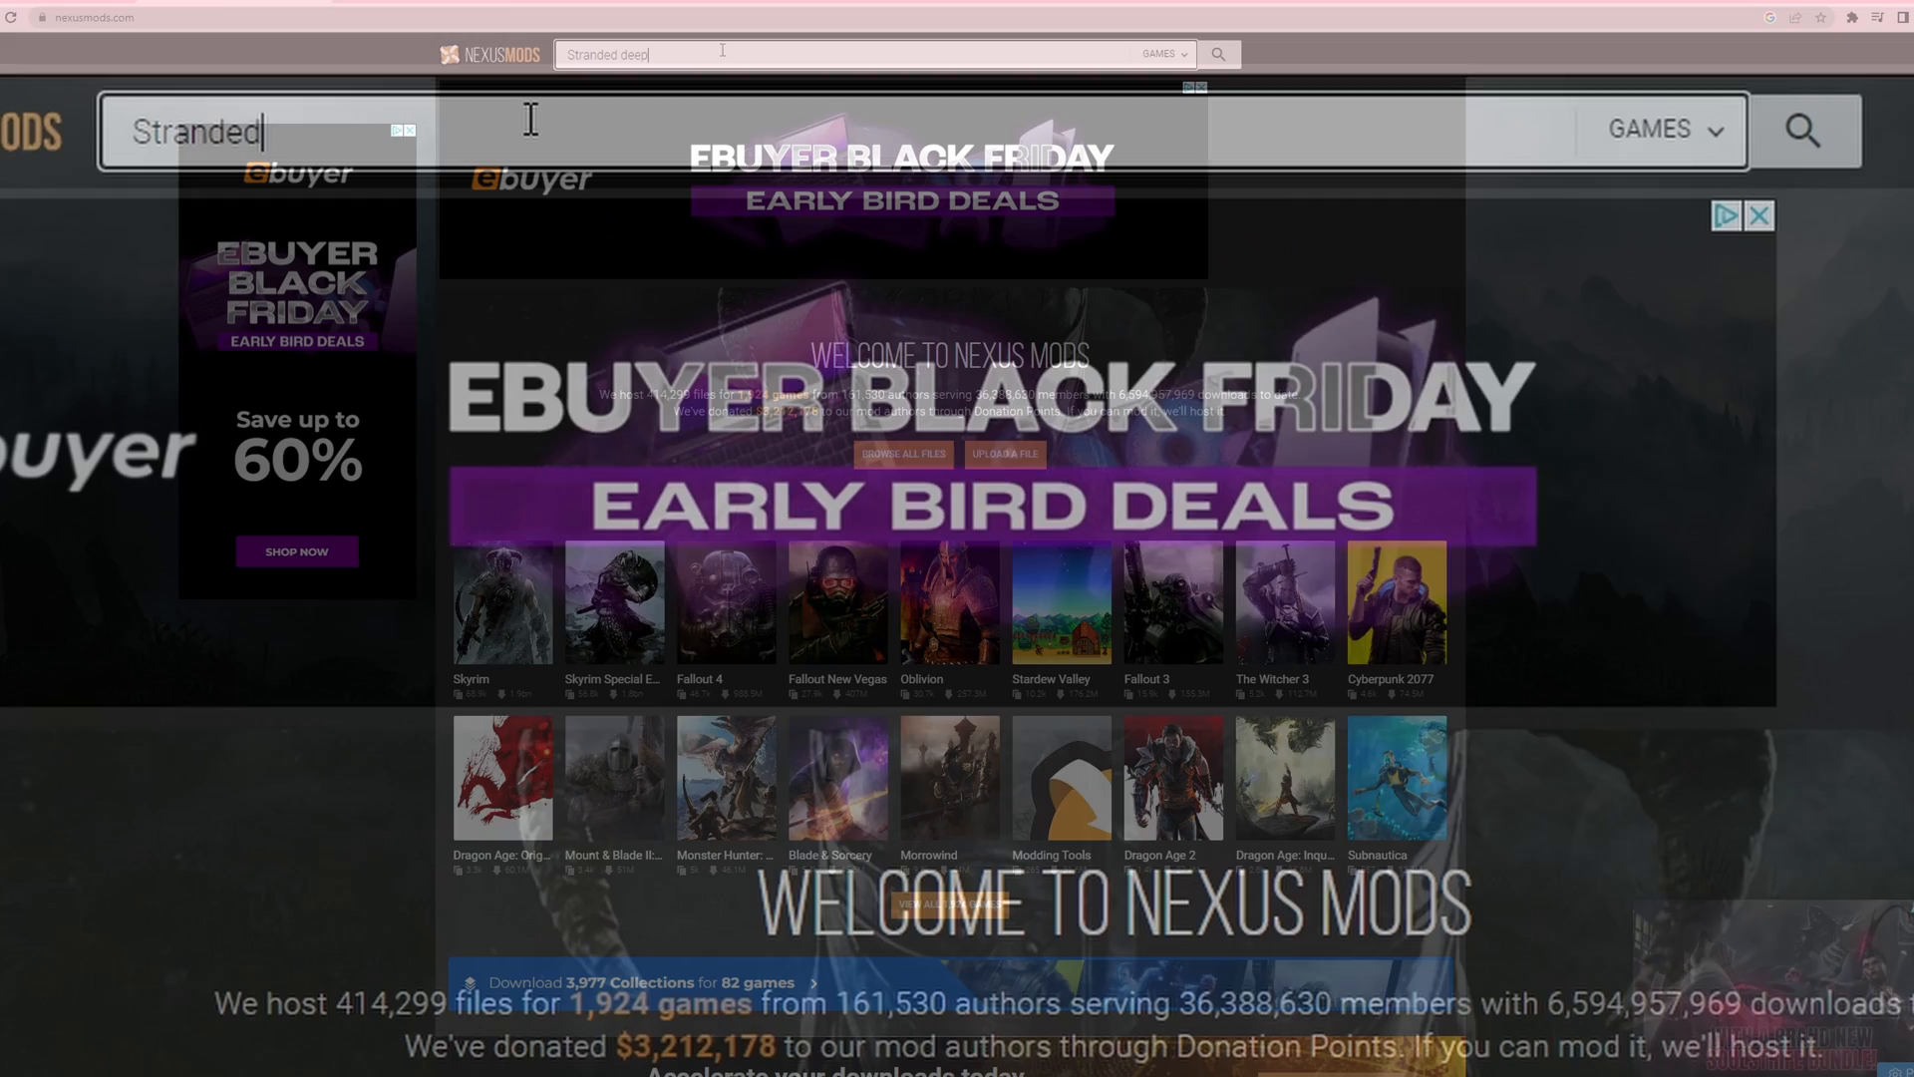
key("Enter")
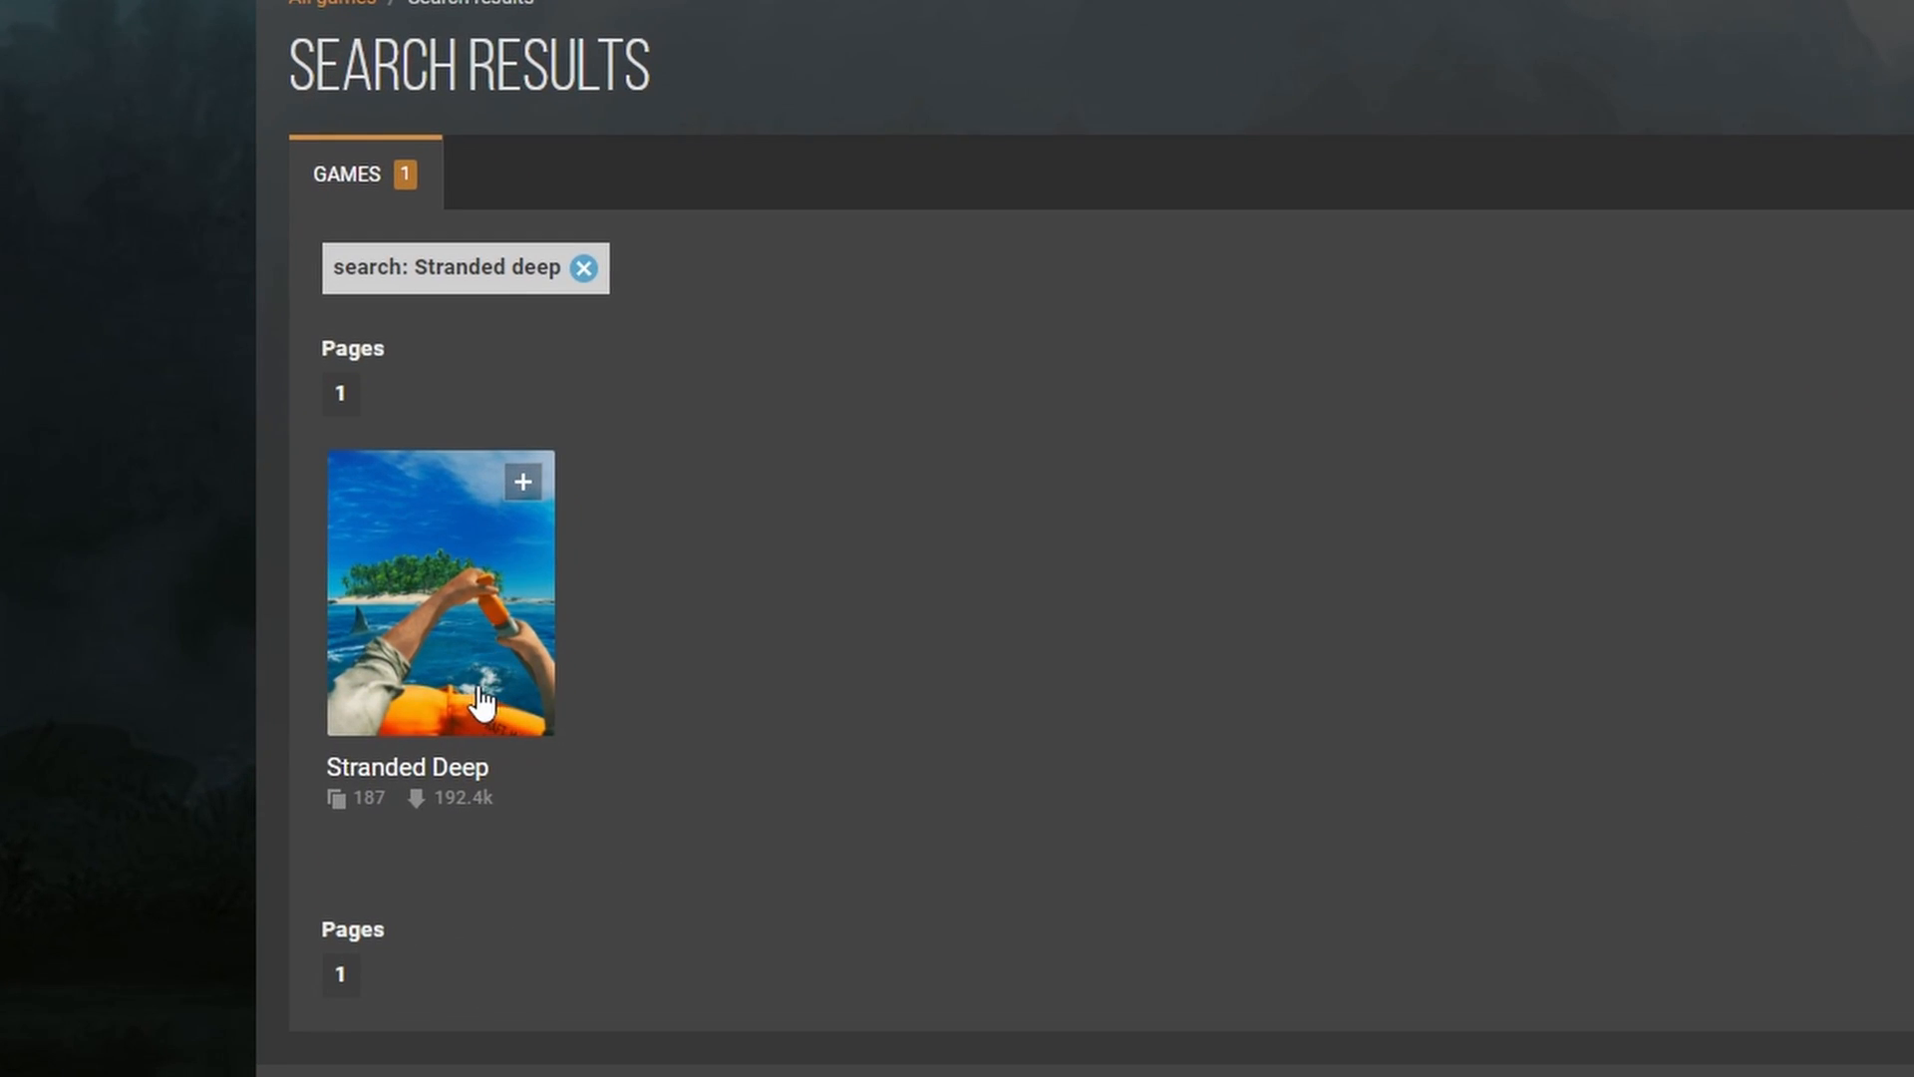
left_click(440, 606)
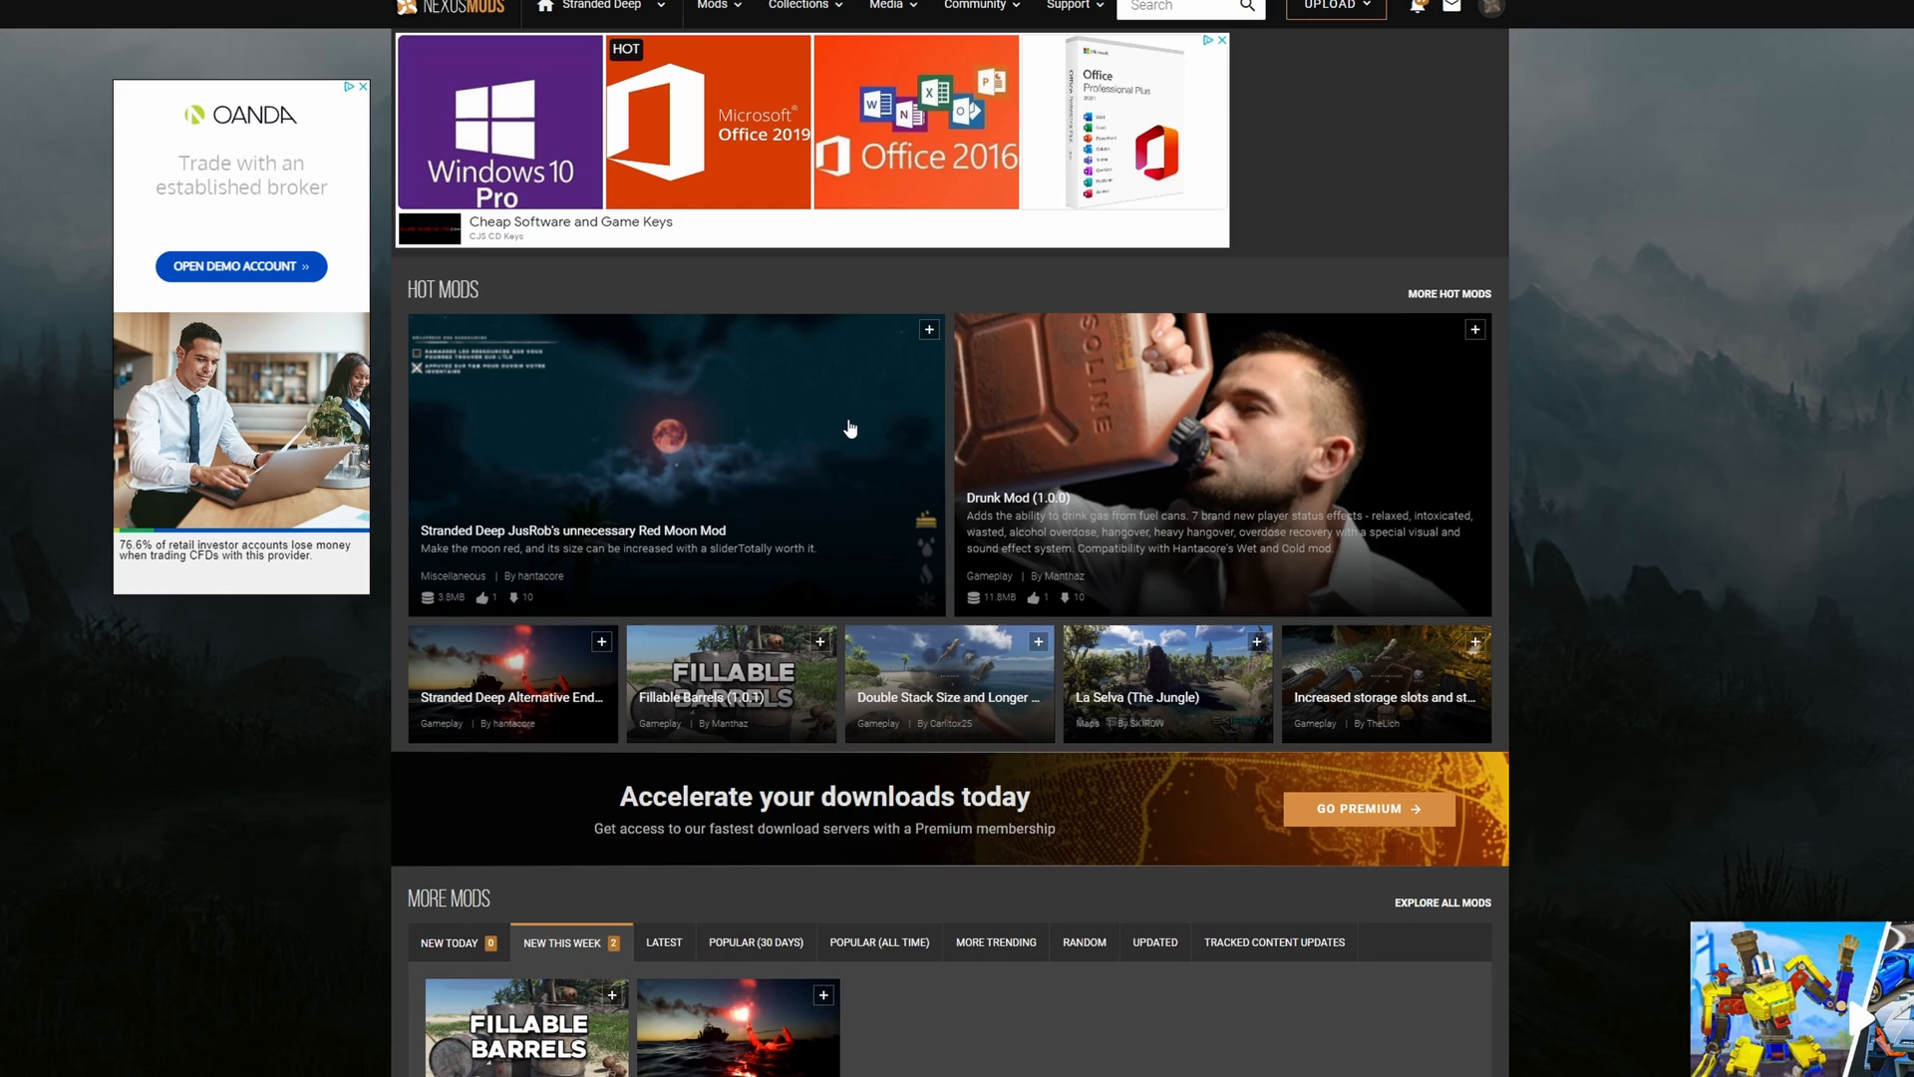
Step: Browse Stranded Deep's full mod list to page 8 and open Stranded Wide
scroll("down", 3)
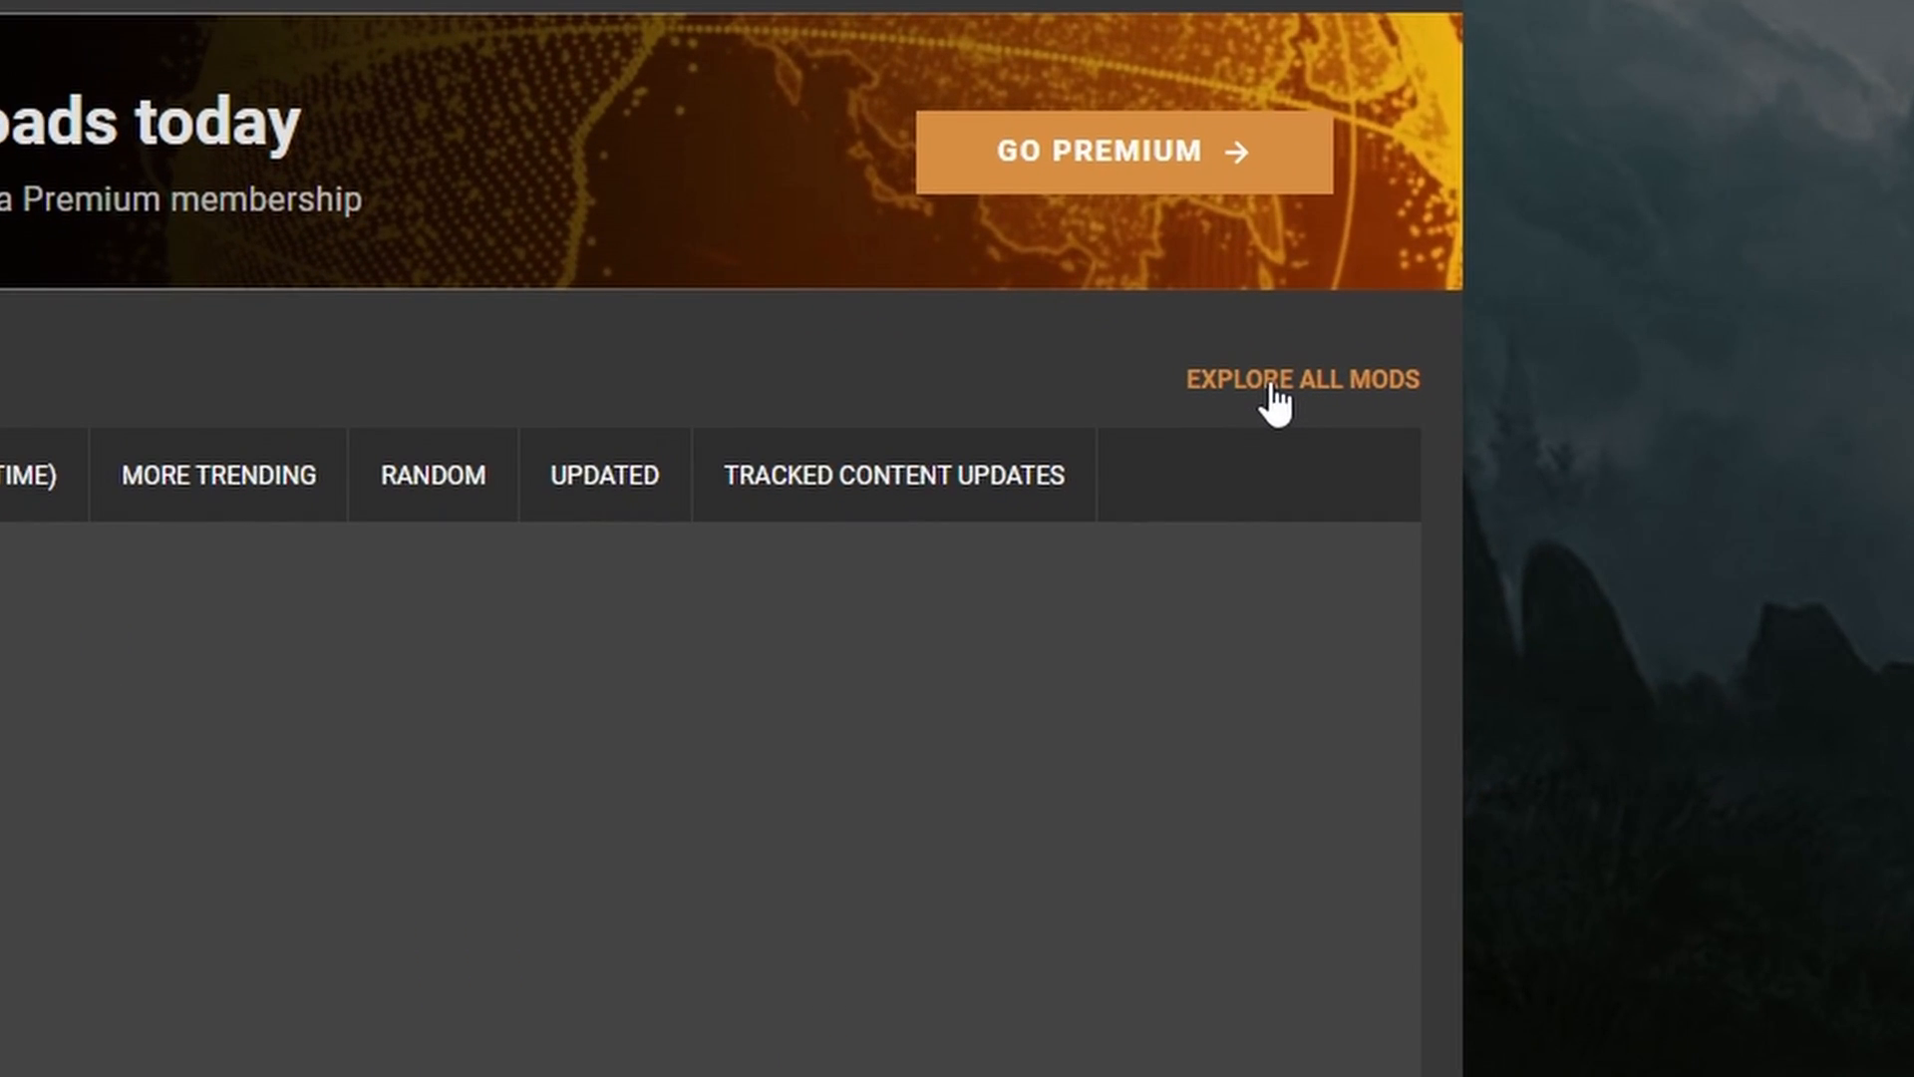
left_click(1307, 380)
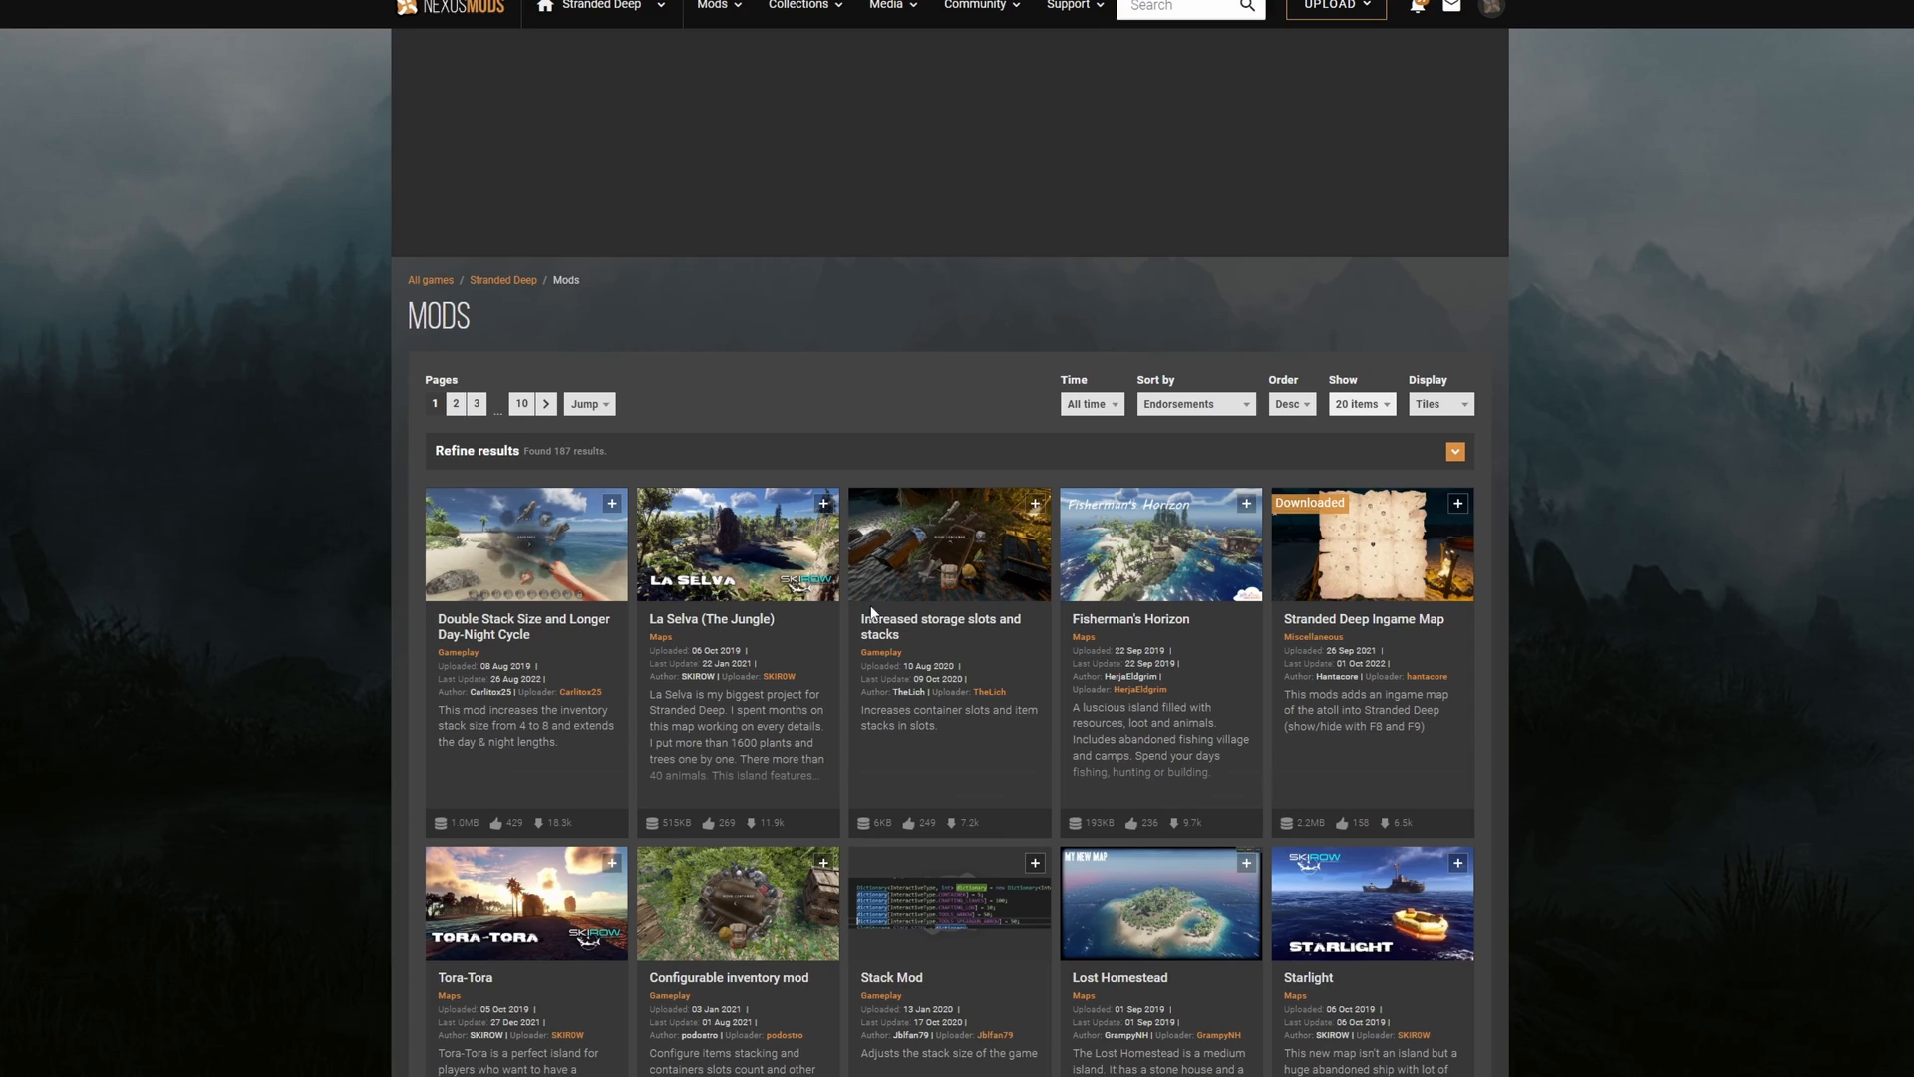
scroll("down", 3)
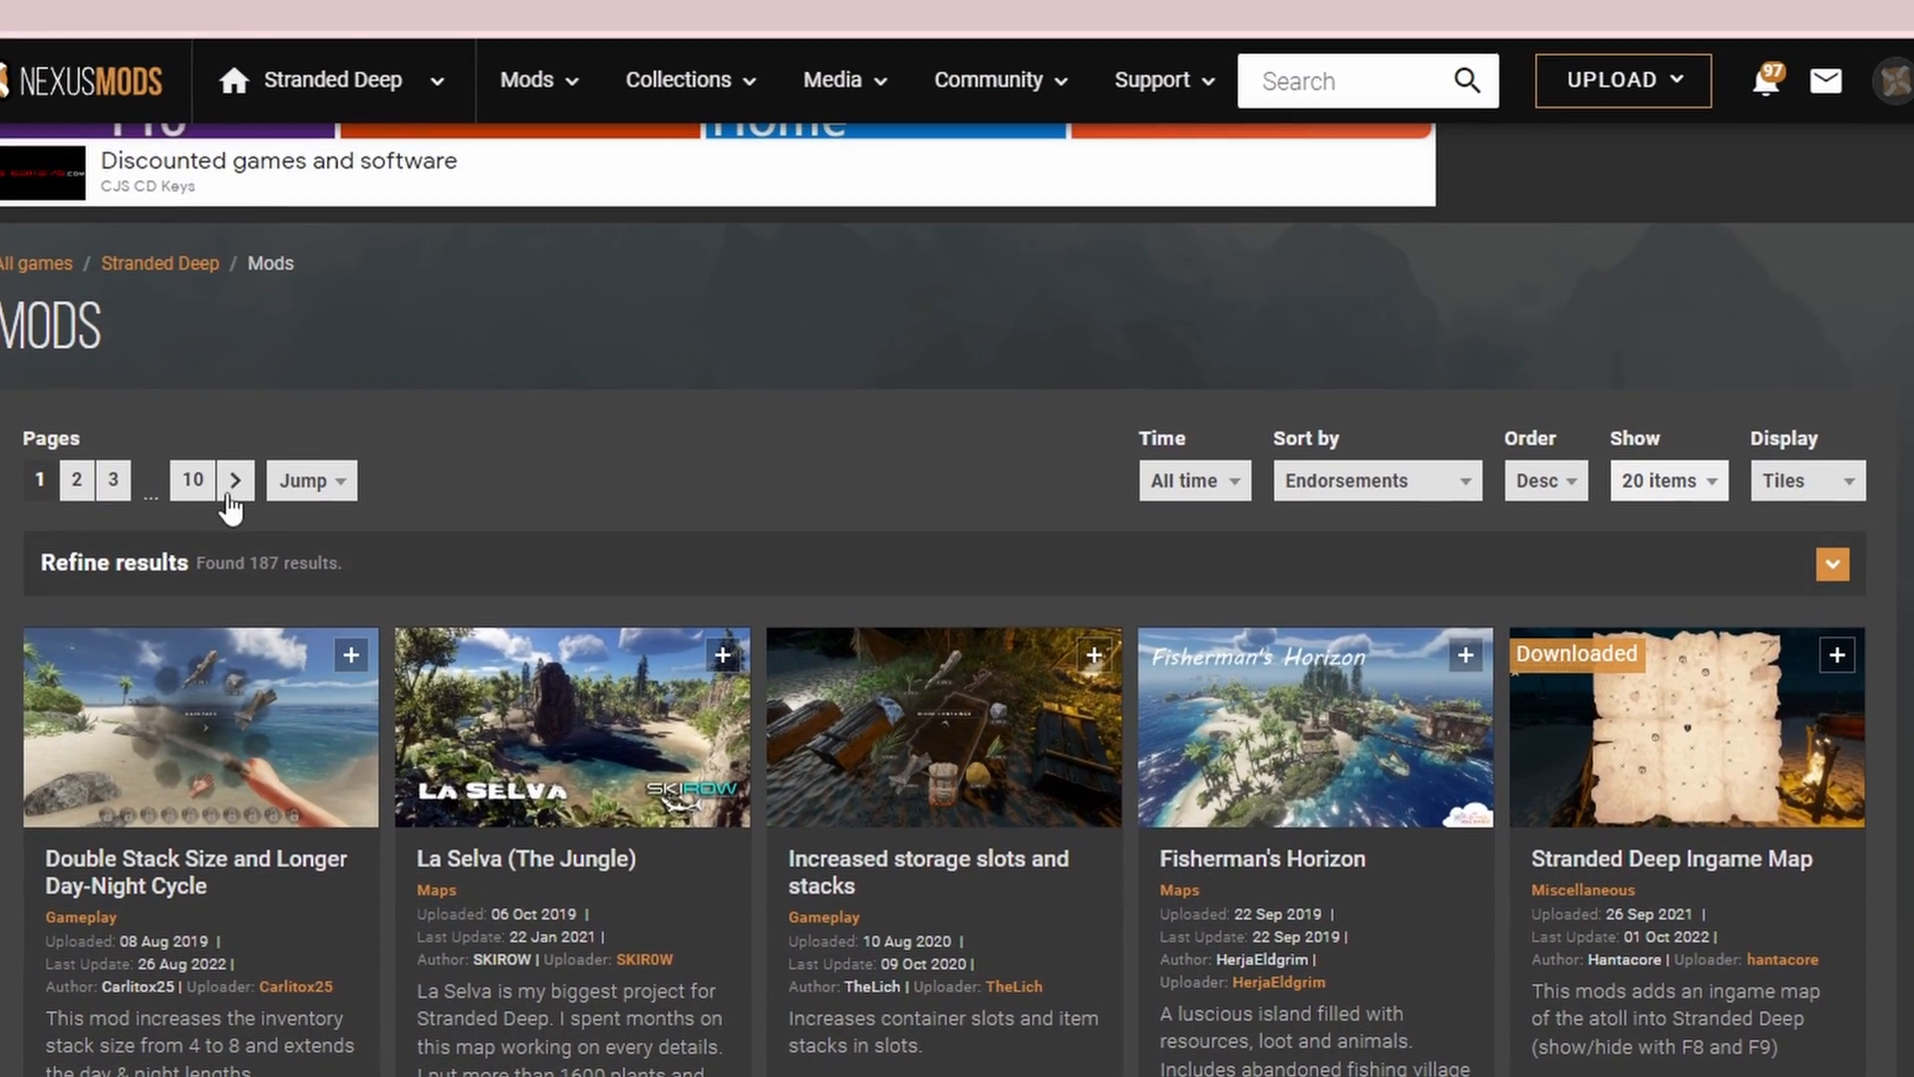
left_click(236, 479)
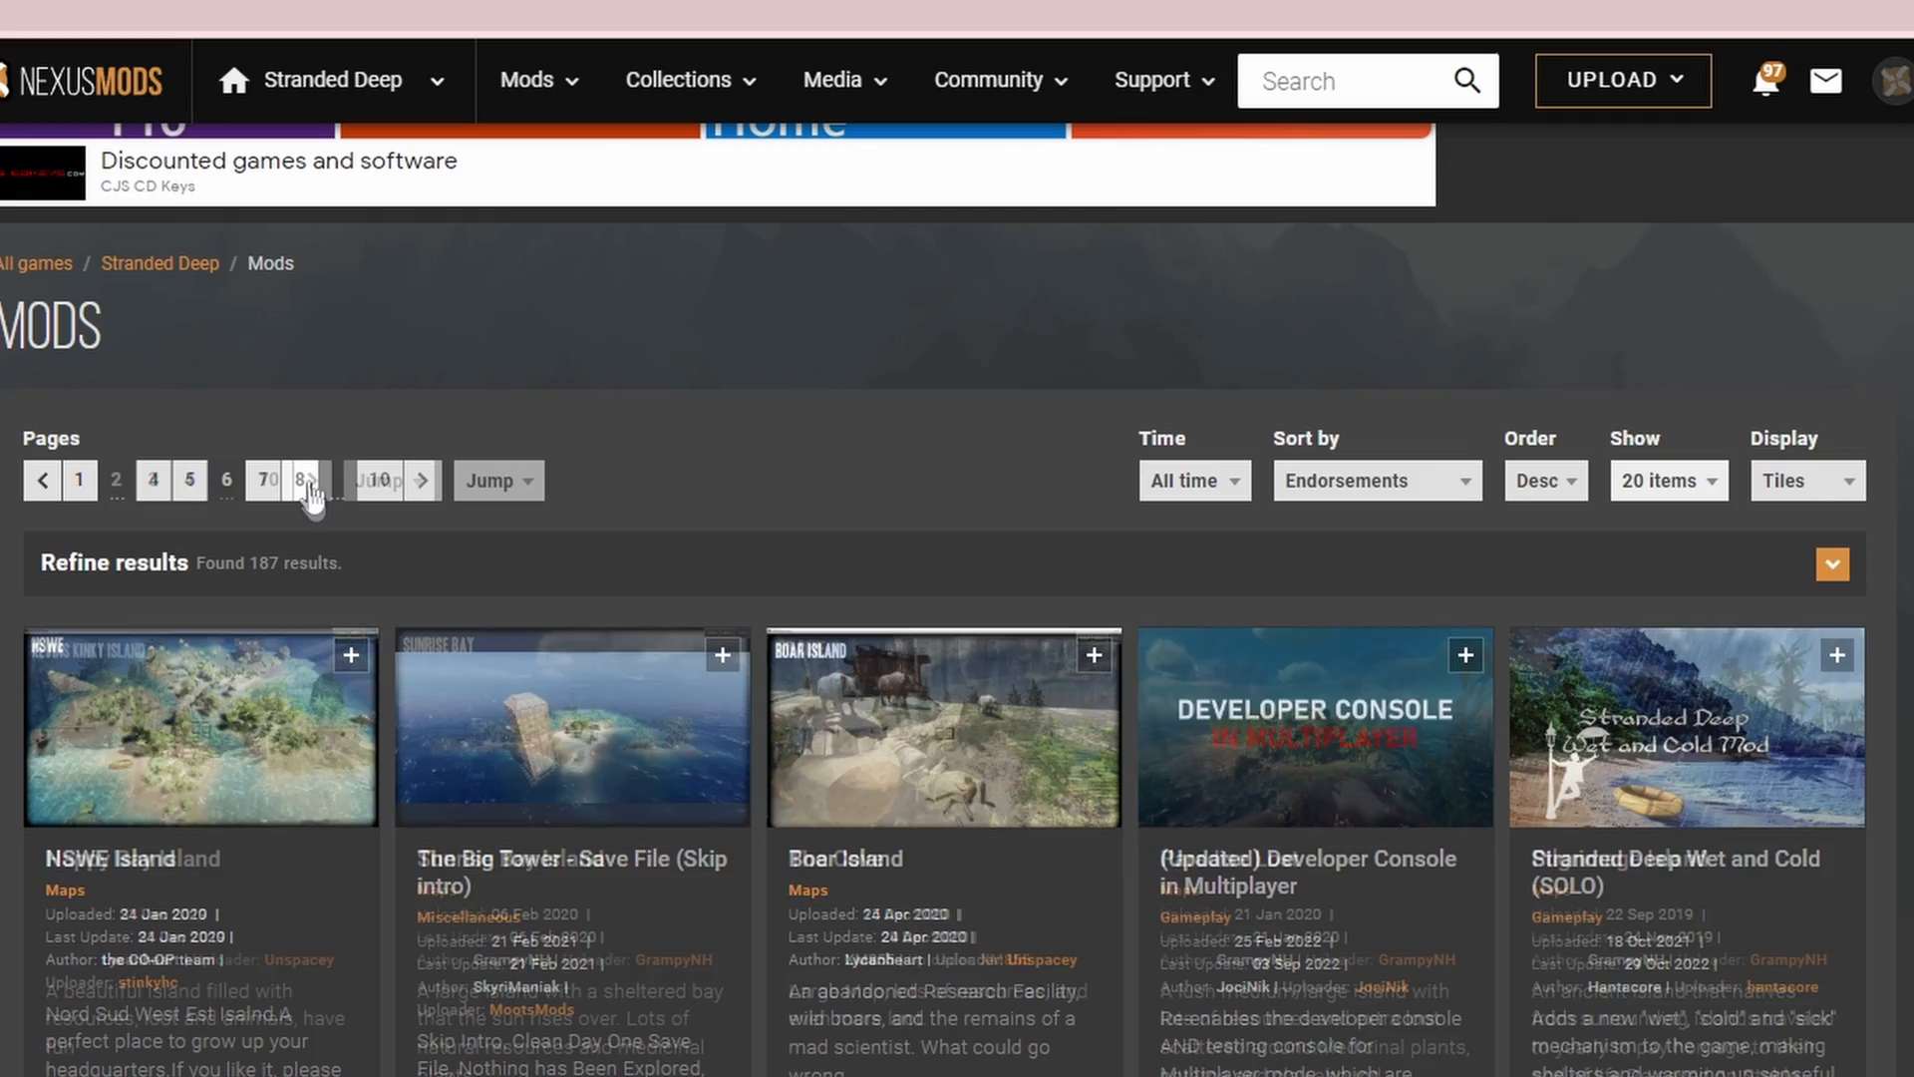
left_click(304, 481)
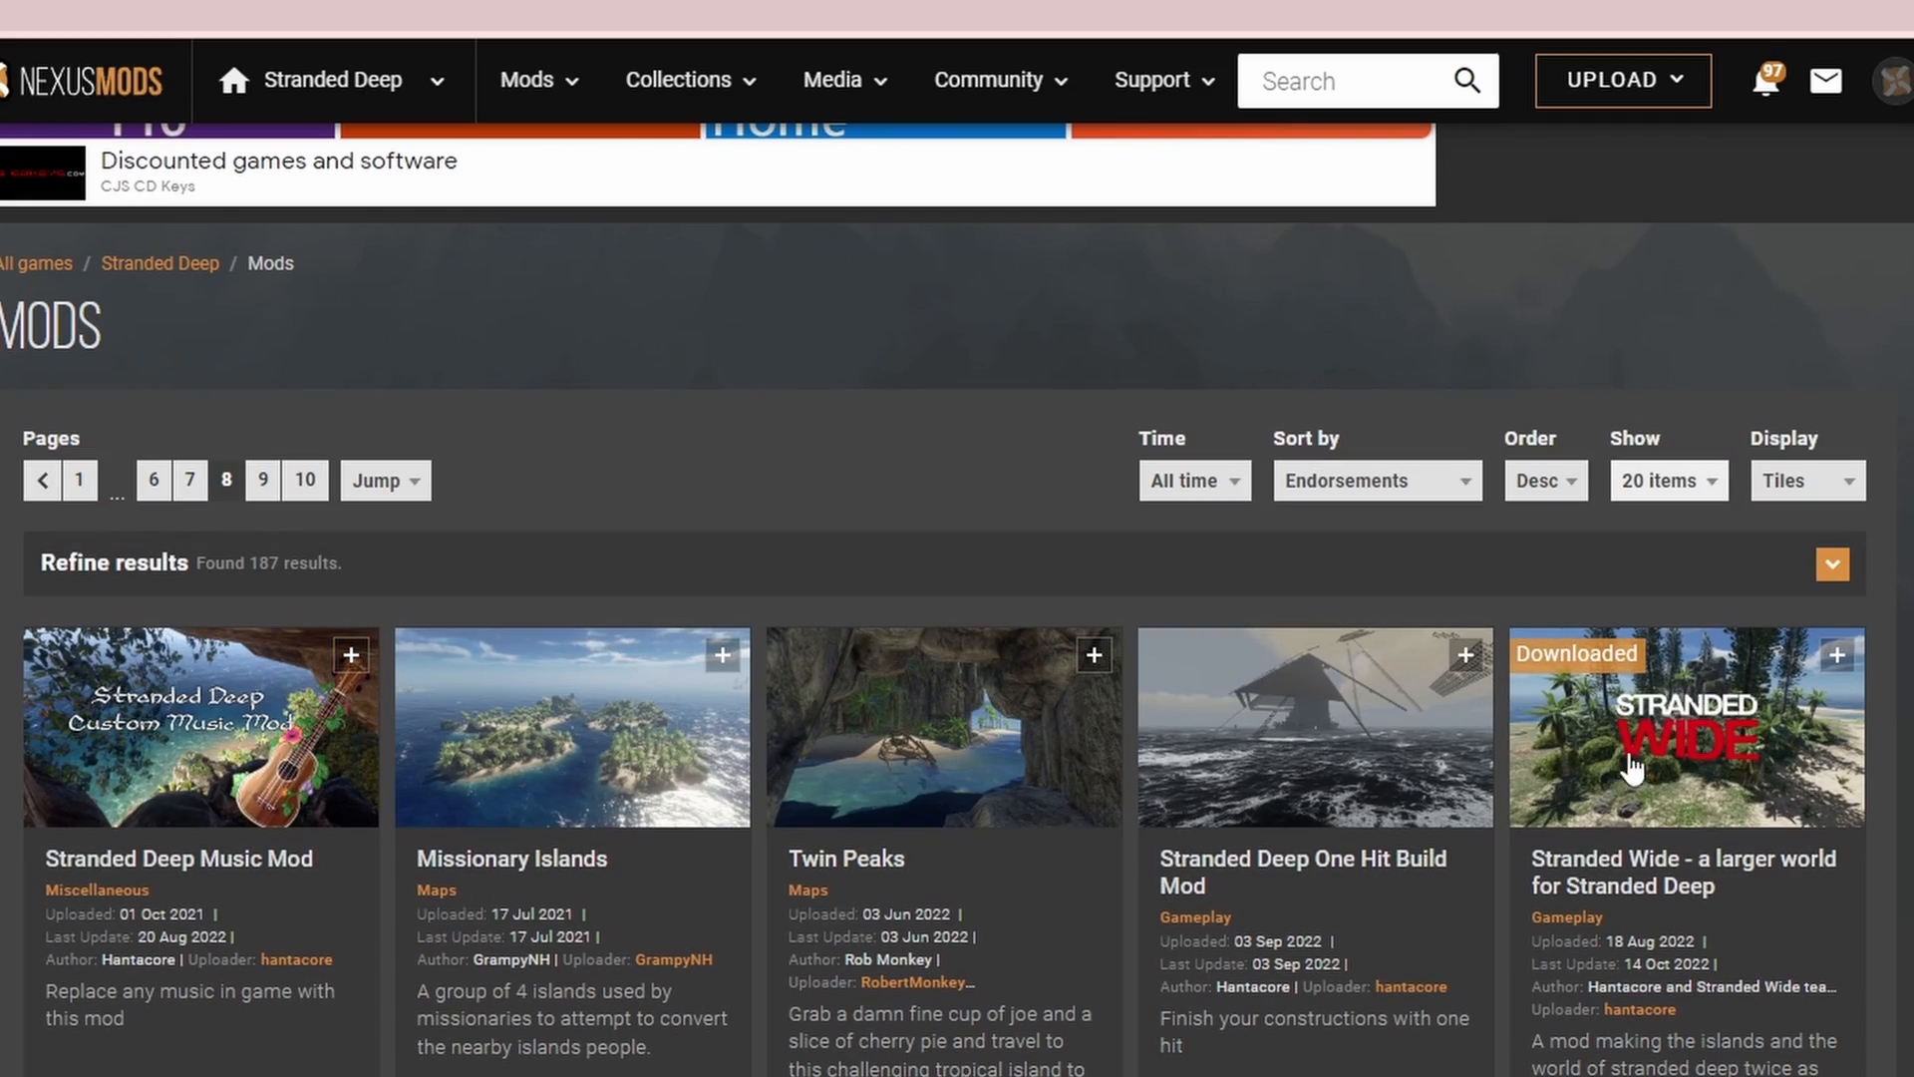
left_click(1684, 740)
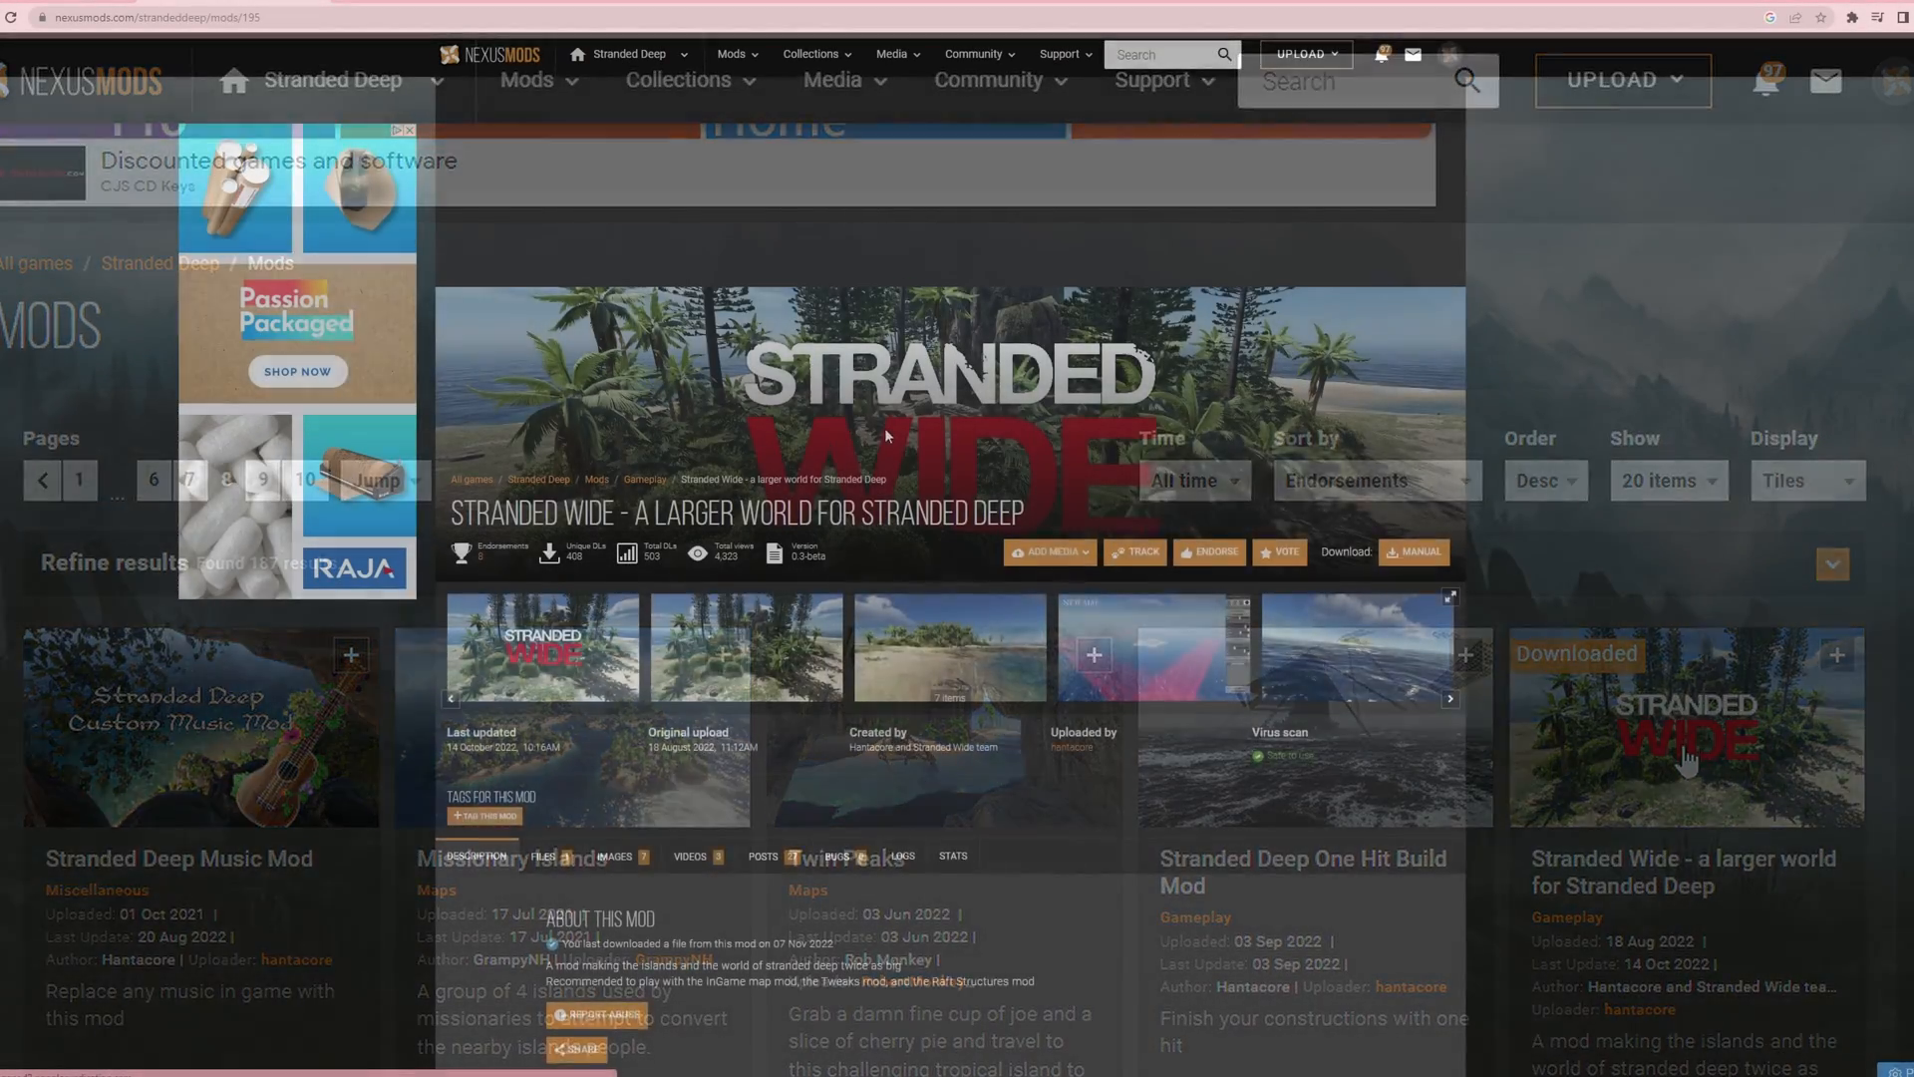
Step: Review the install notes, then manually download the Stranded Wide Beta 3 for 1.0.6 zip
scroll("down", 3)
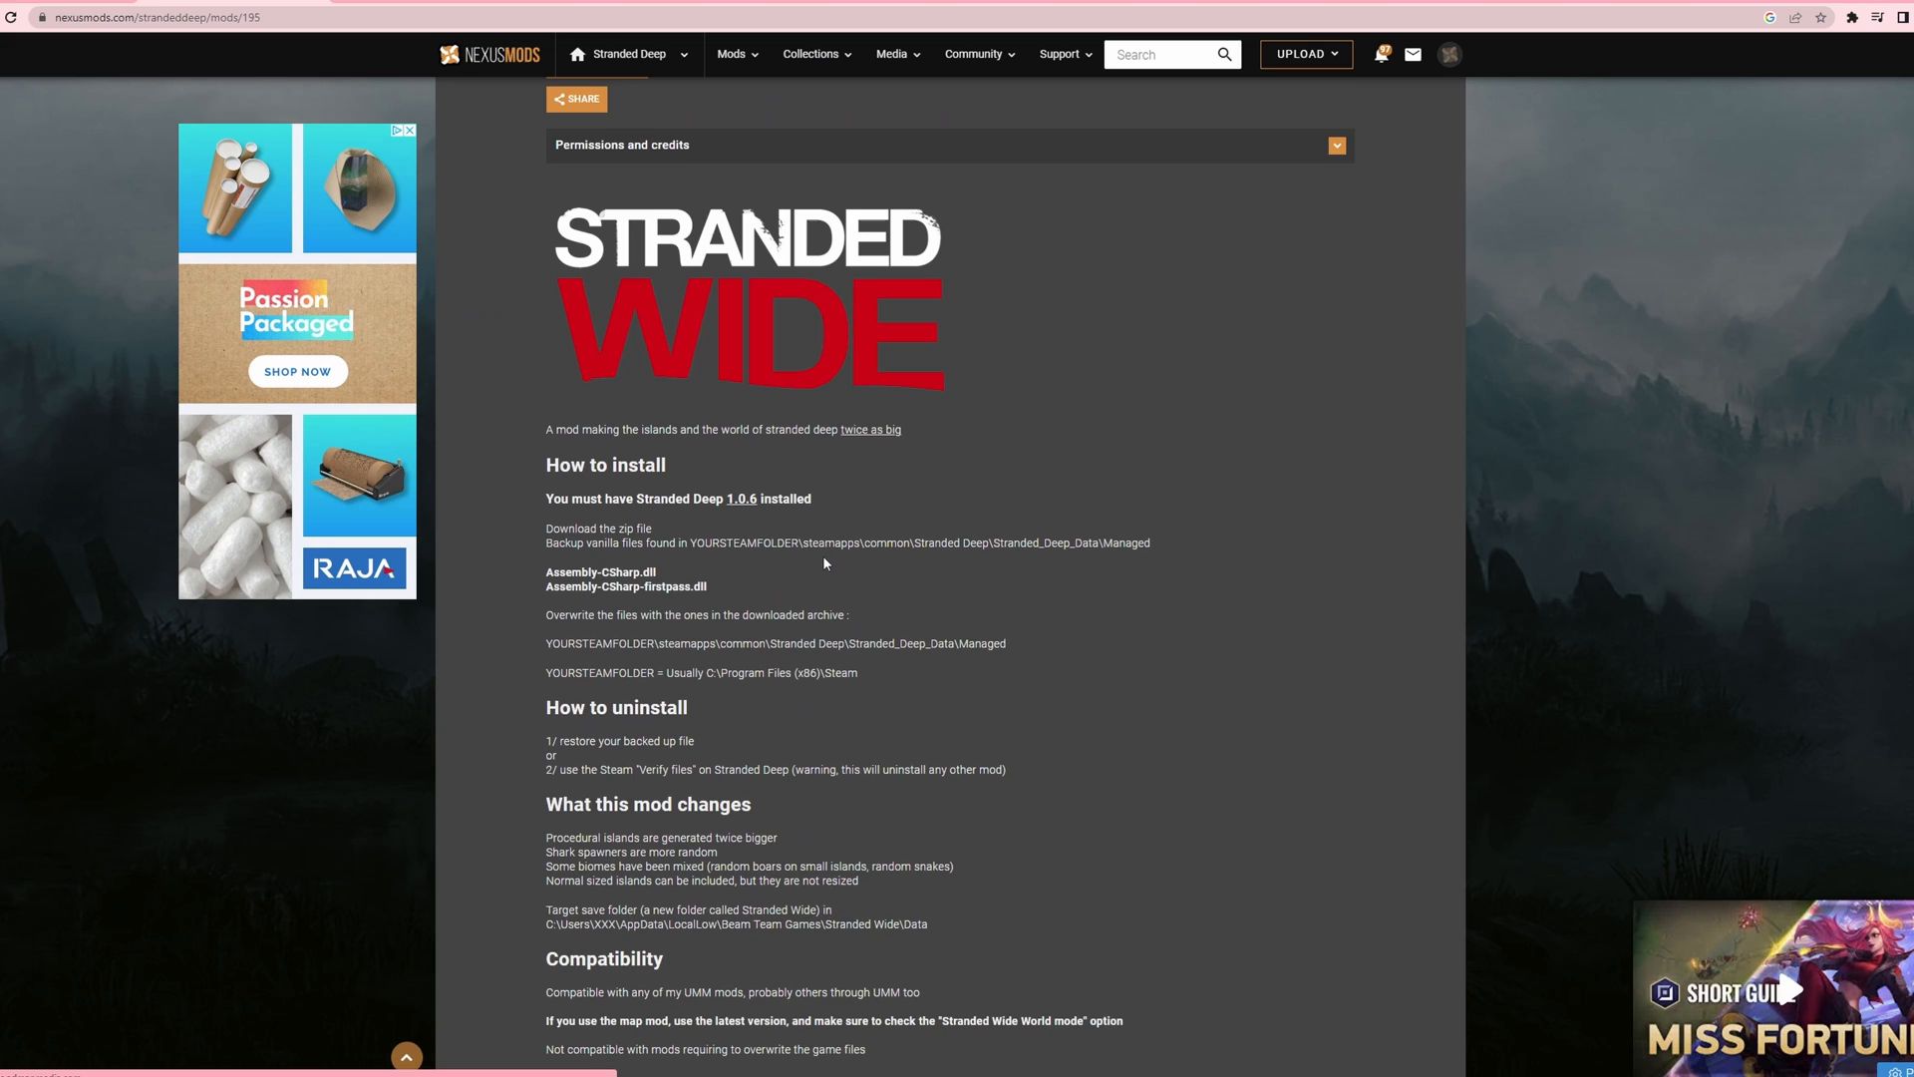
scroll("down", 3)
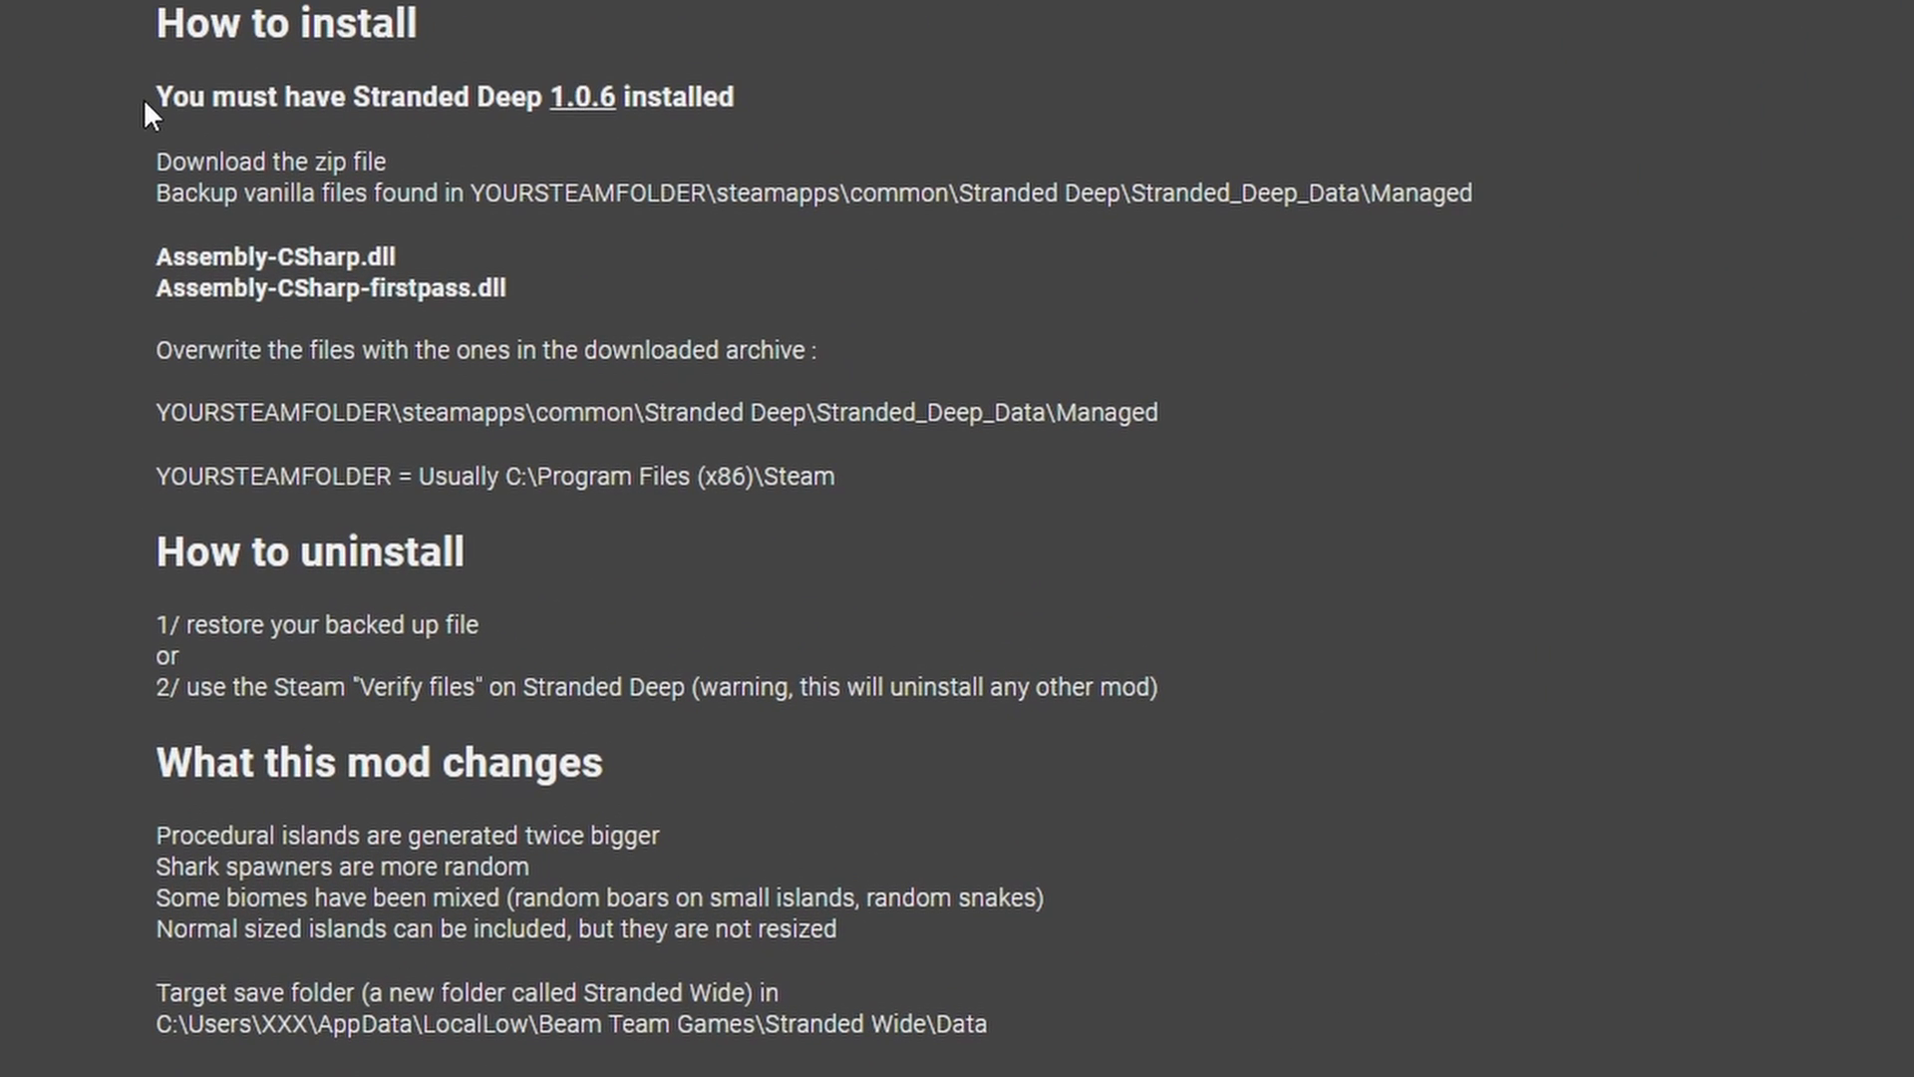
mouse_move(649, 159)
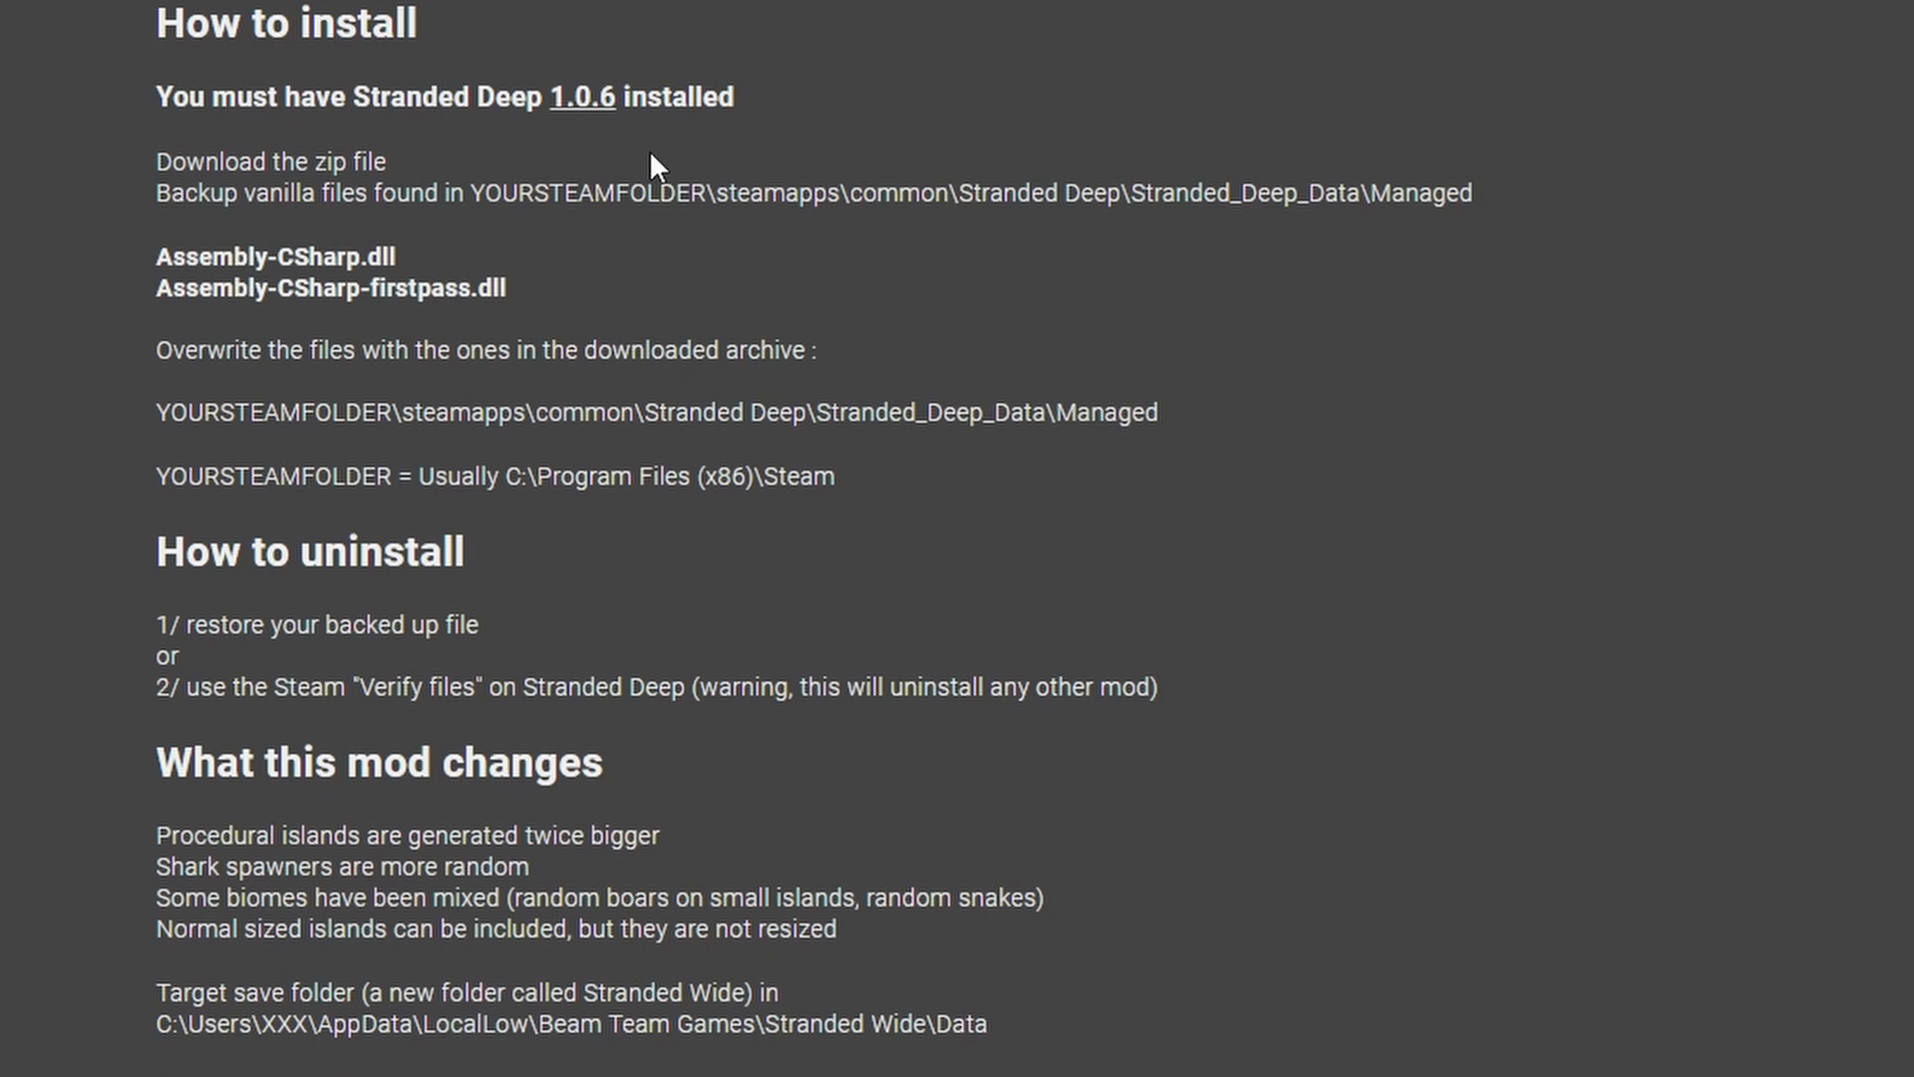
mouse_move(748, 142)
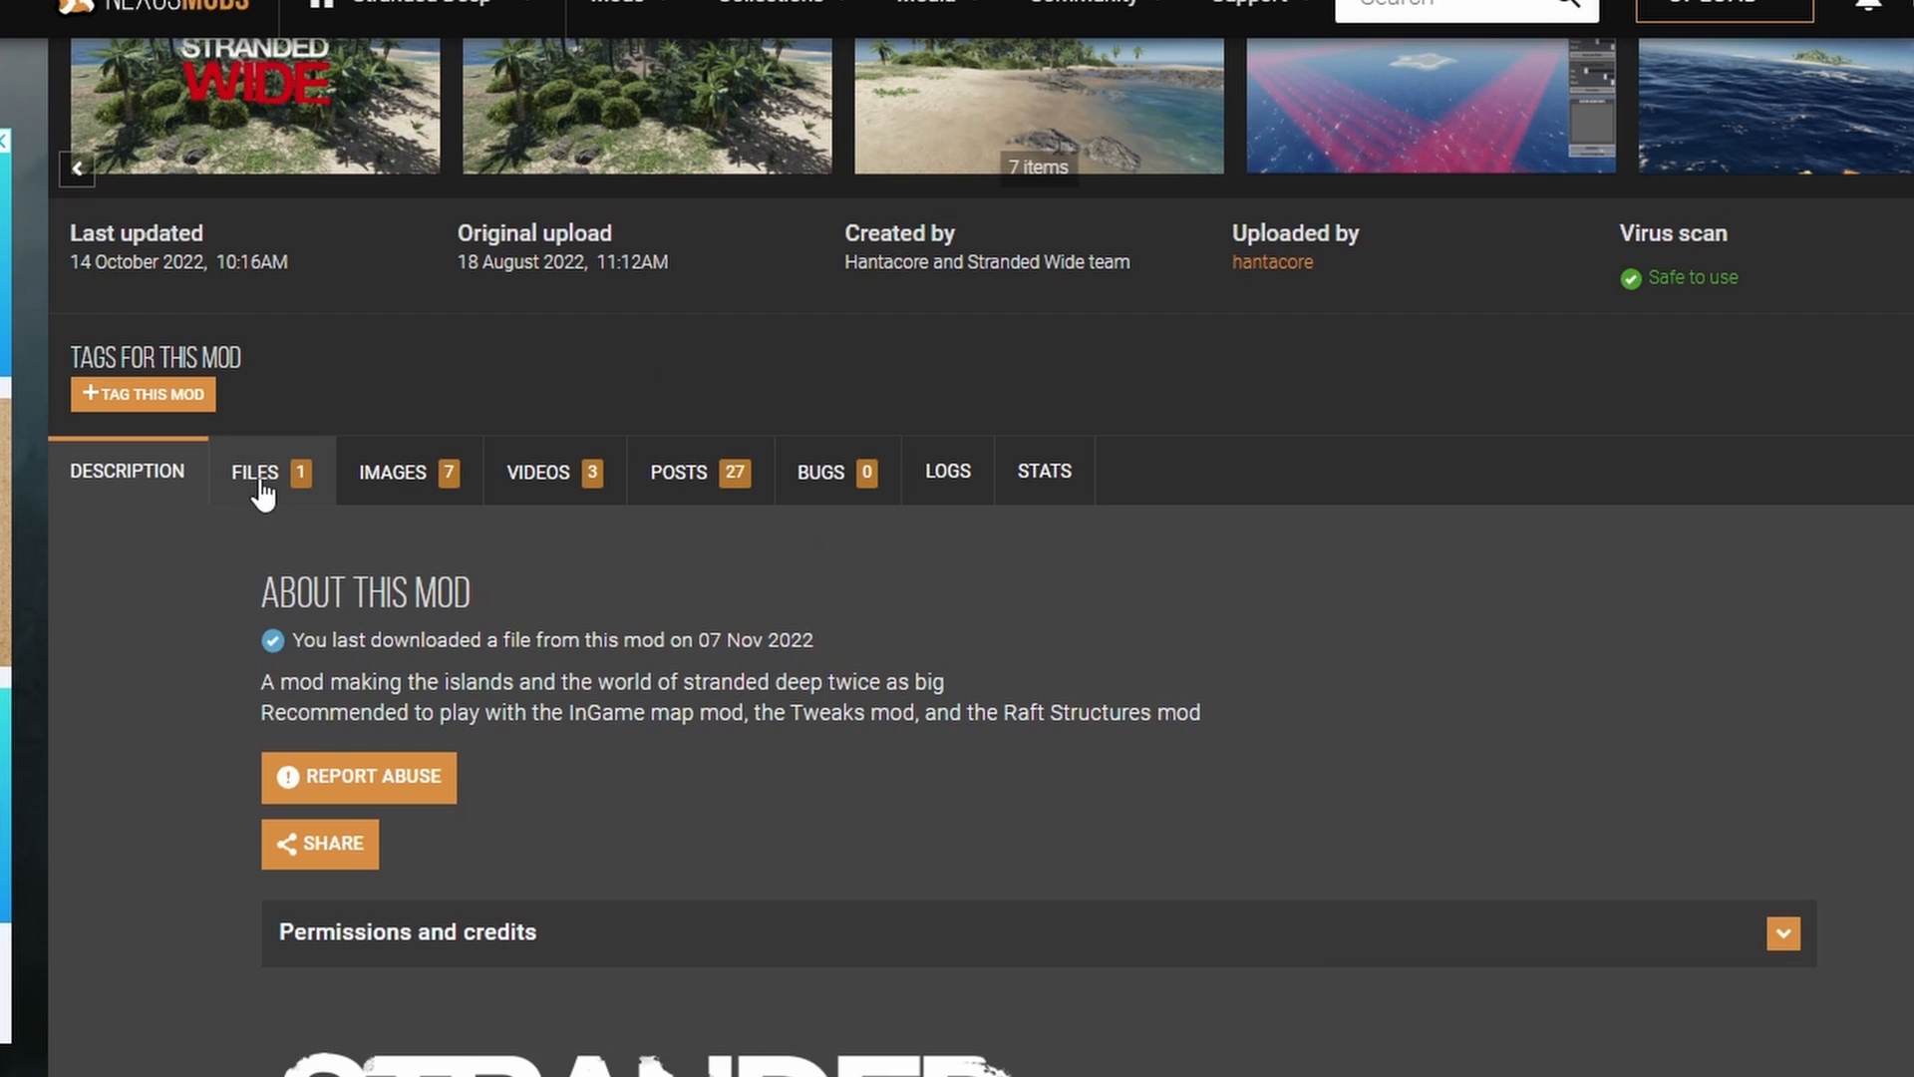
left_click(253, 472)
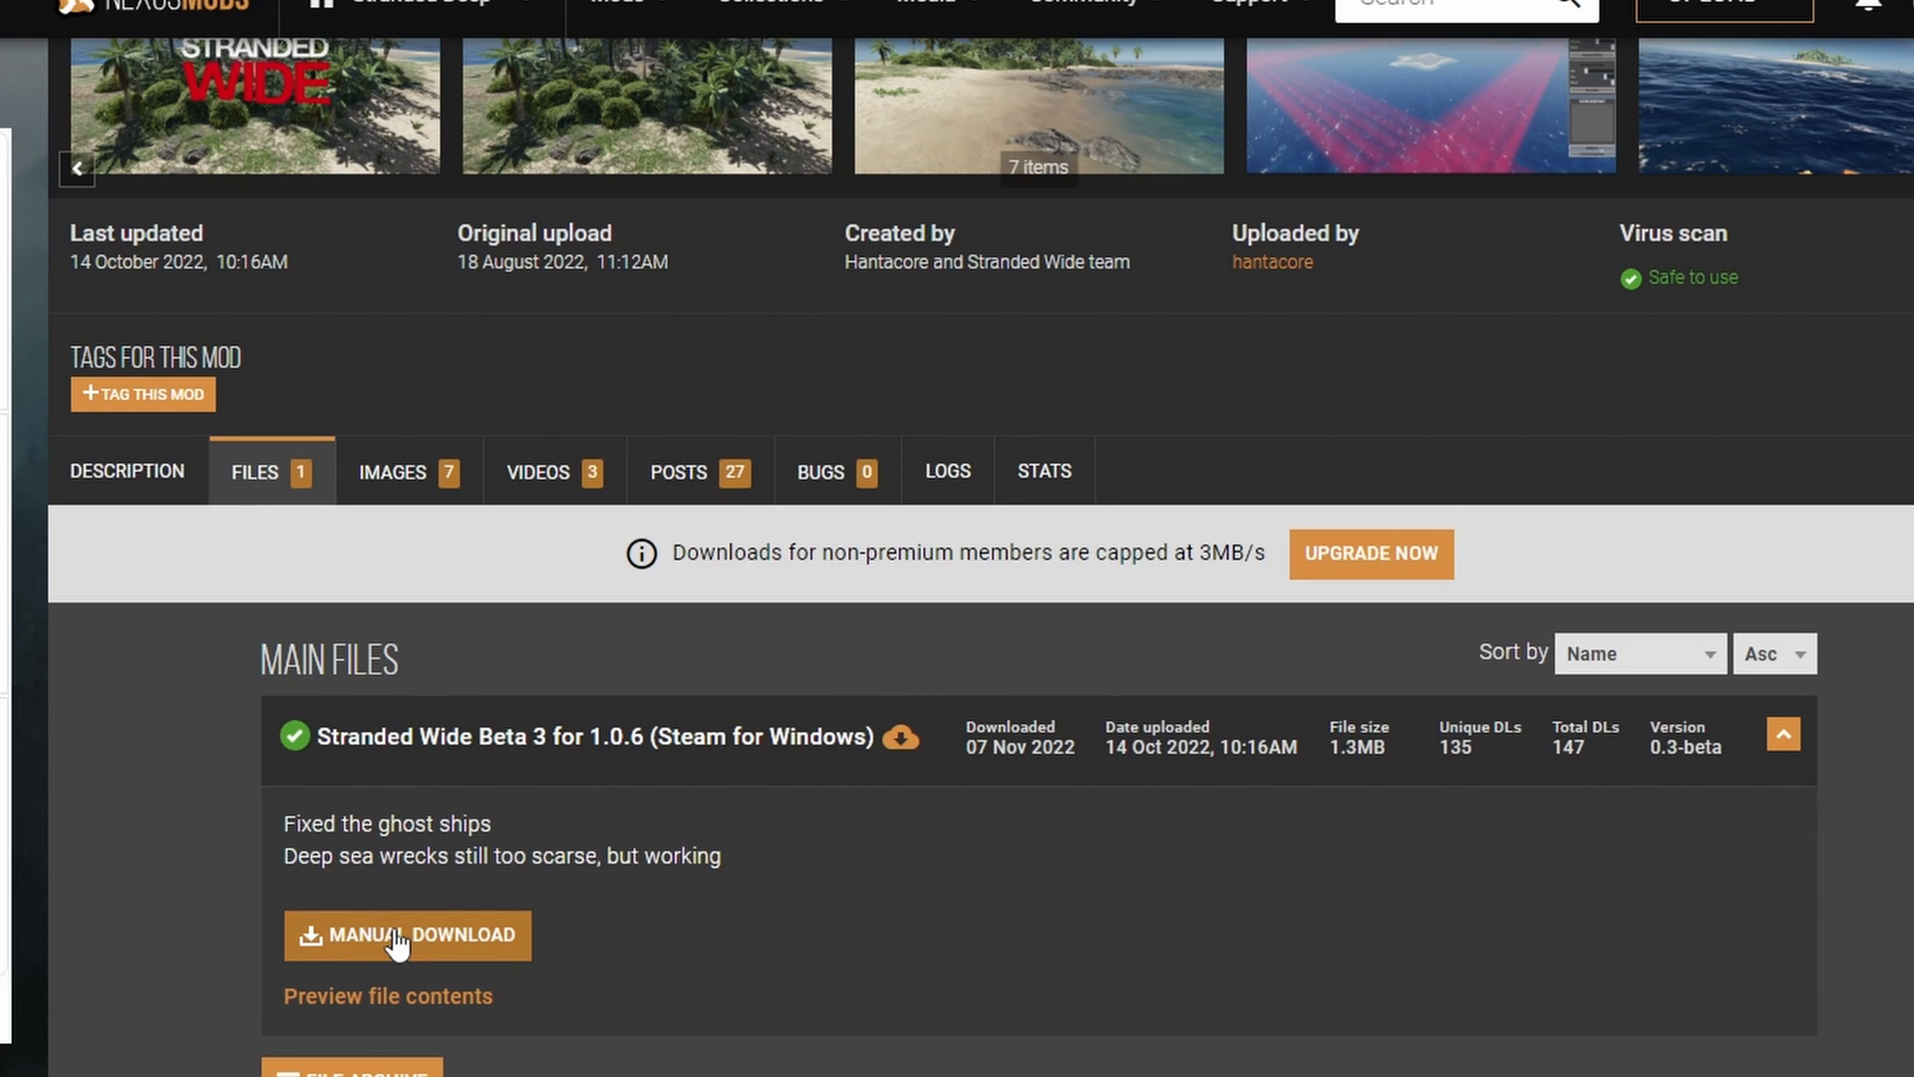
left_click(407, 936)
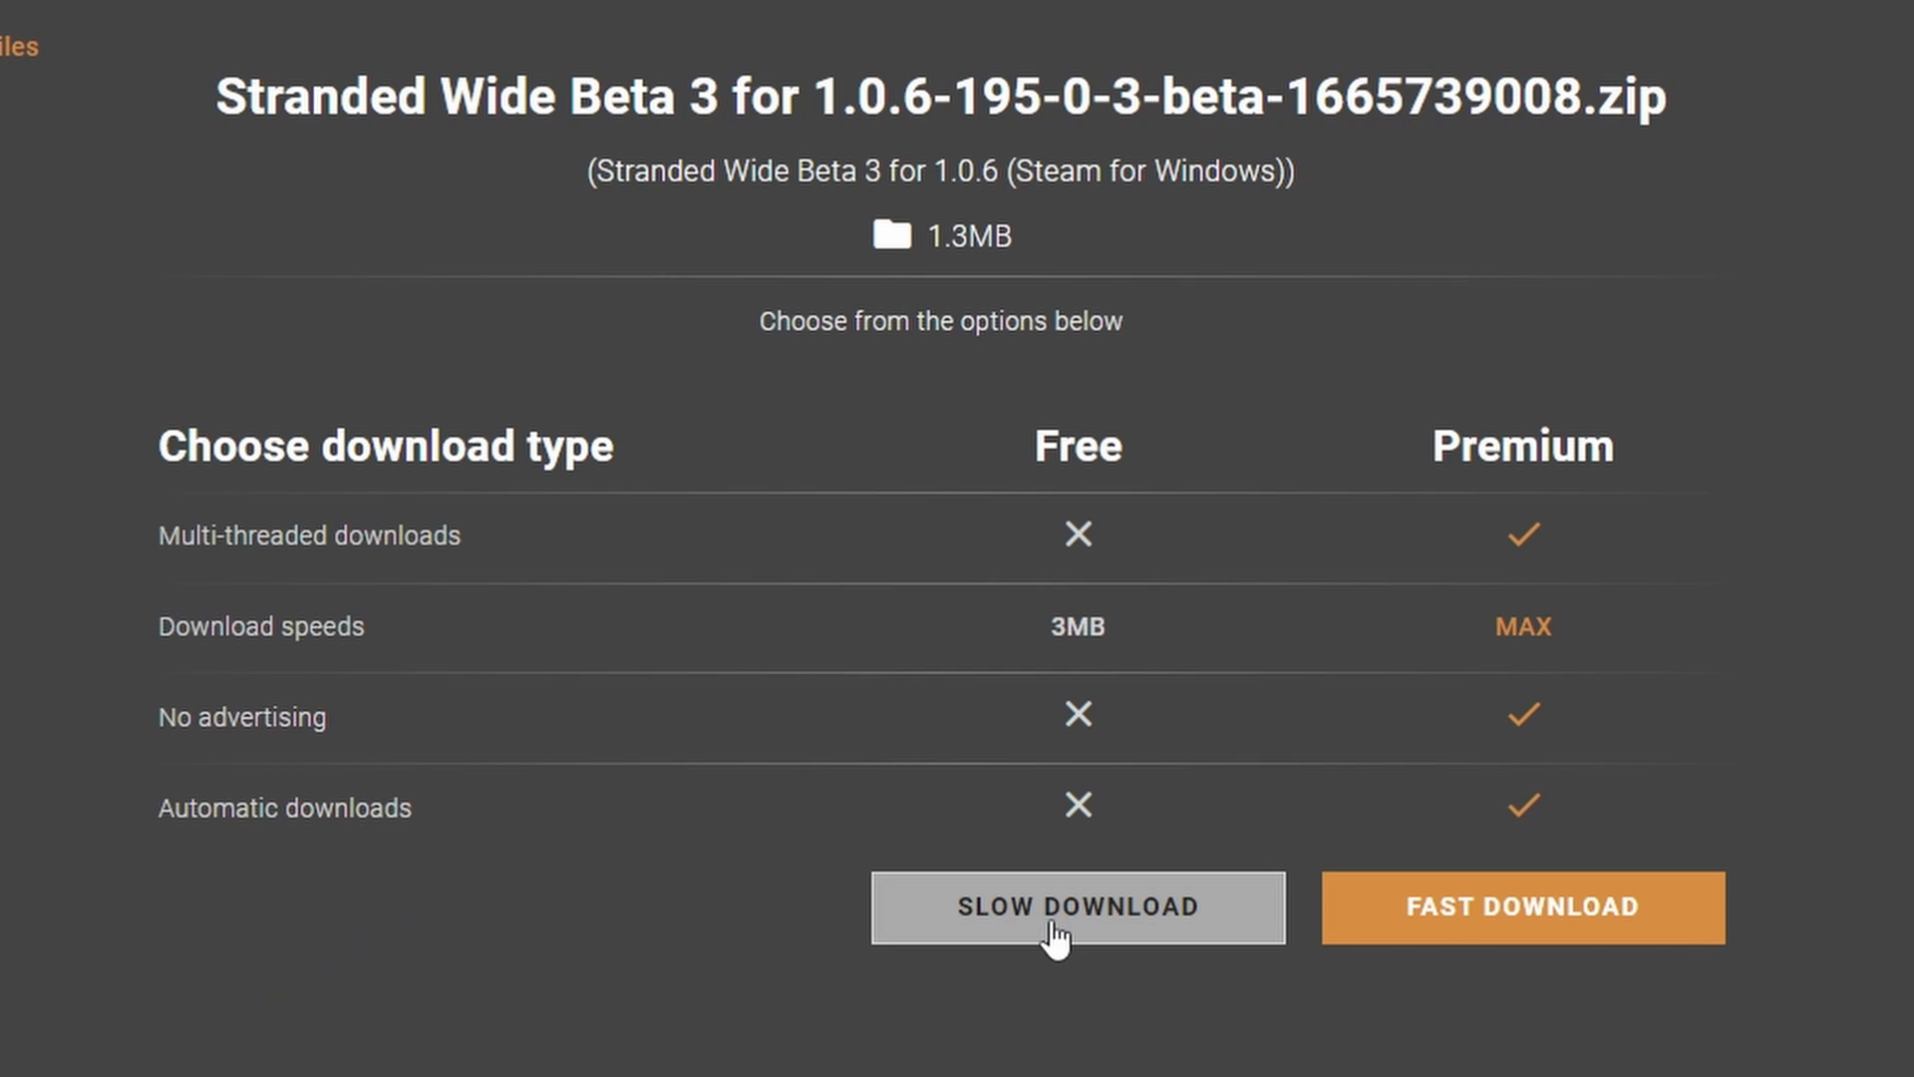
mouse_move(1608, 919)
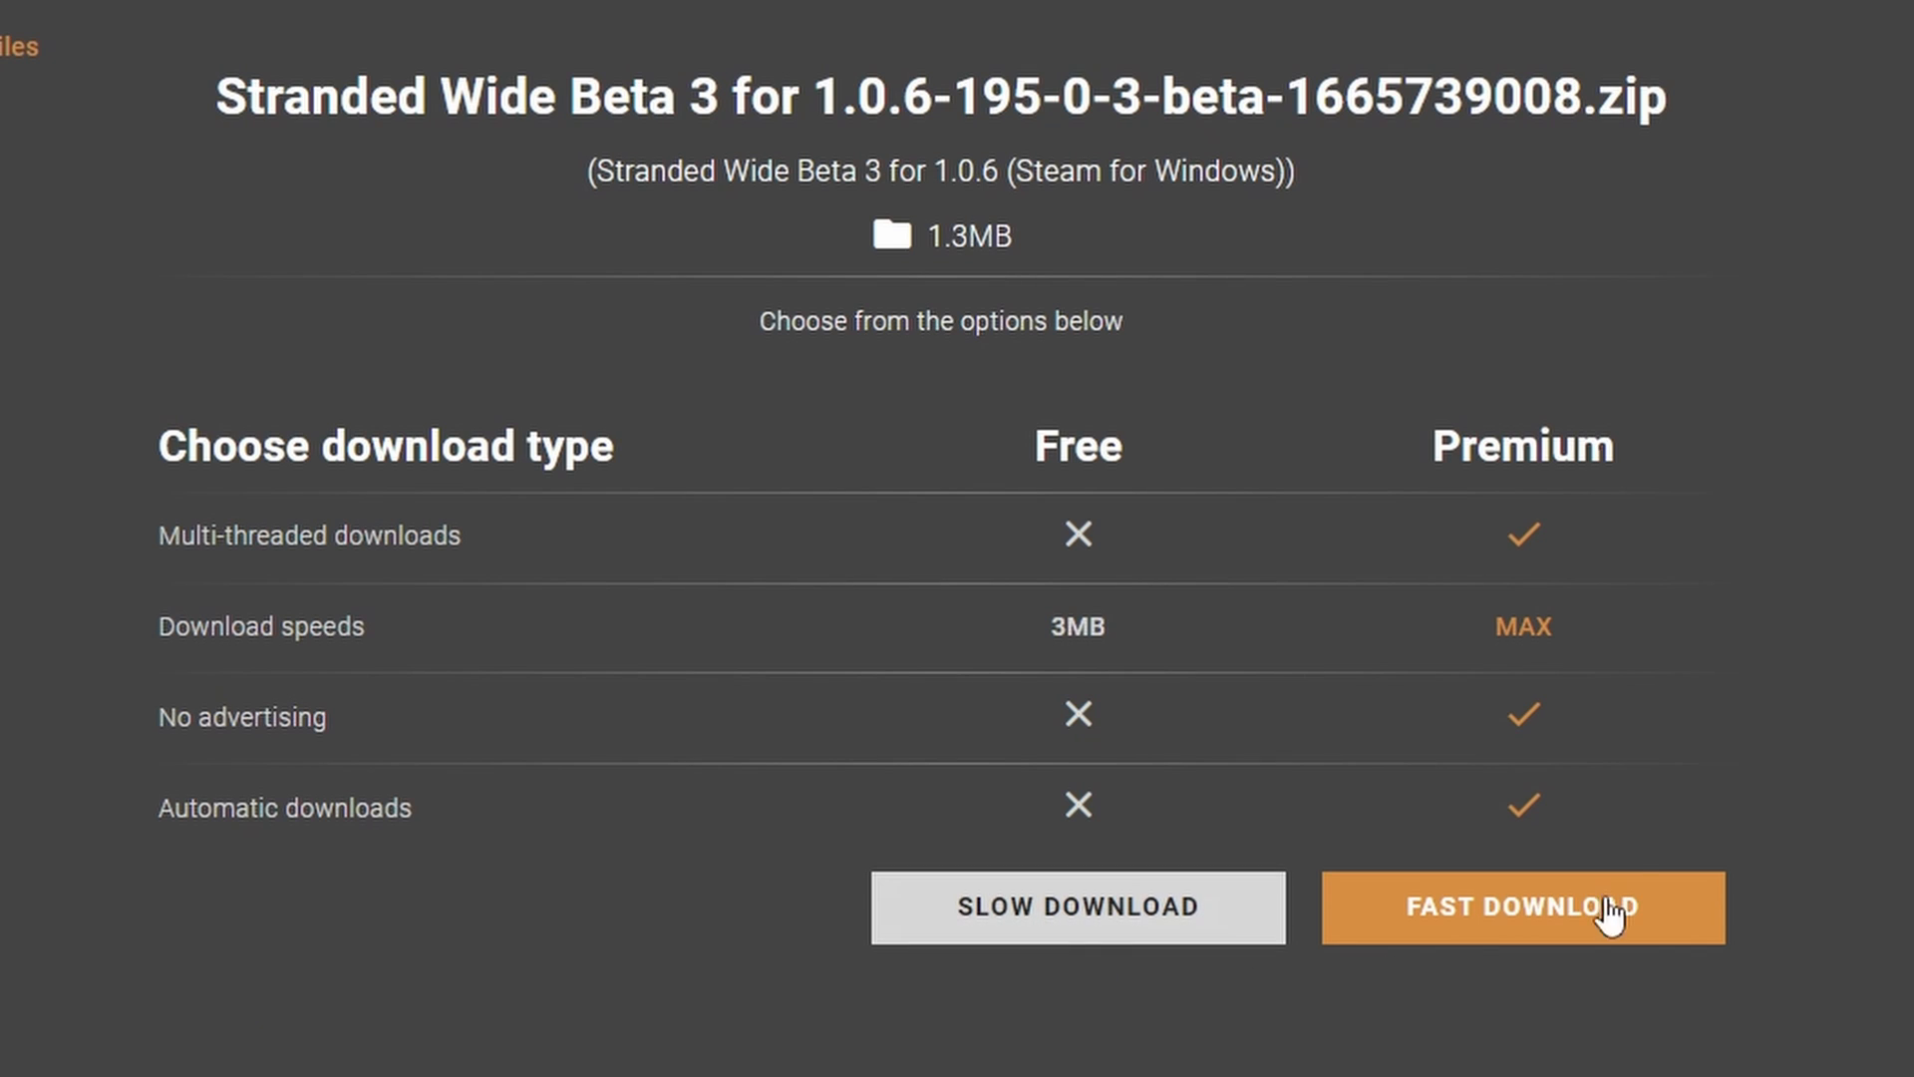
left_click(1523, 907)
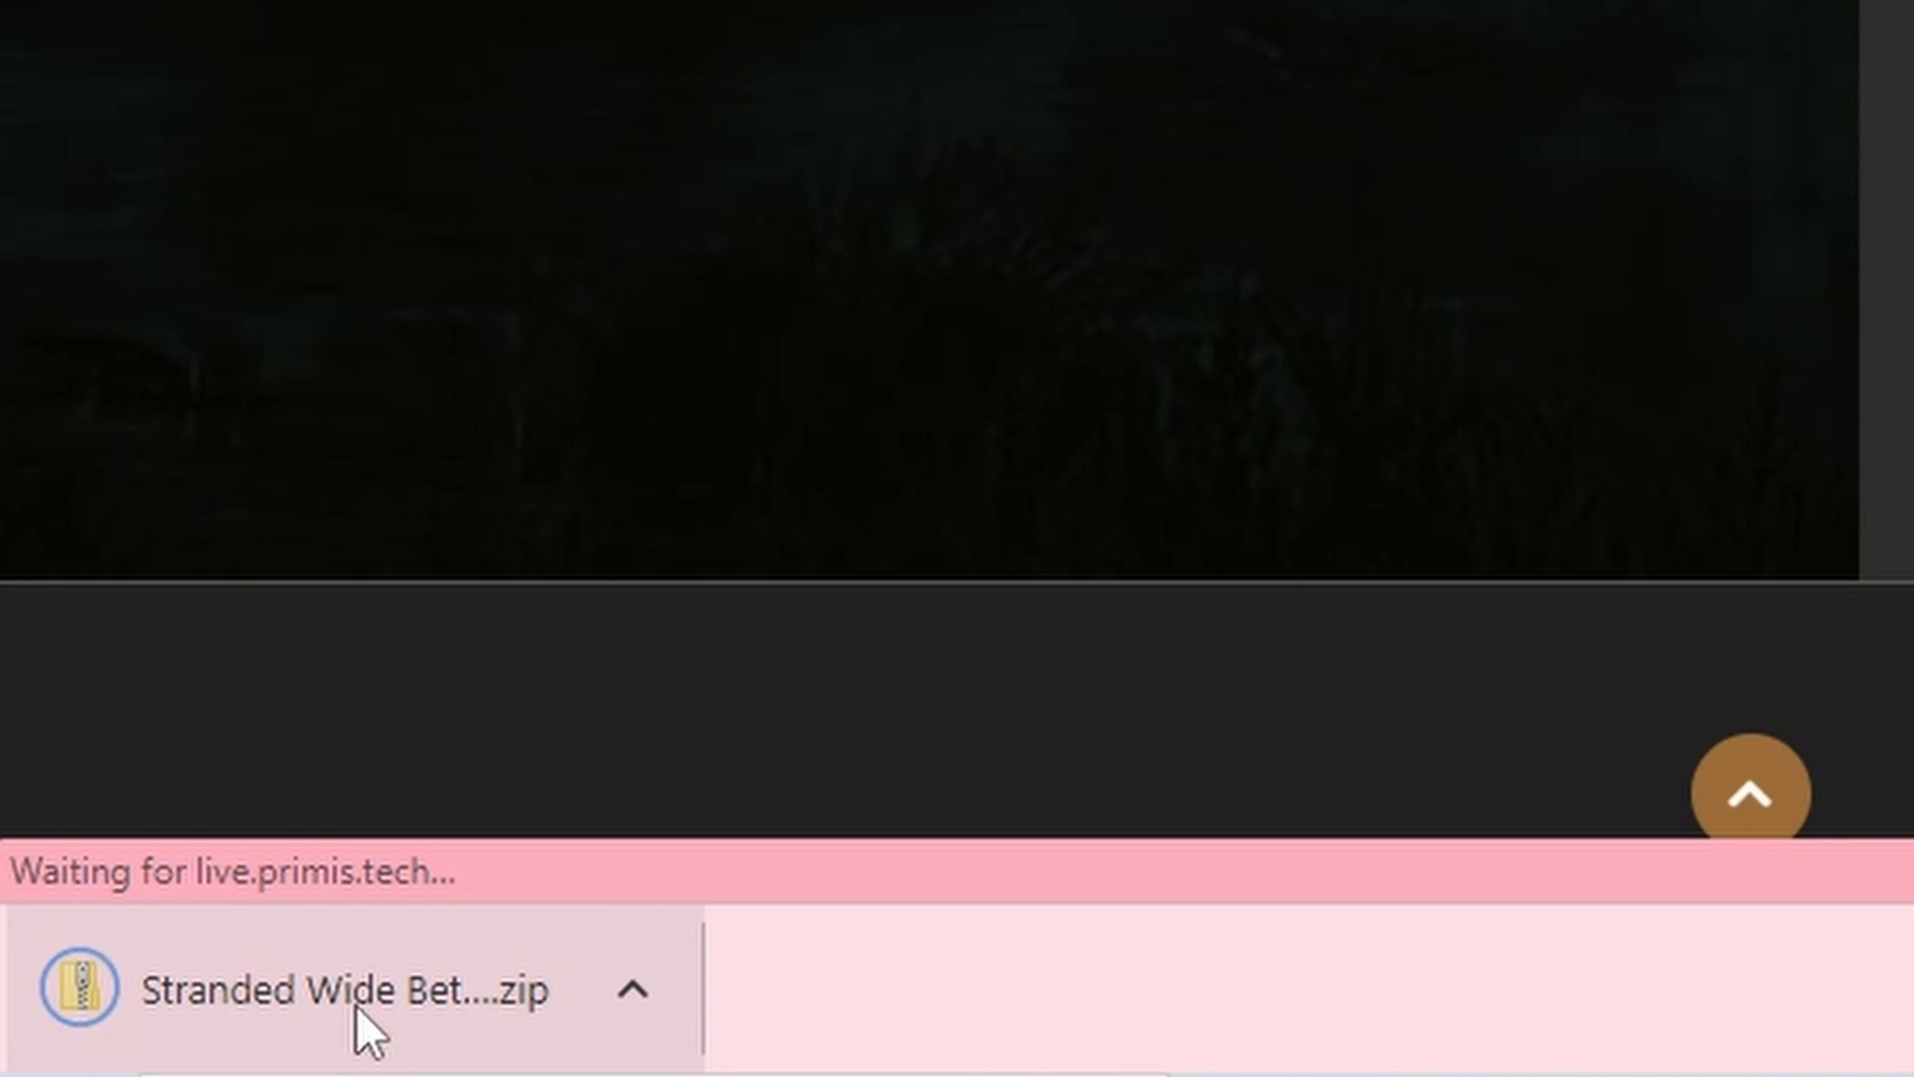
left_click(349, 988)
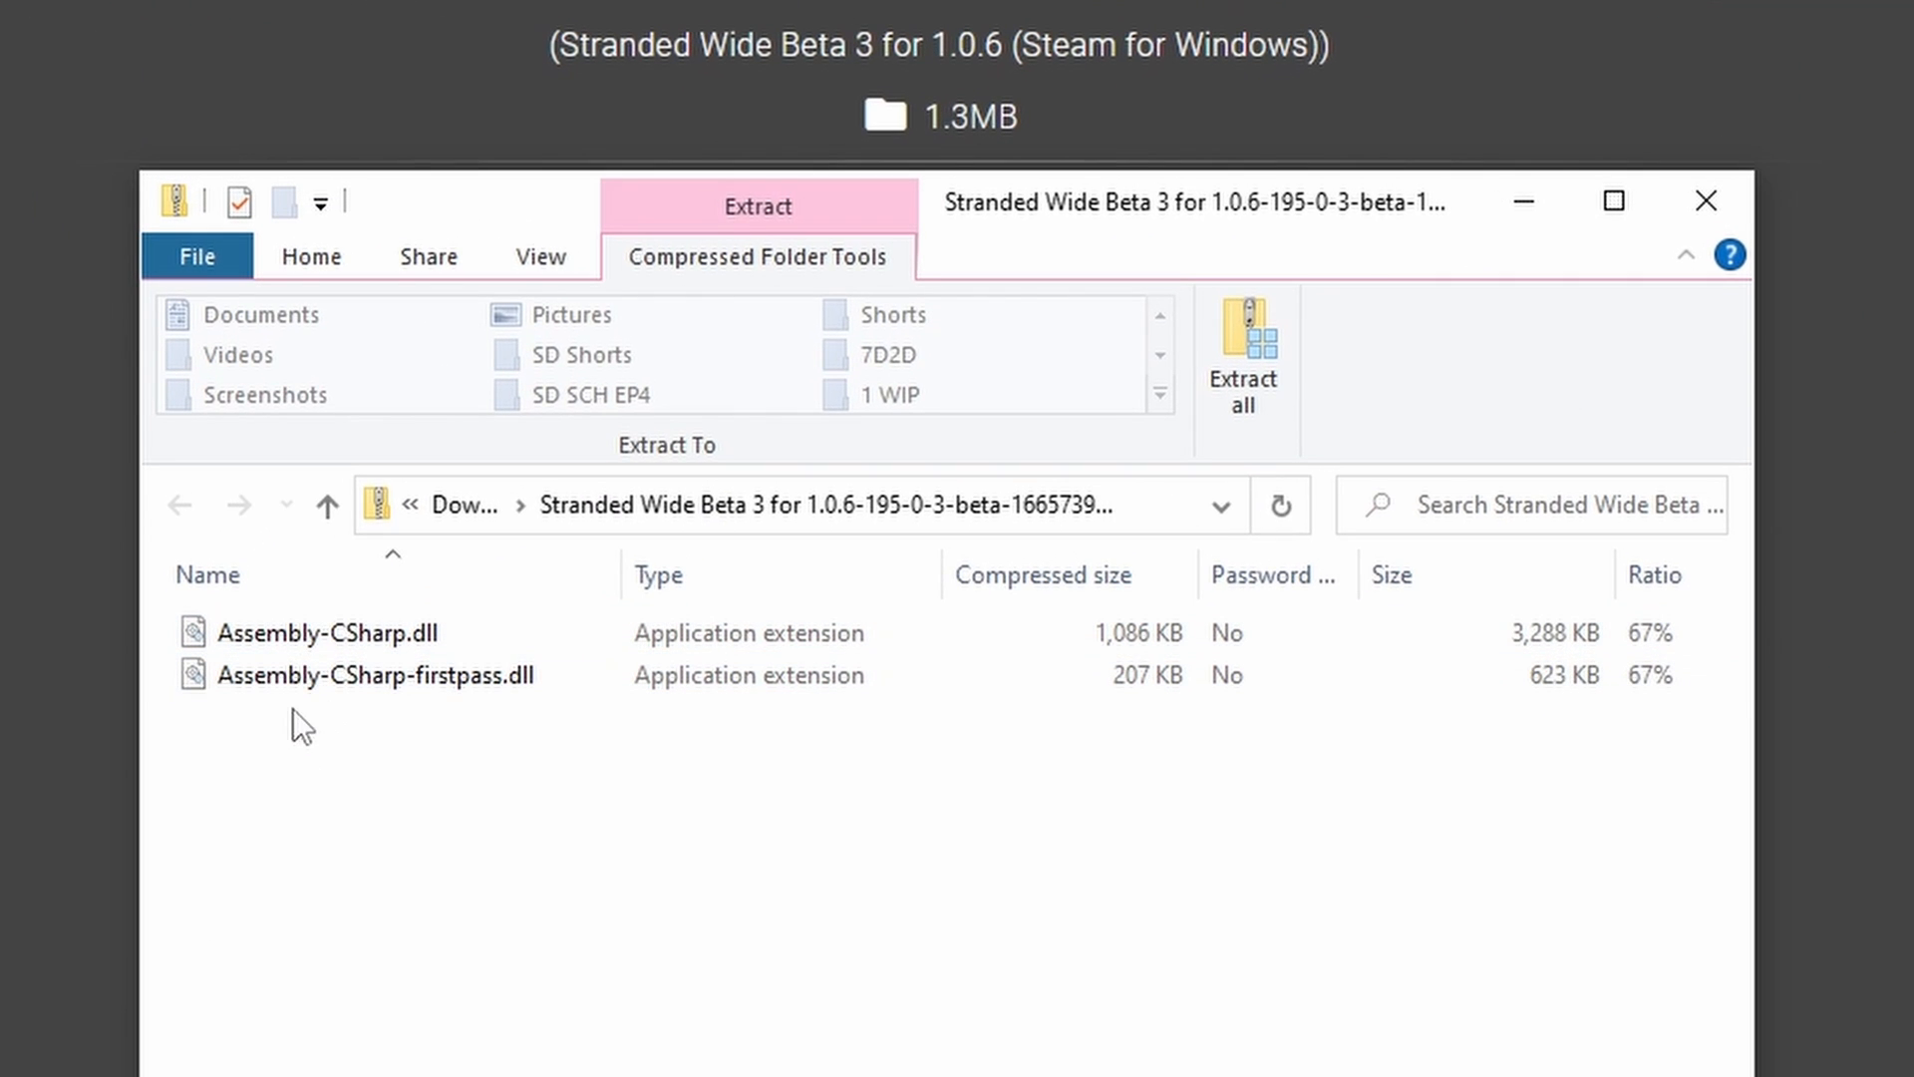
mouse_move(346, 740)
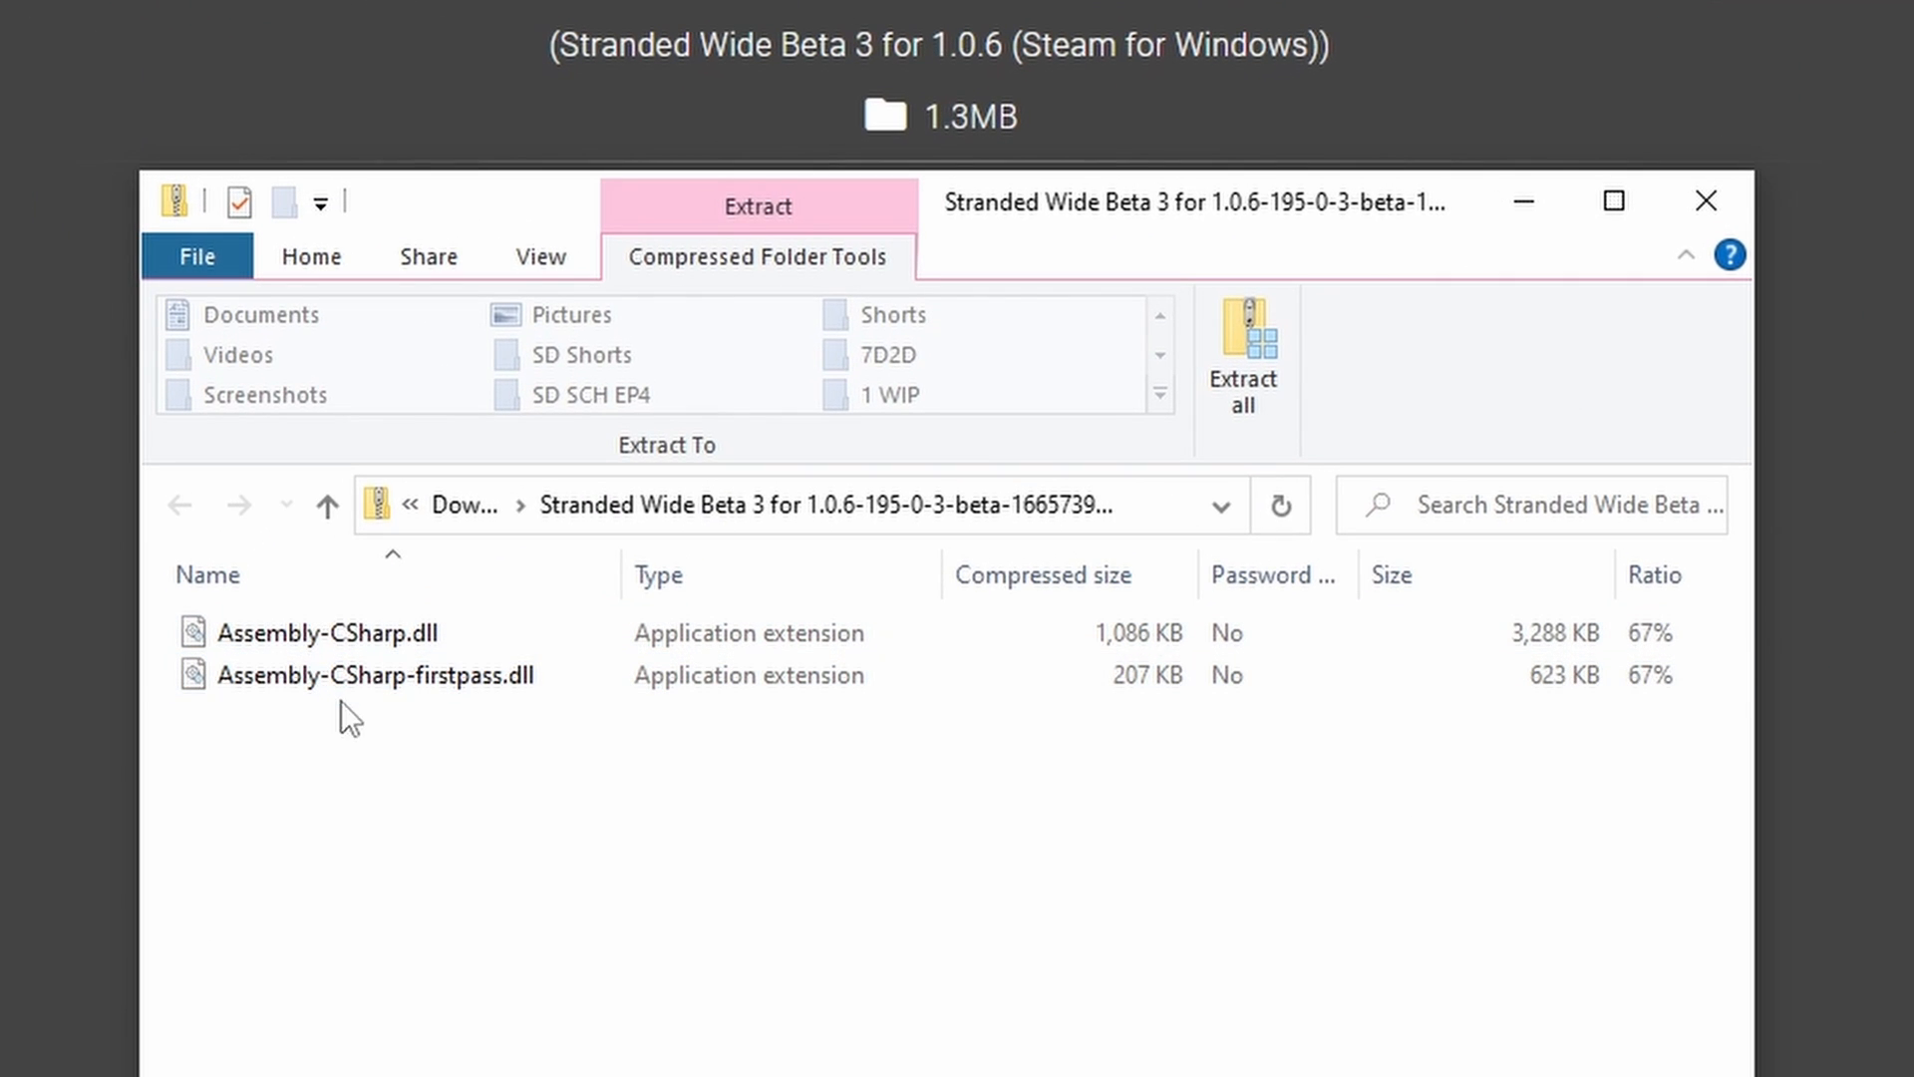
left_click(374, 675)
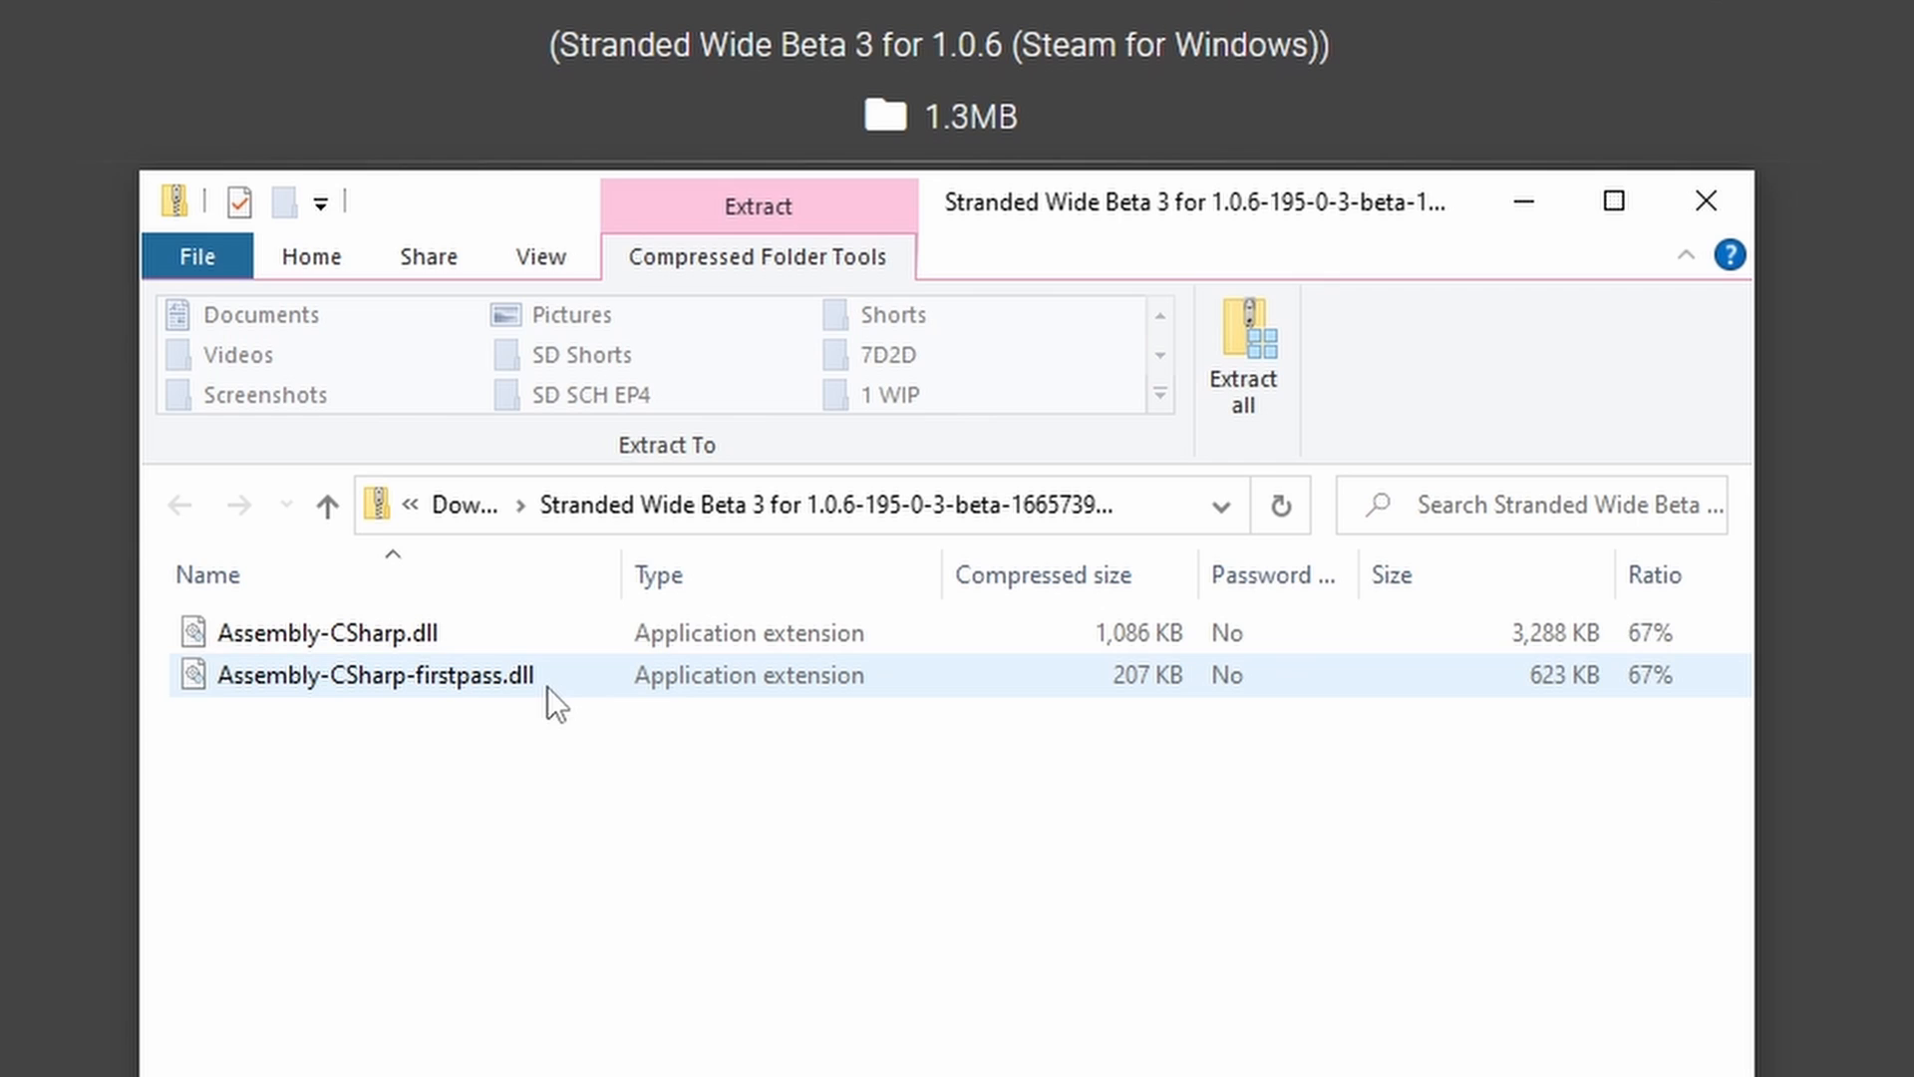
left_click(304, 633)
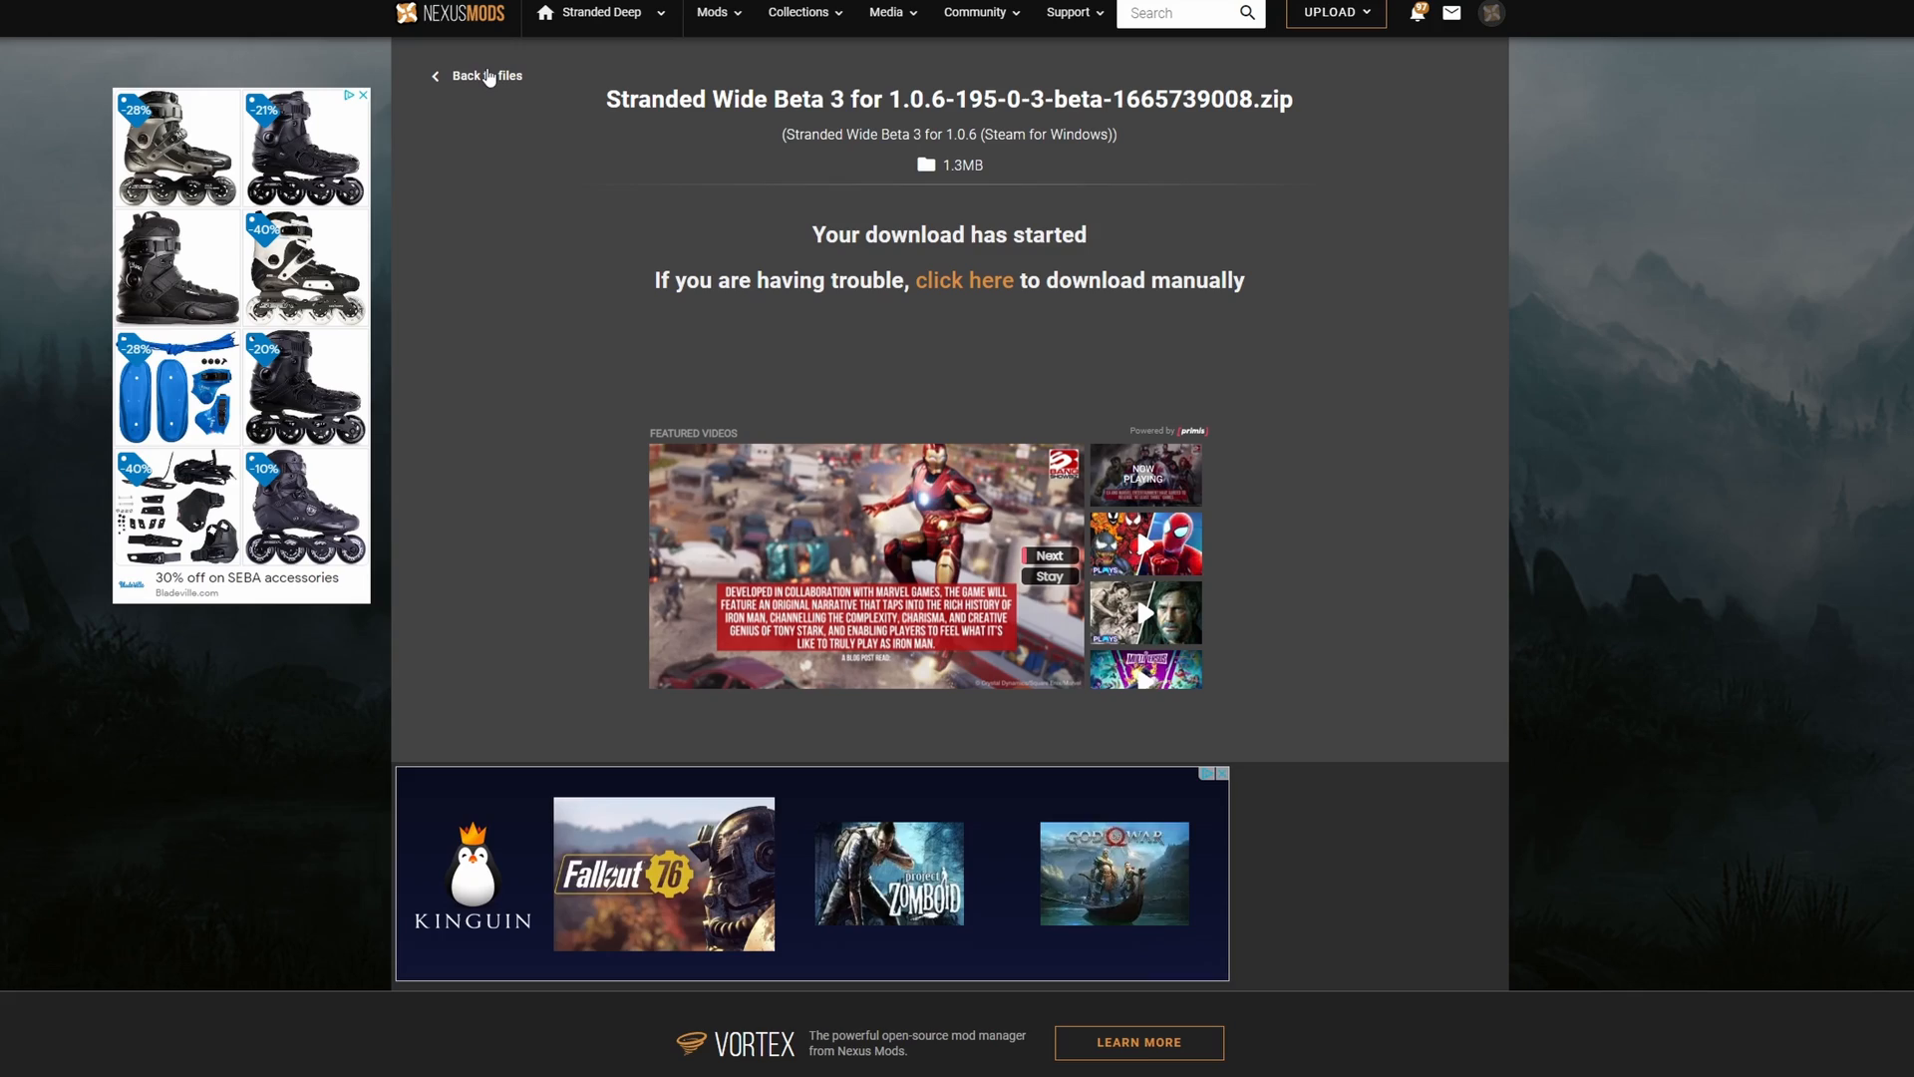
Step: Return from the files list to the Stranded Wide page's Managed-folder backup instructions
left_click(475, 75)
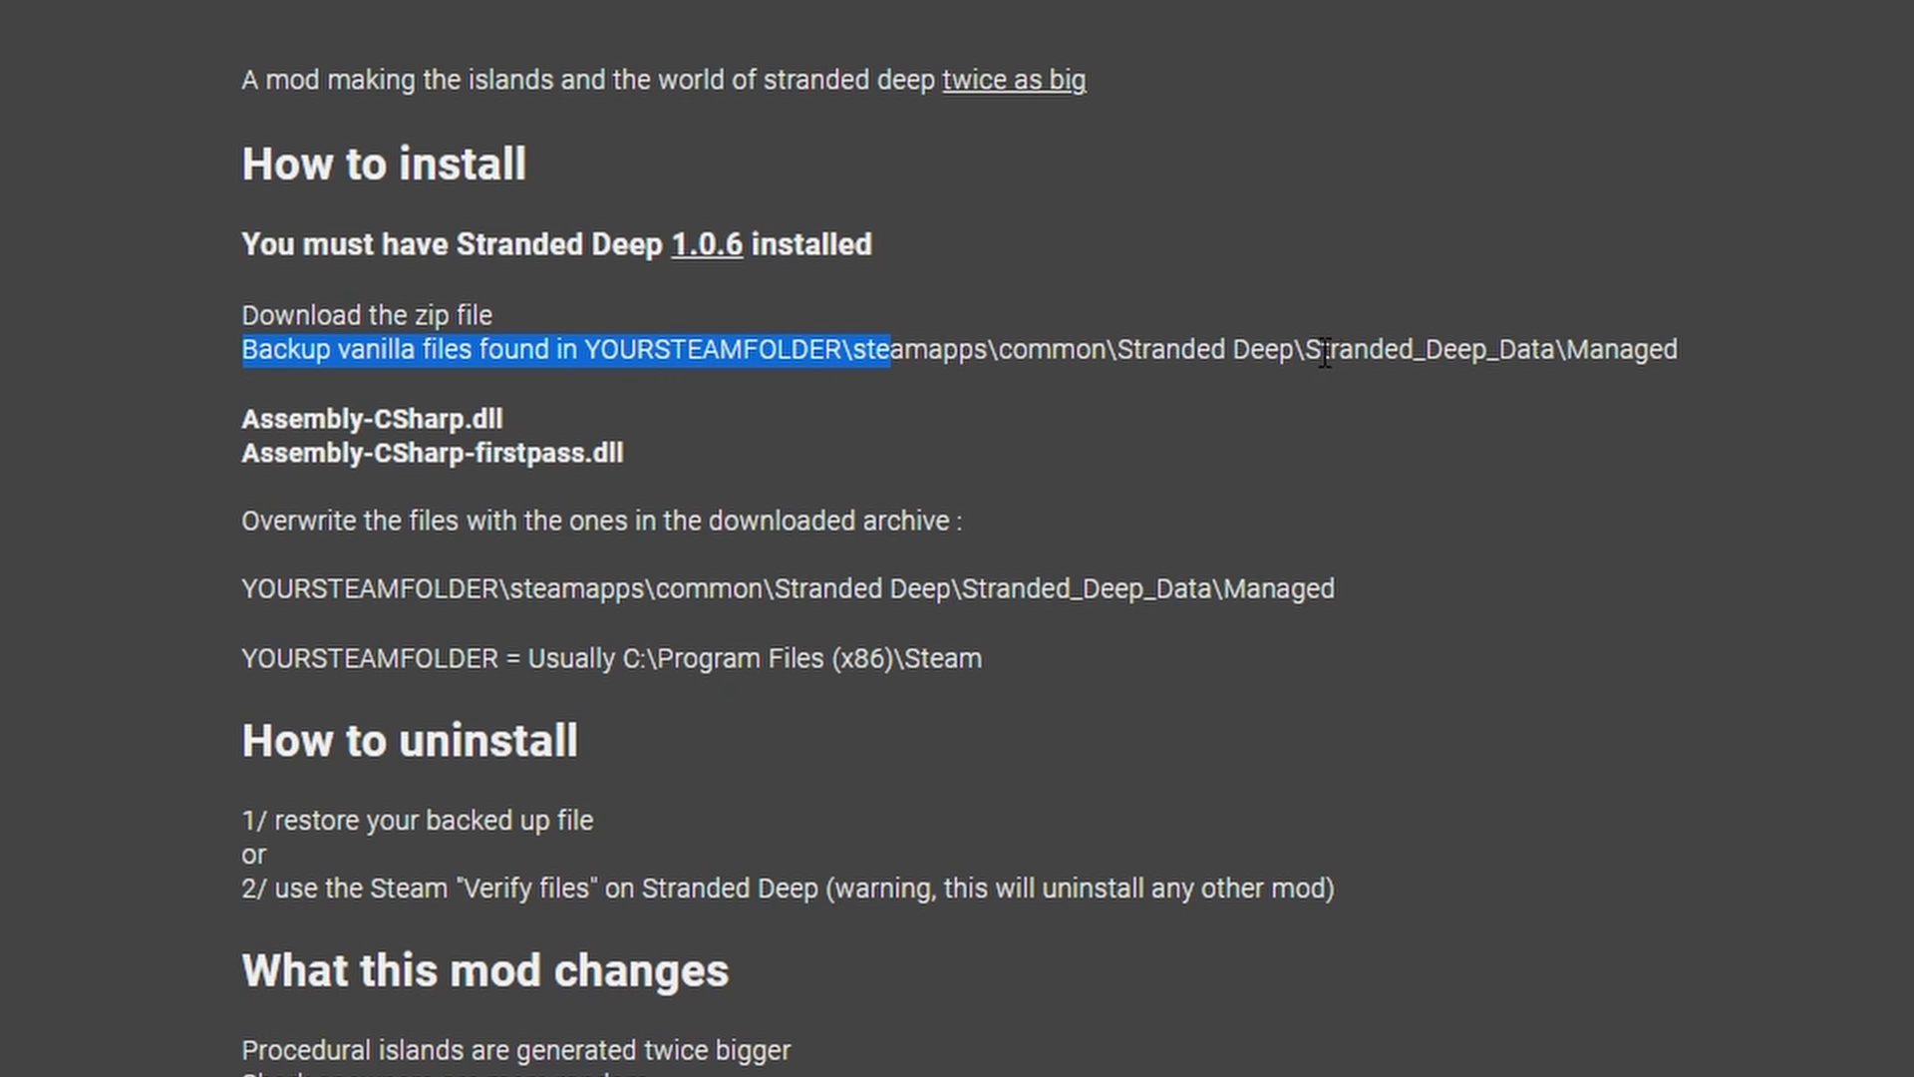
mouse_move(1361, 461)
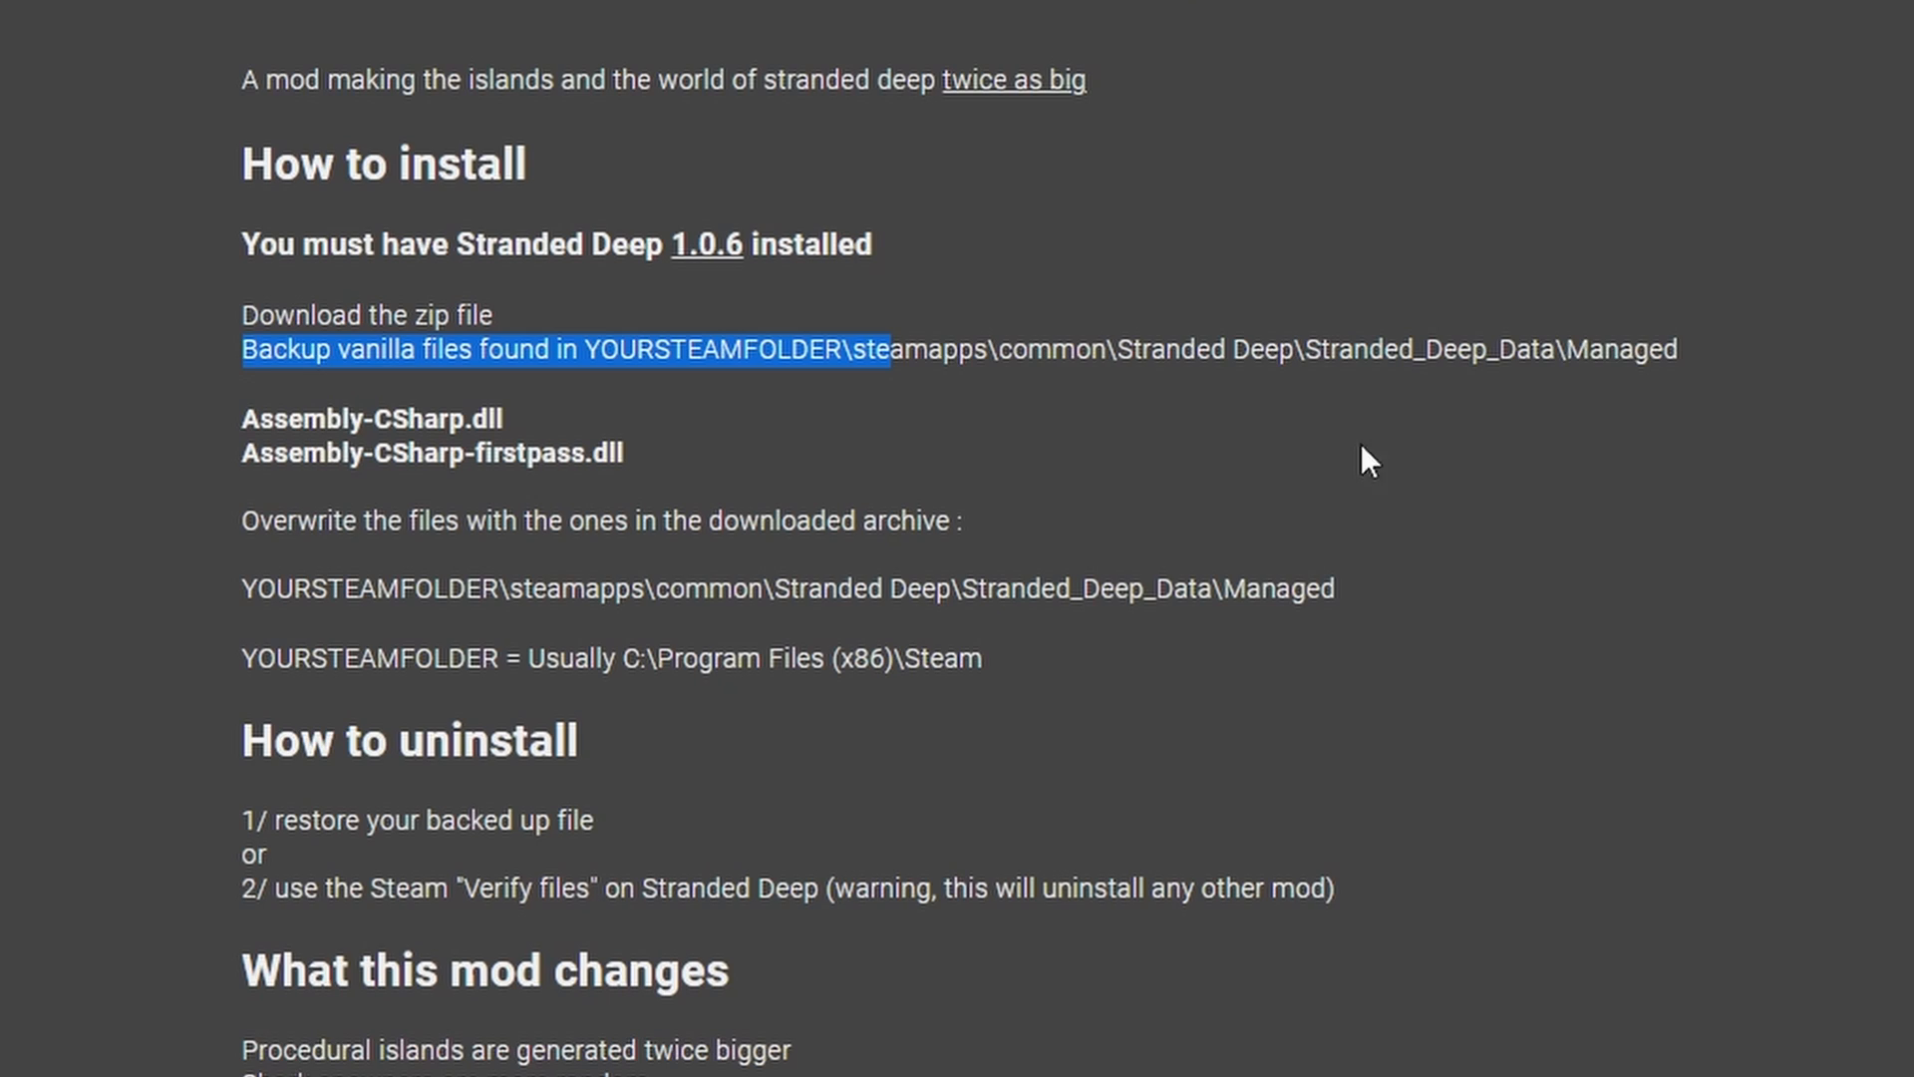
mouse_move(664, 723)
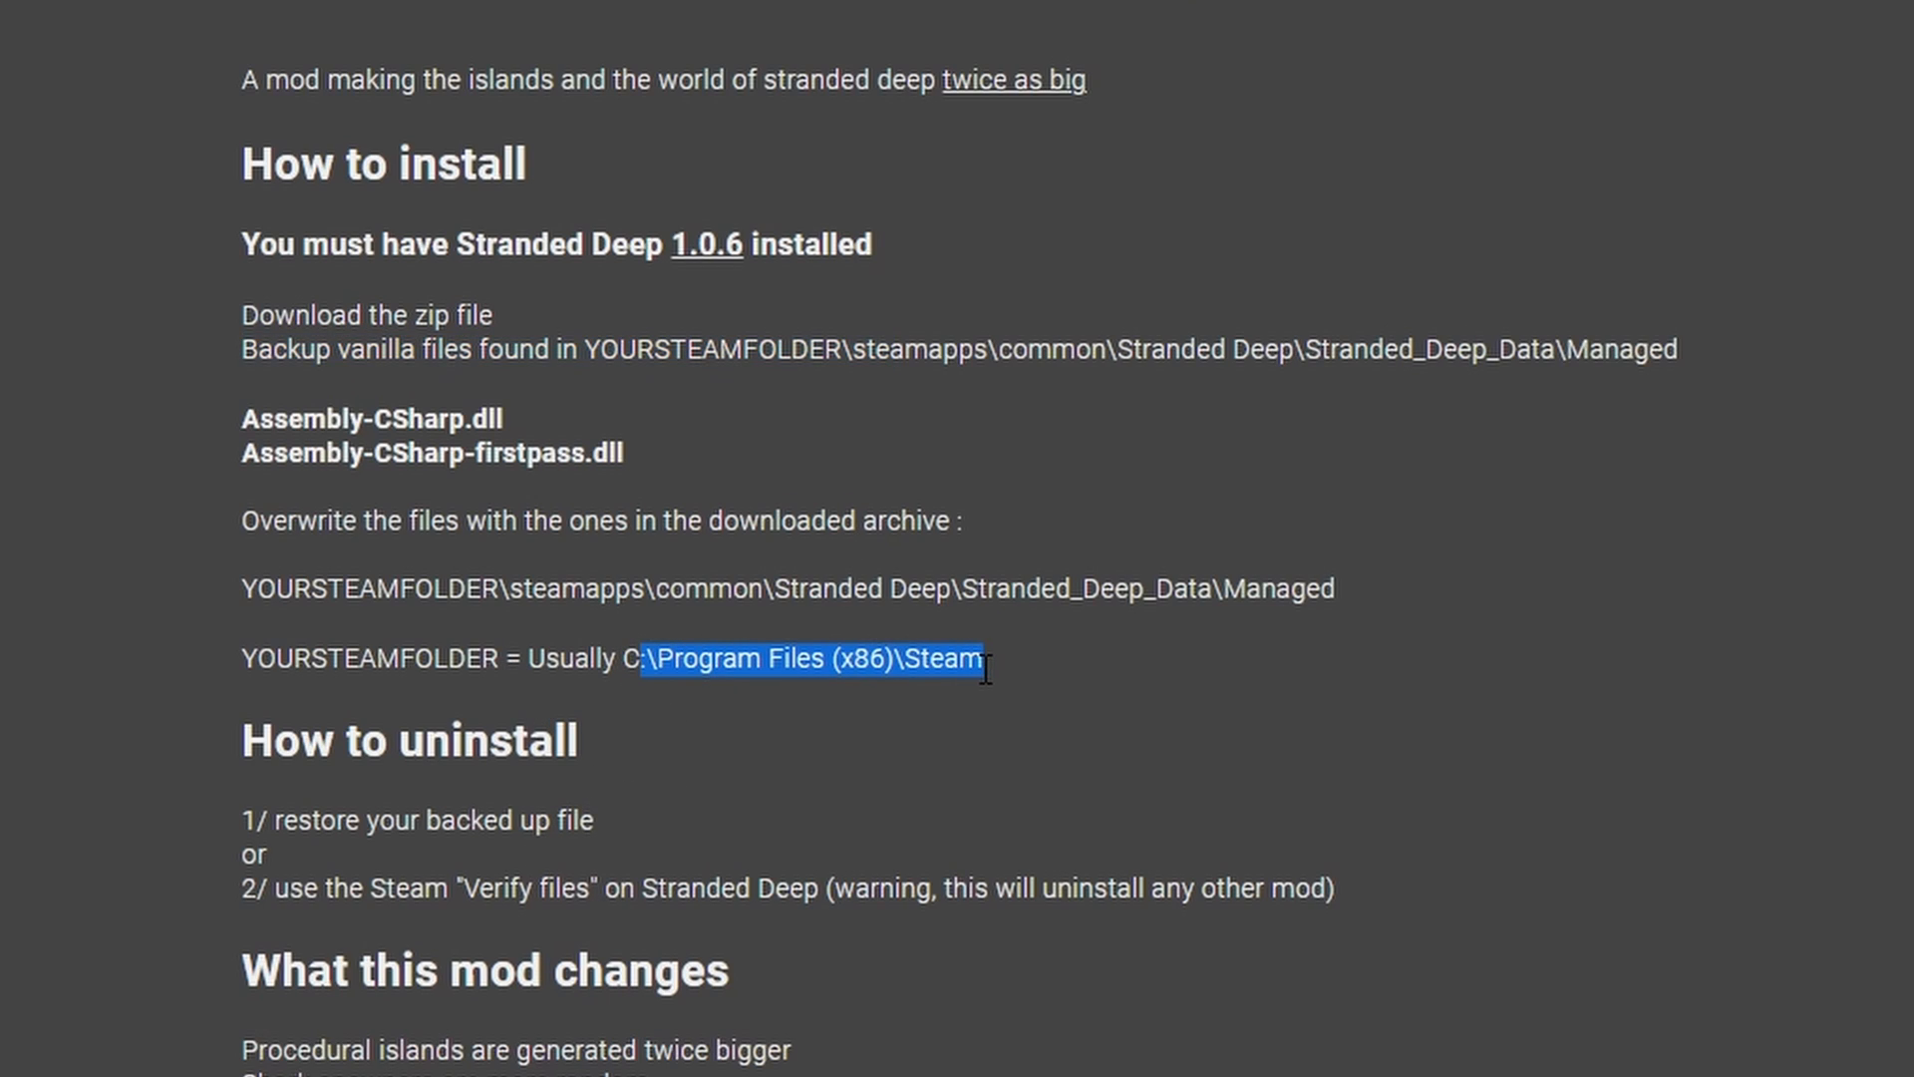
mouse_move(901, 714)
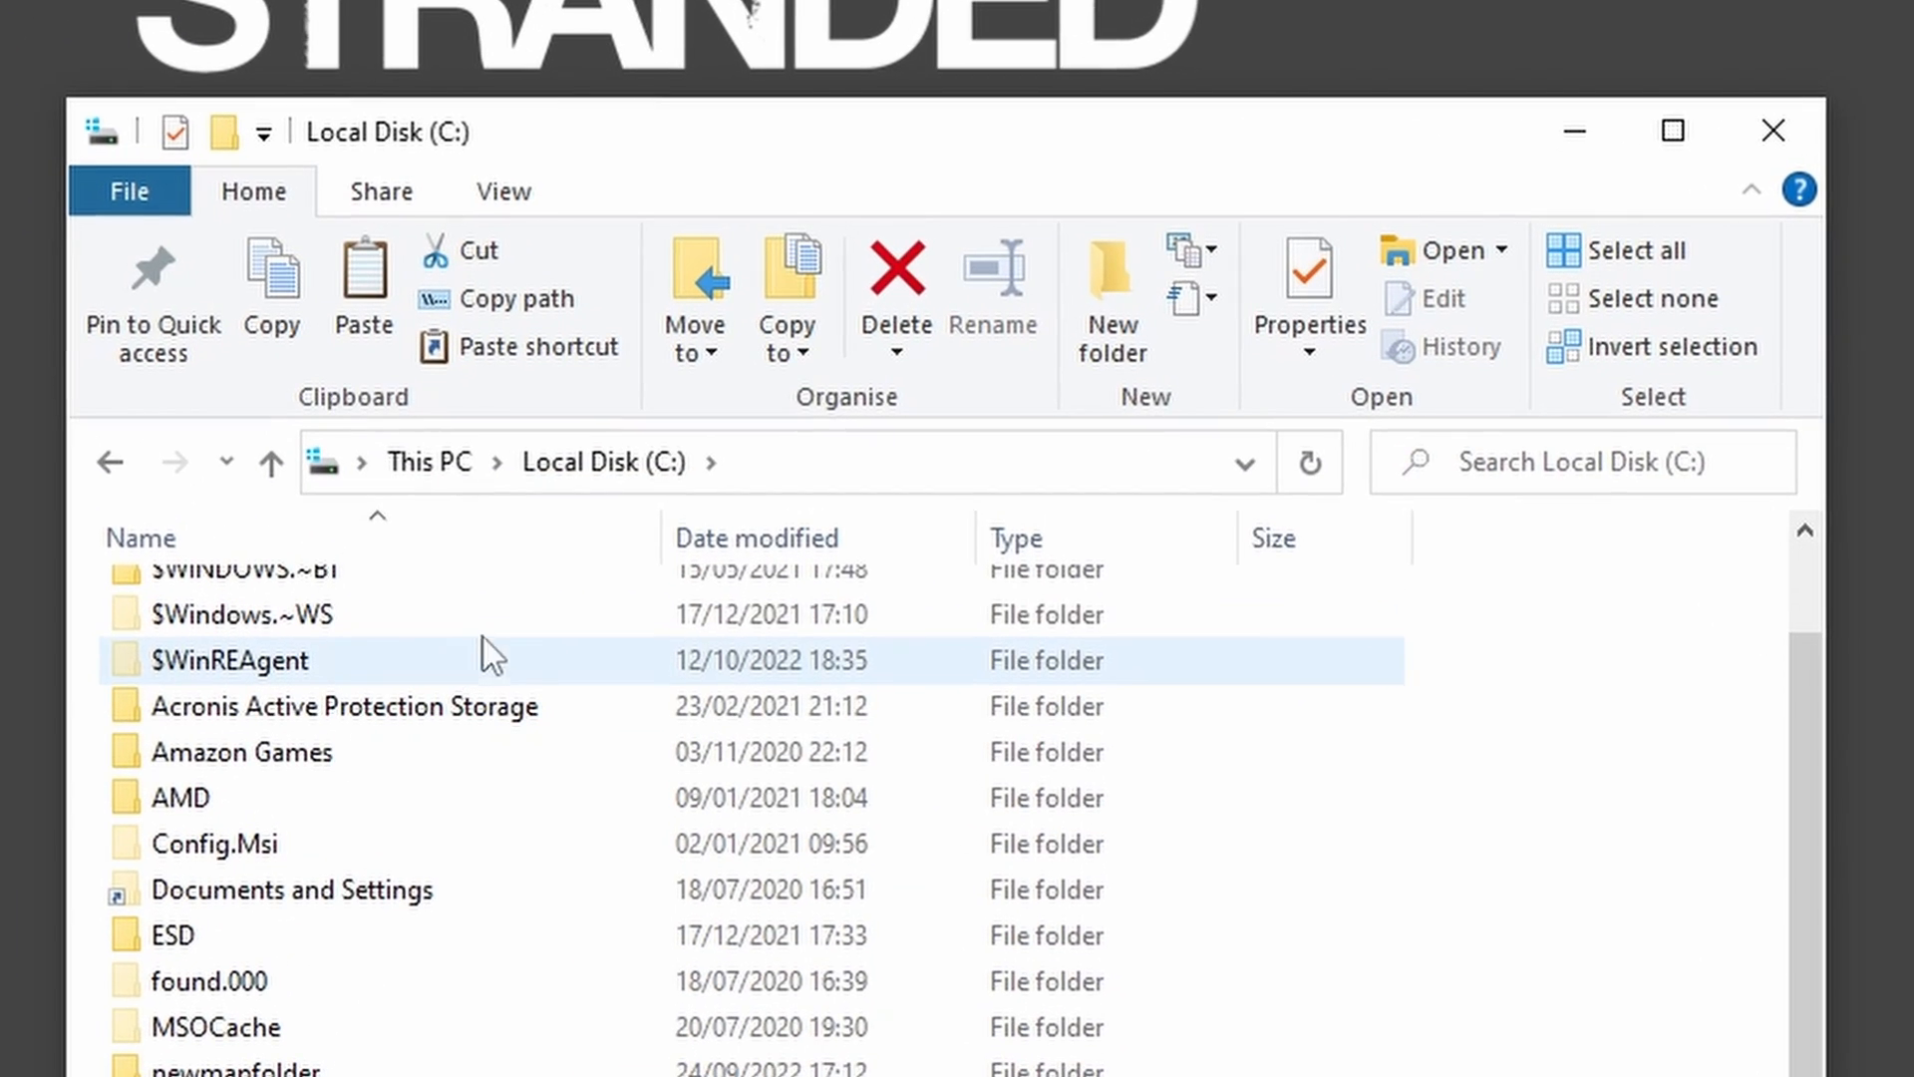
Step: Navigate Program Files (x86) > Steam > steamapps > common > Stranded Deep > Stranded_Deep_Data > Managed
scroll("down", 3)
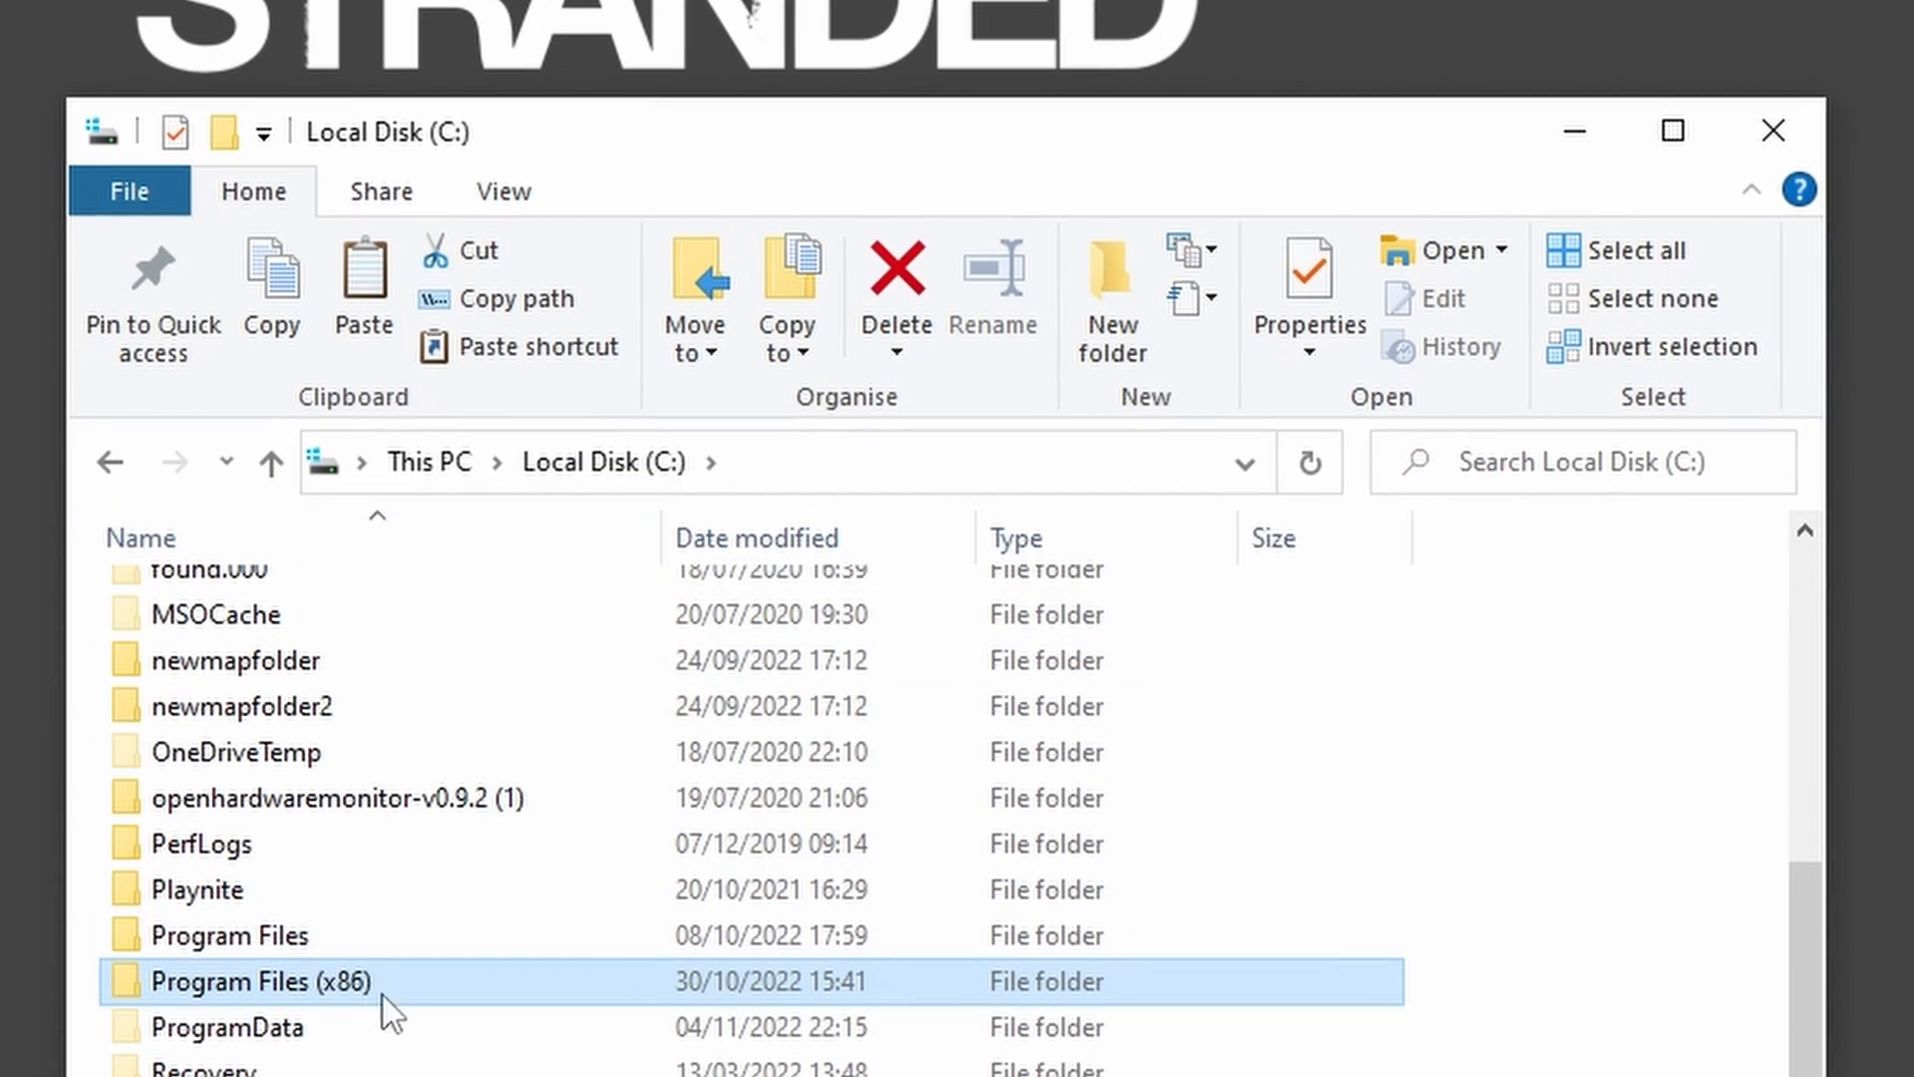
double_click(242, 982)
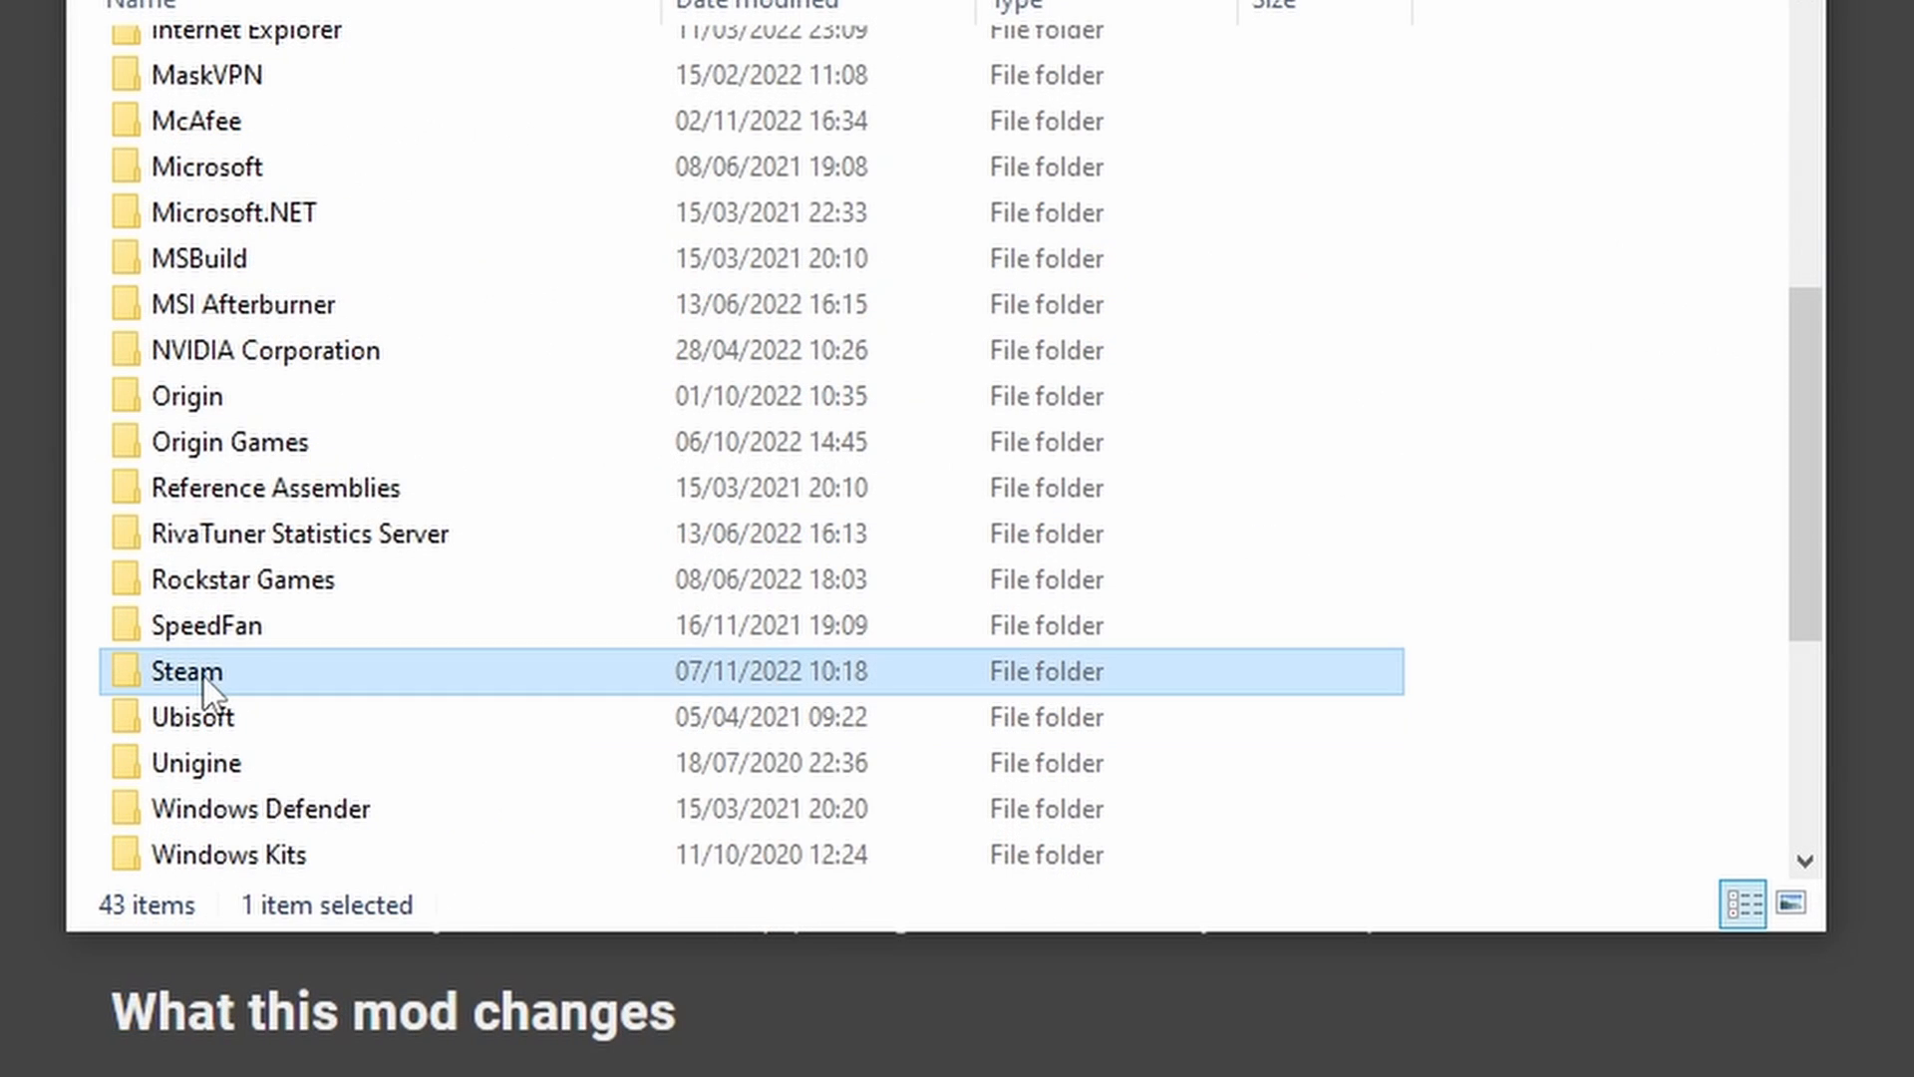
double_click(183, 671)
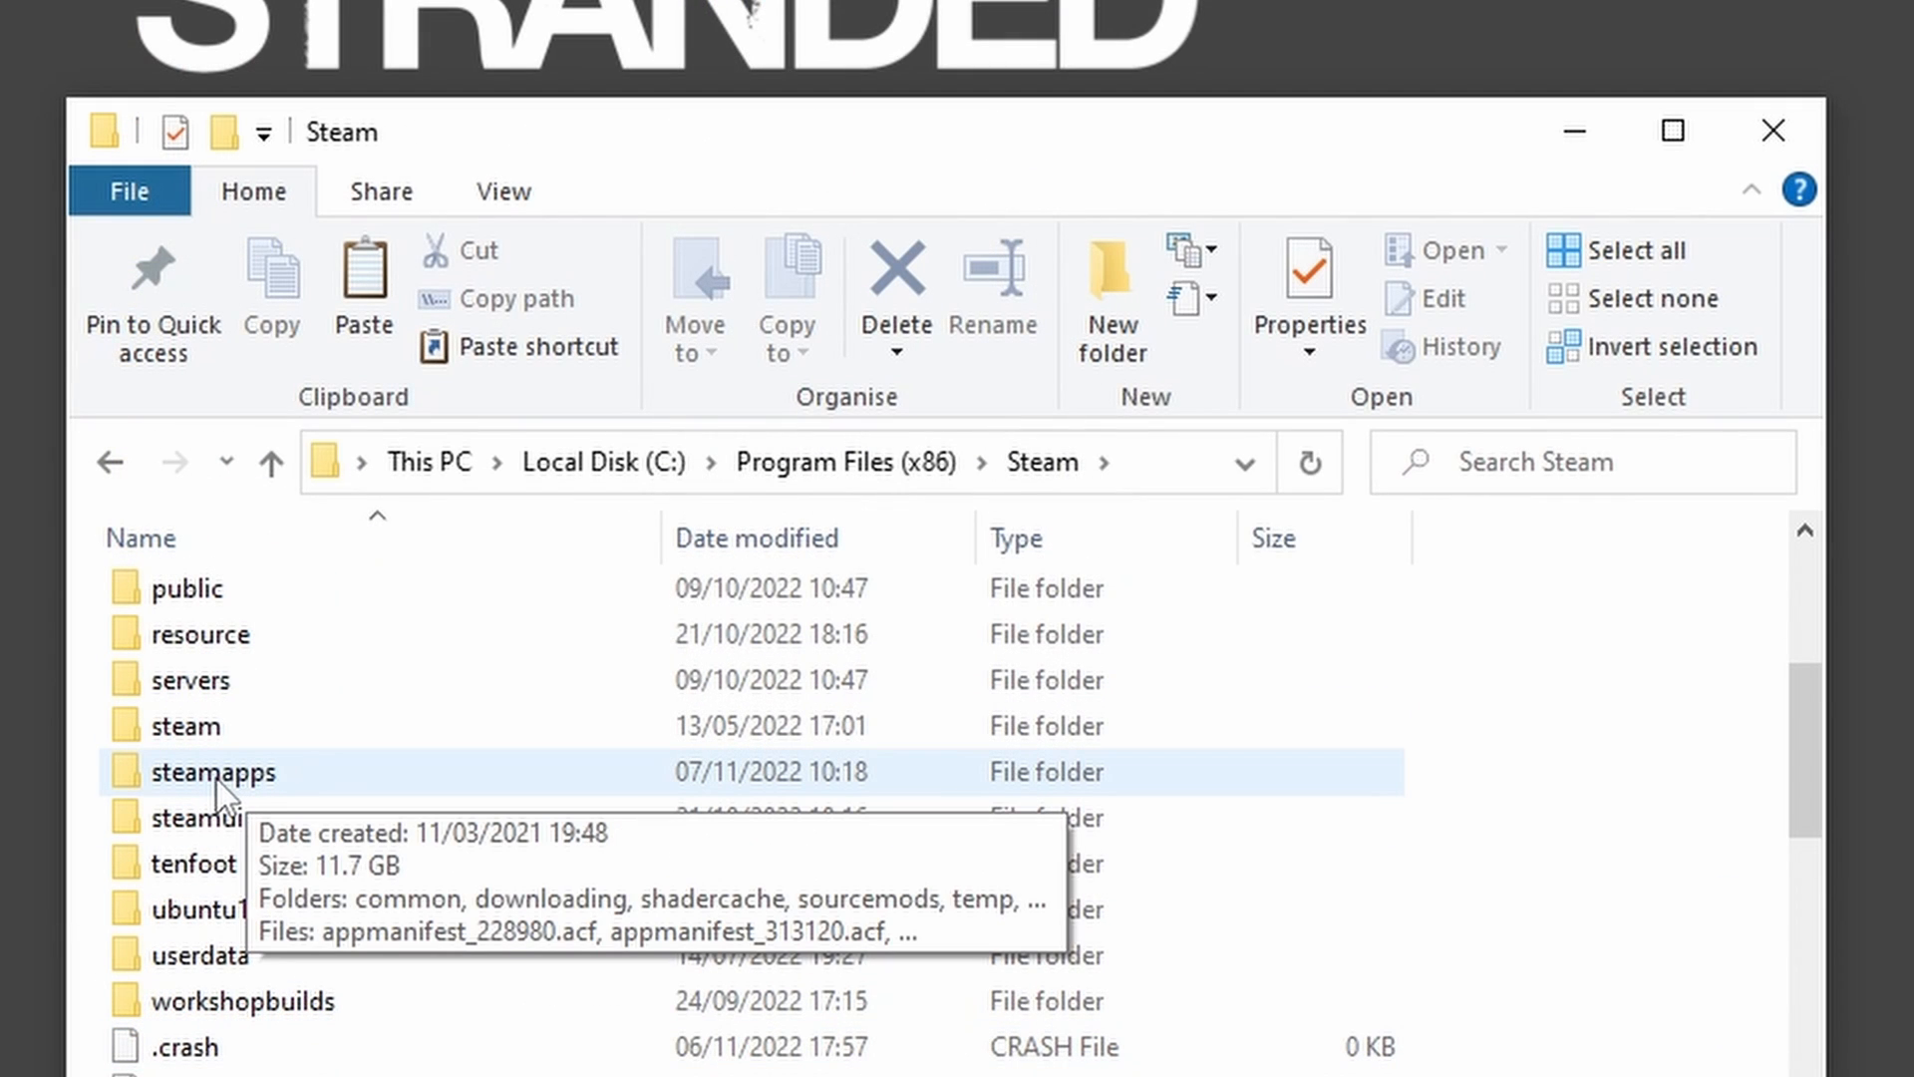
double_click(210, 773)
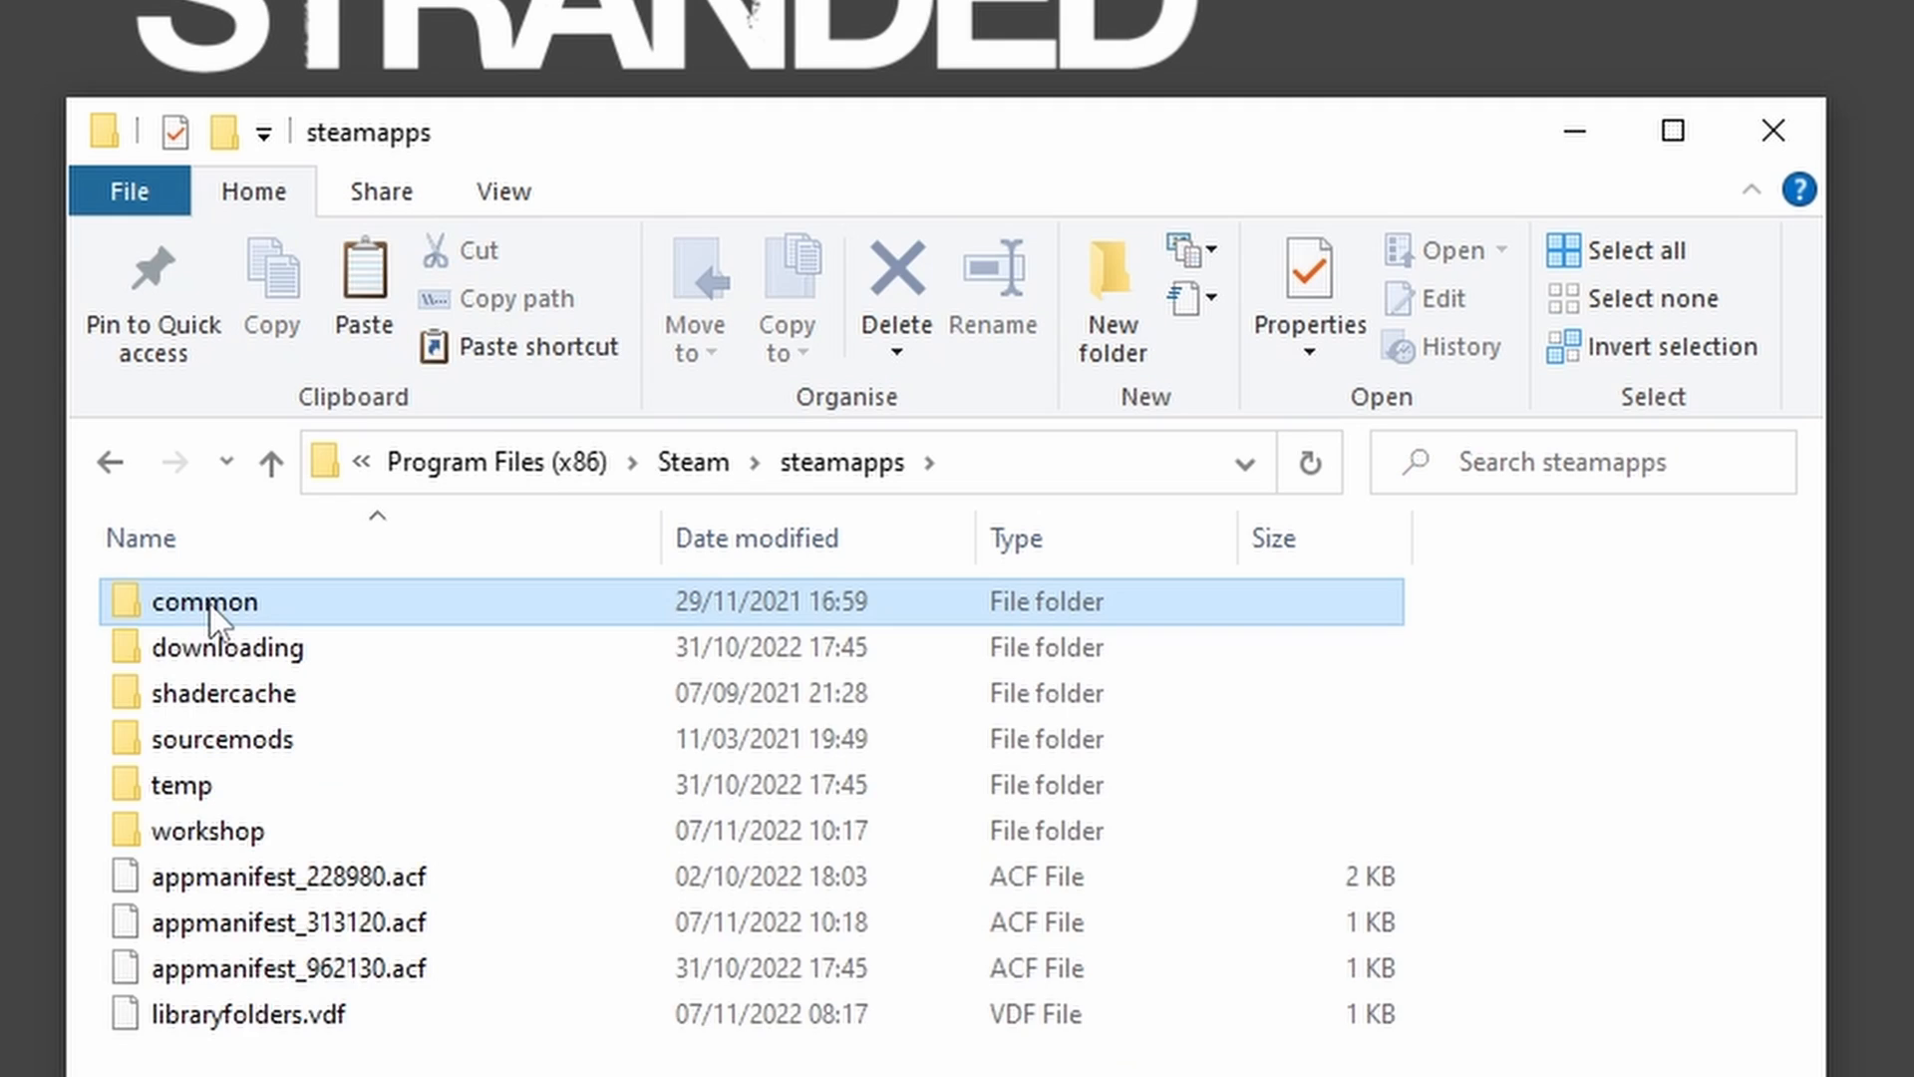
double_click(204, 602)
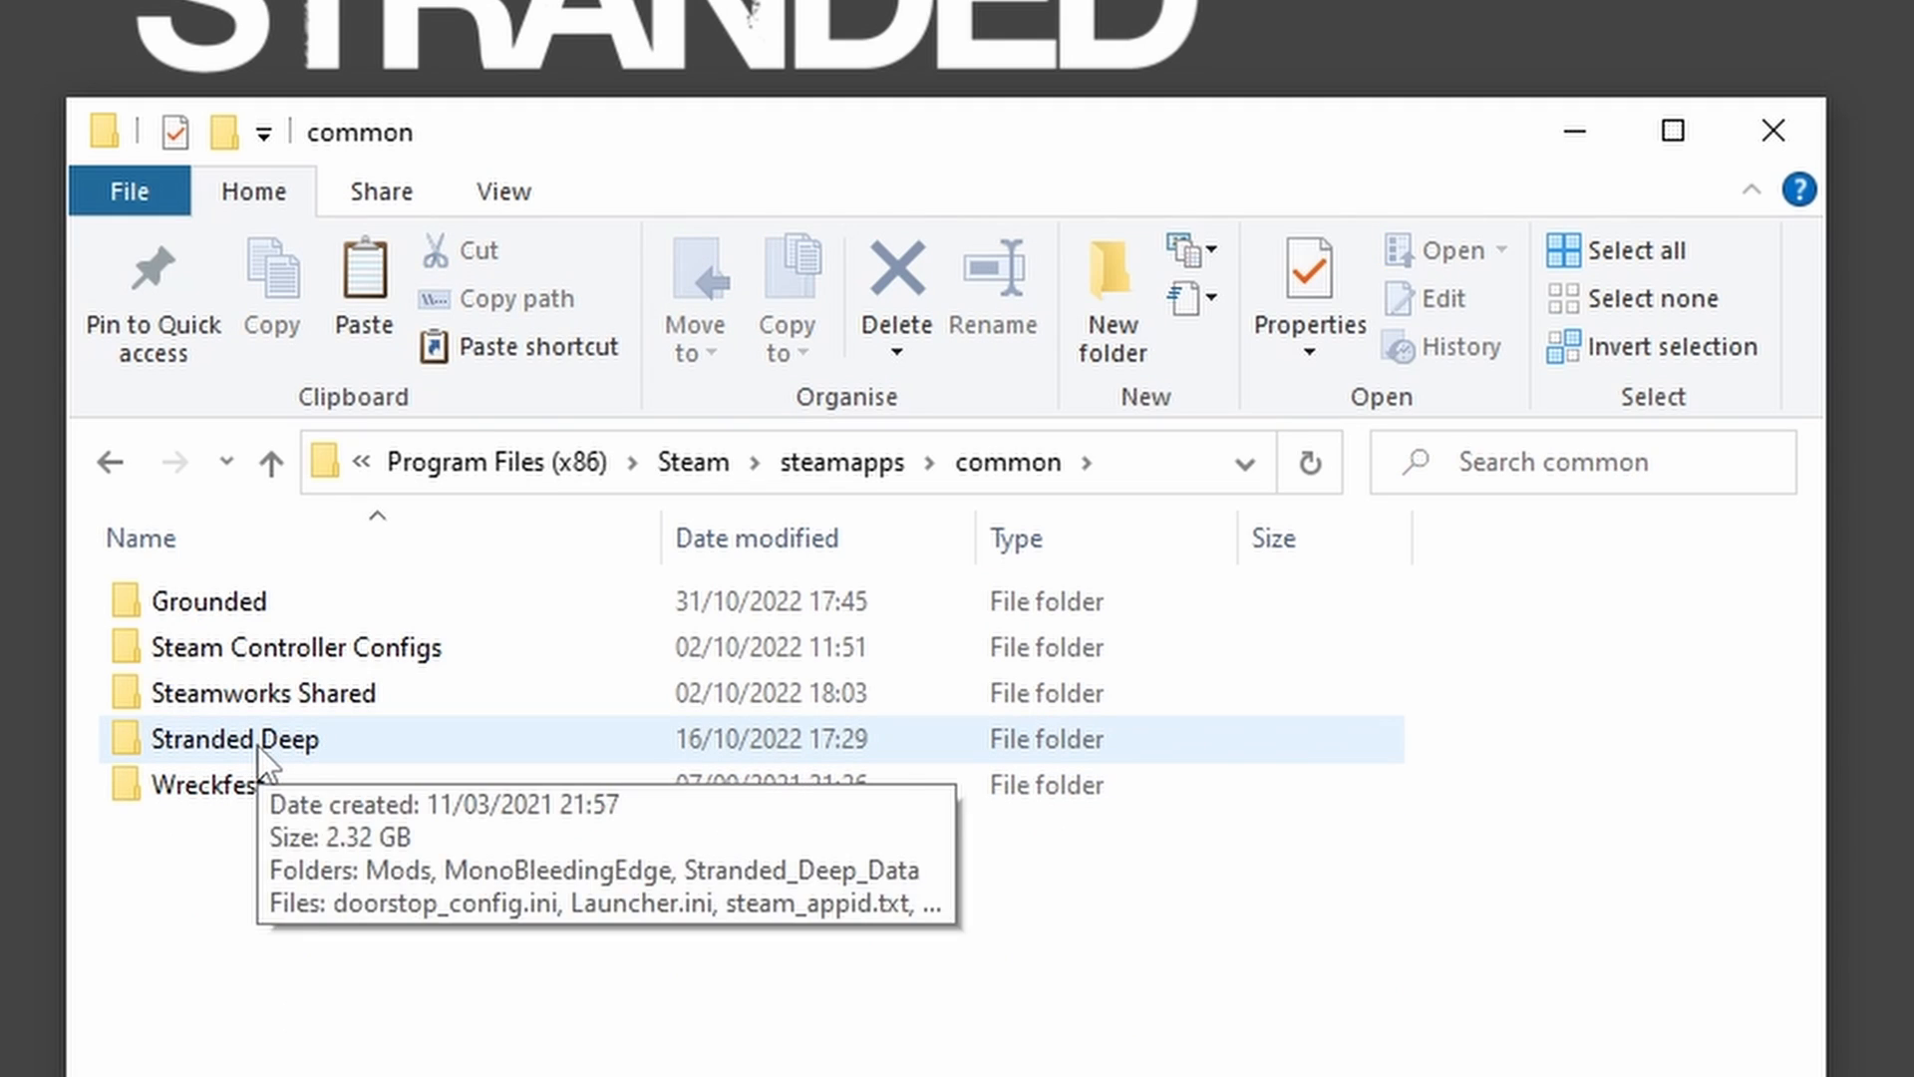
double_click(228, 740)
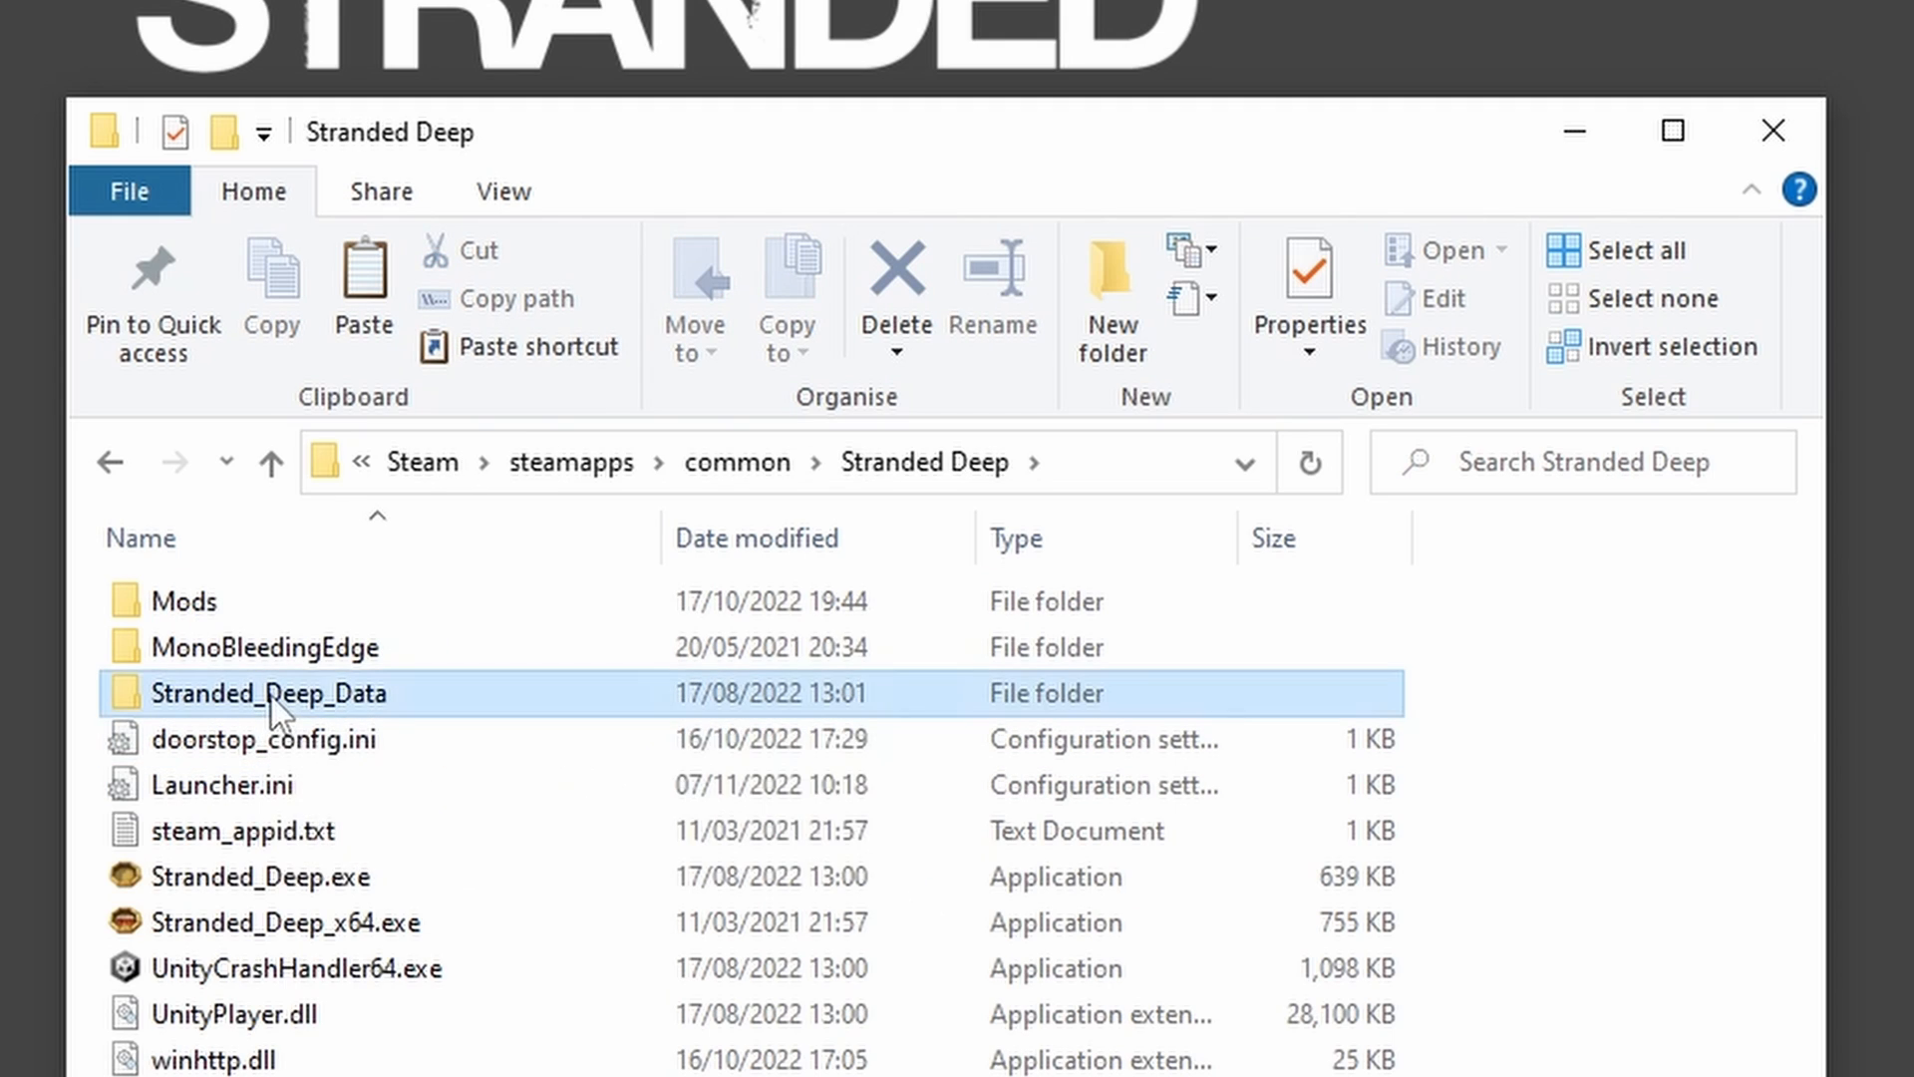
double_click(266, 692)
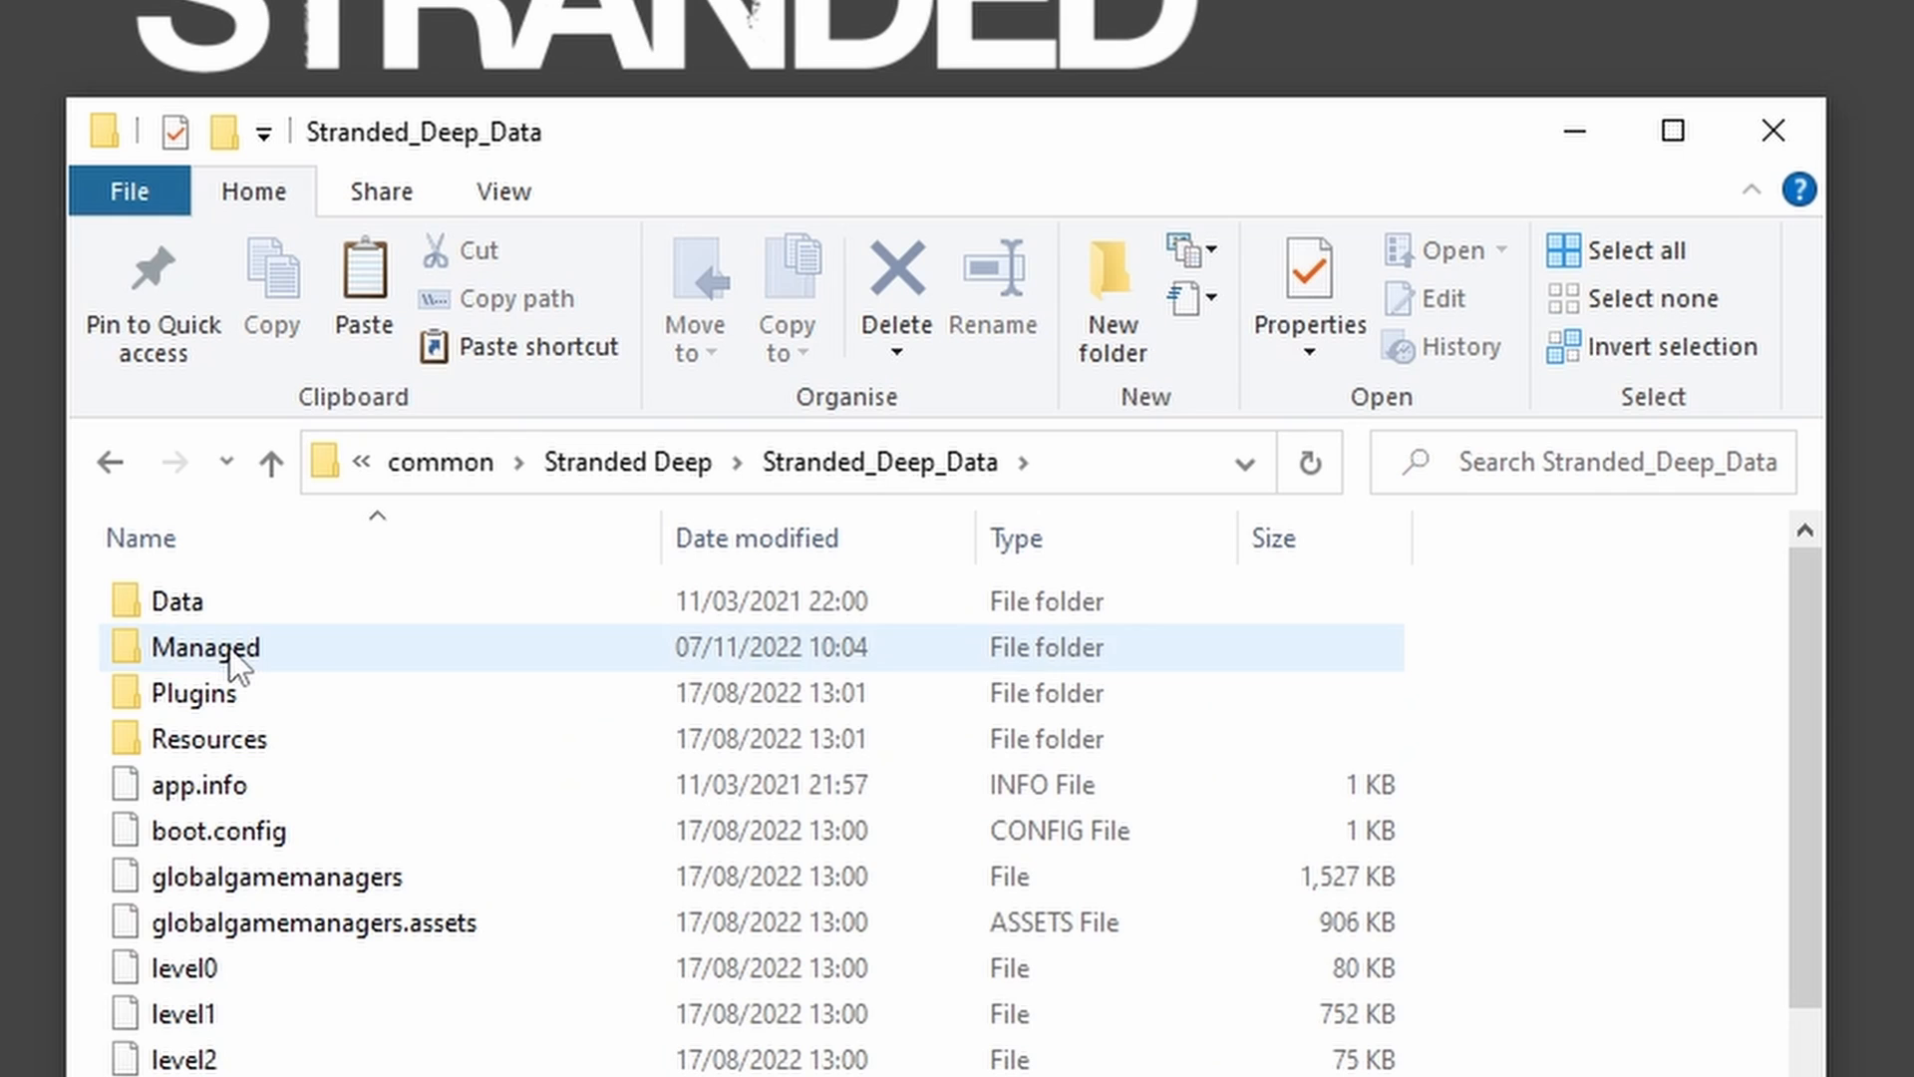
double_click(204, 647)
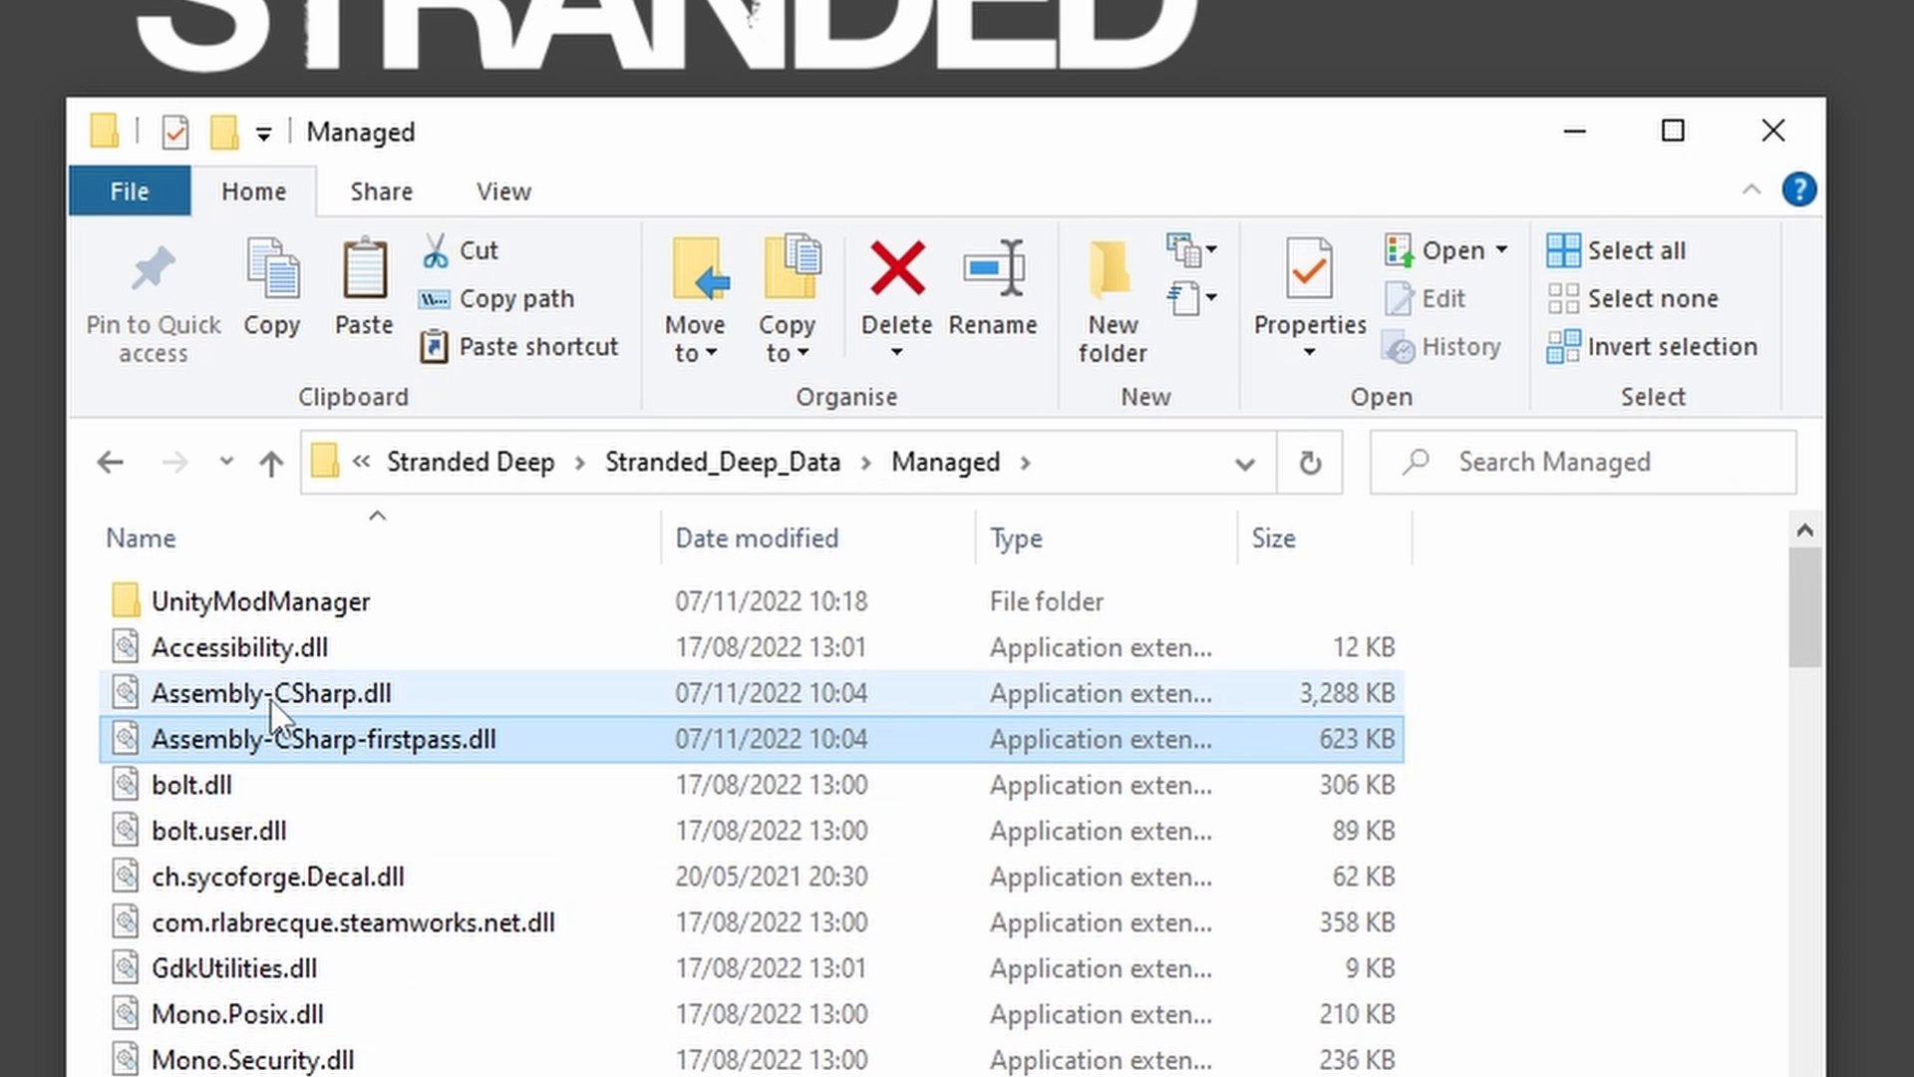
mouse_move(231, 756)
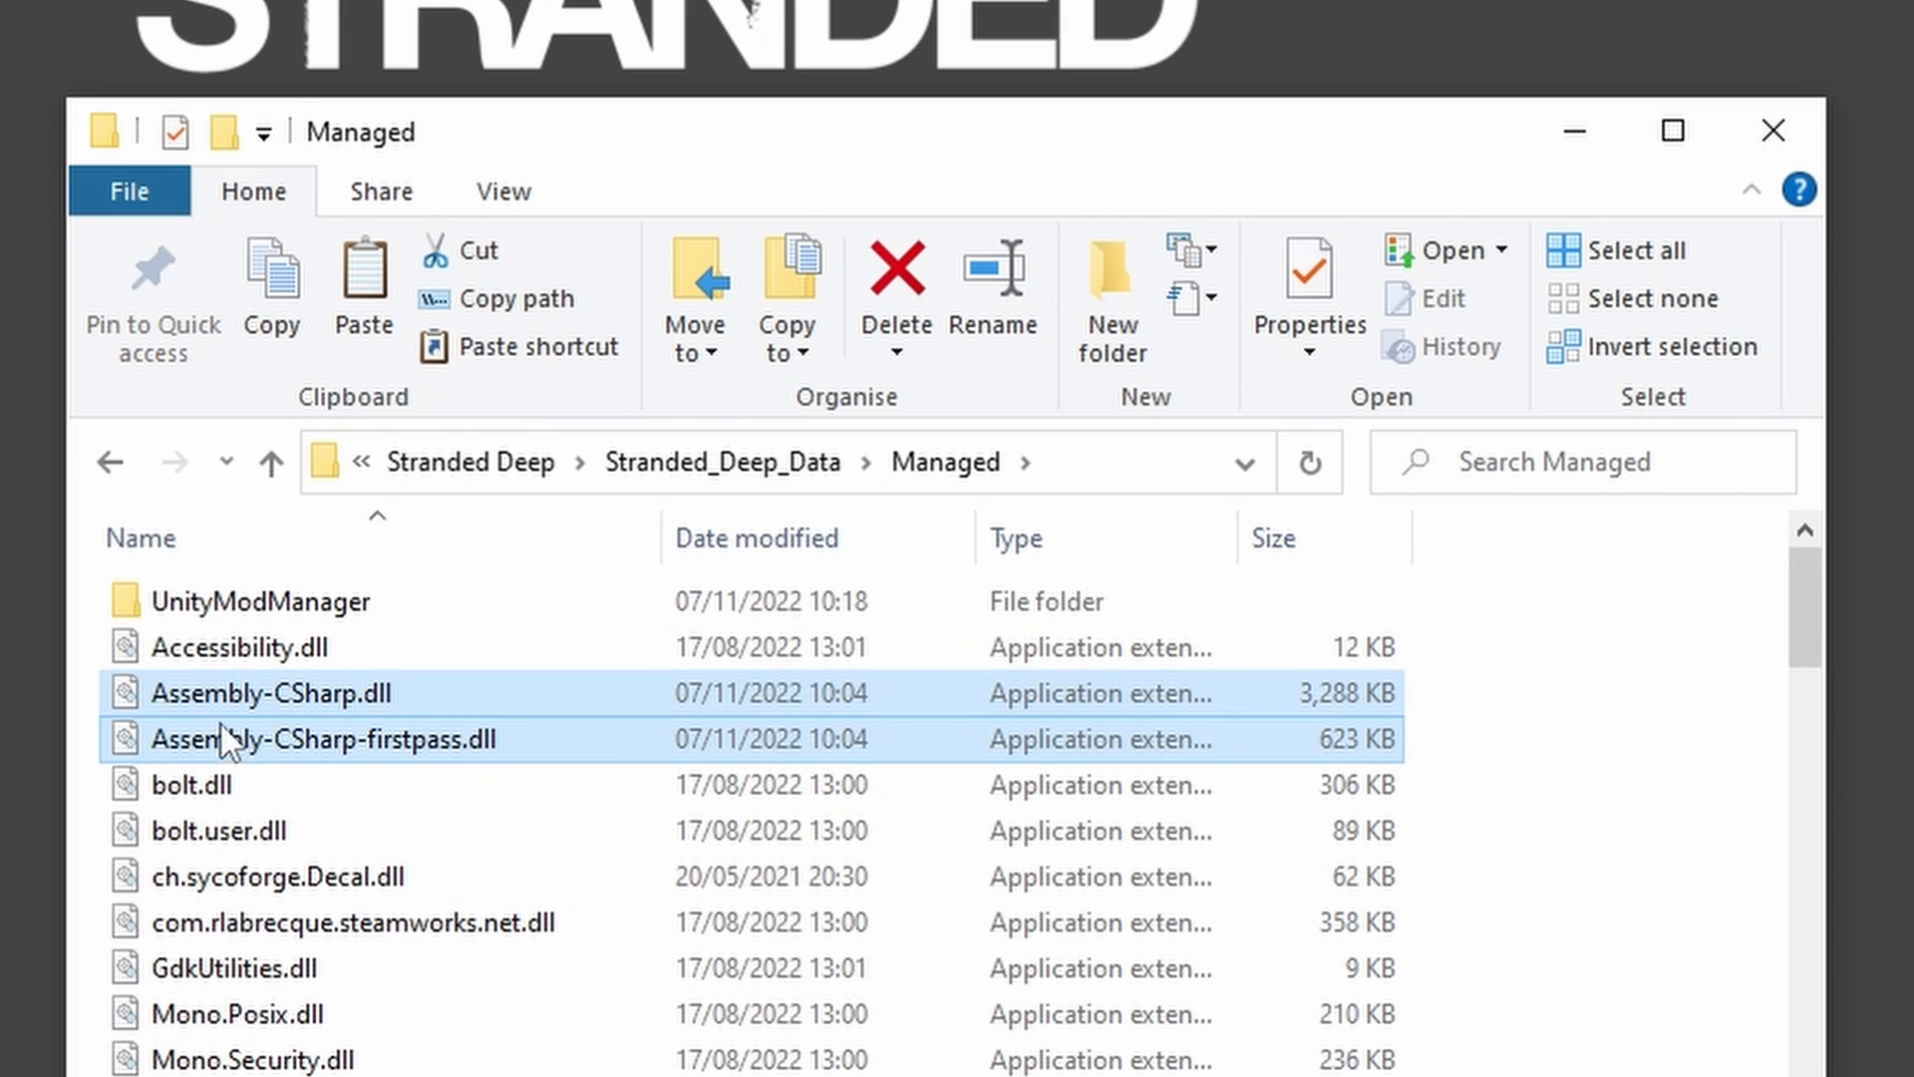
mouse_move(409, 787)
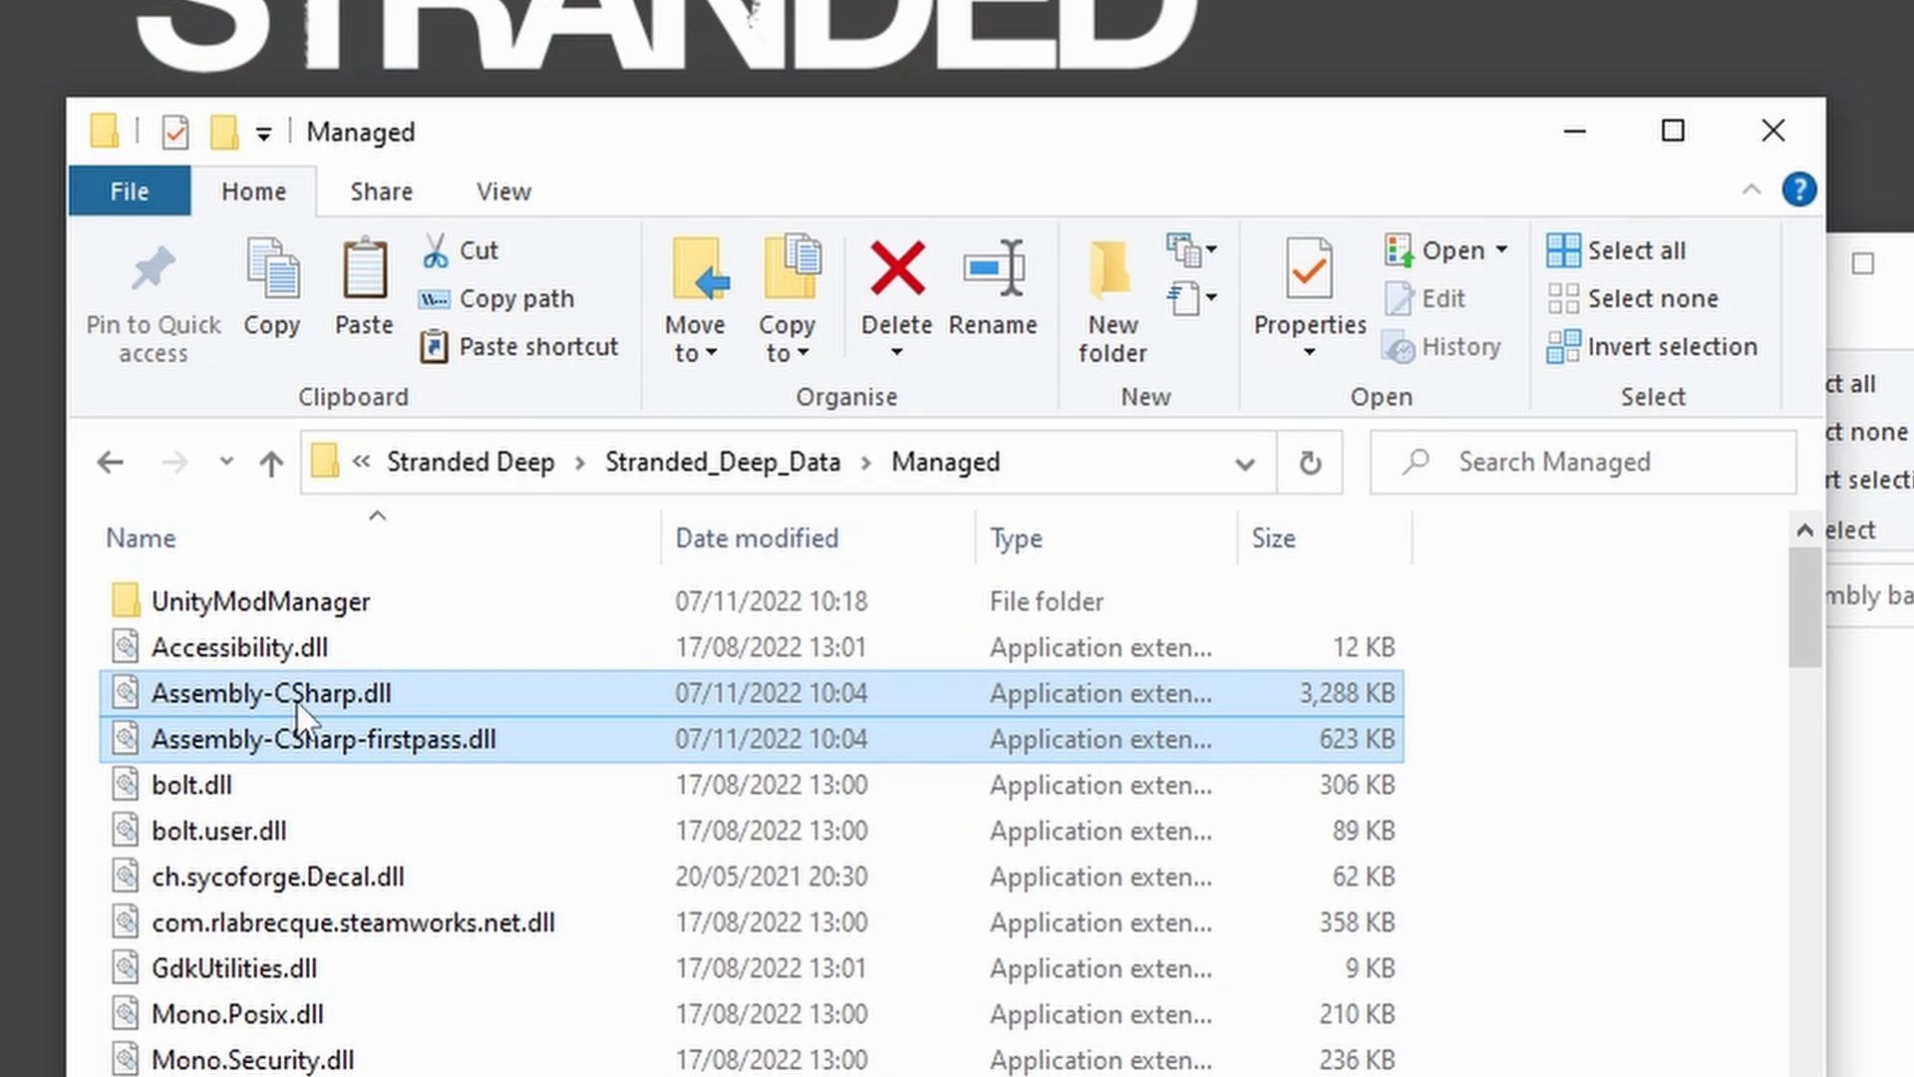
mouse_move(294, 761)
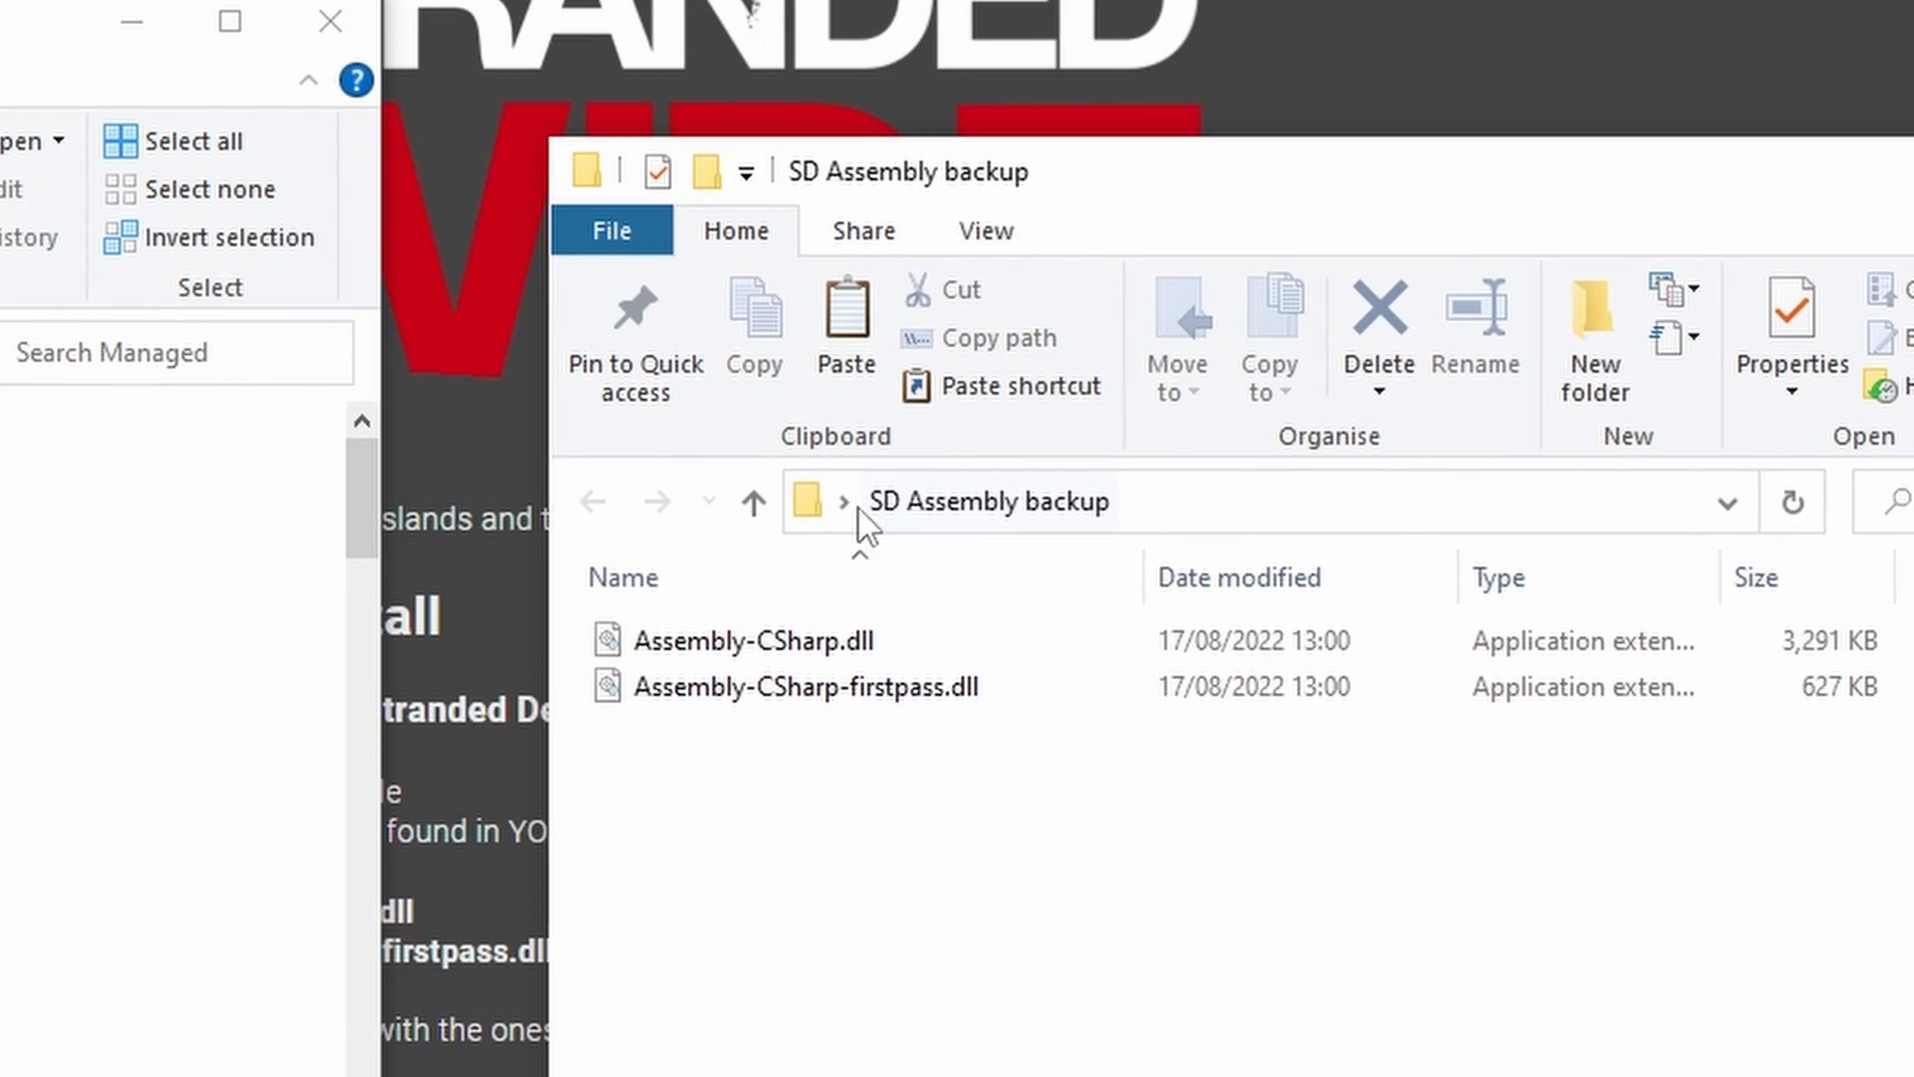
Step: Switch to the SD Assembly backup window and select the backed-up Assembly-CSharp-firstpass.dll
left_click(956, 504)
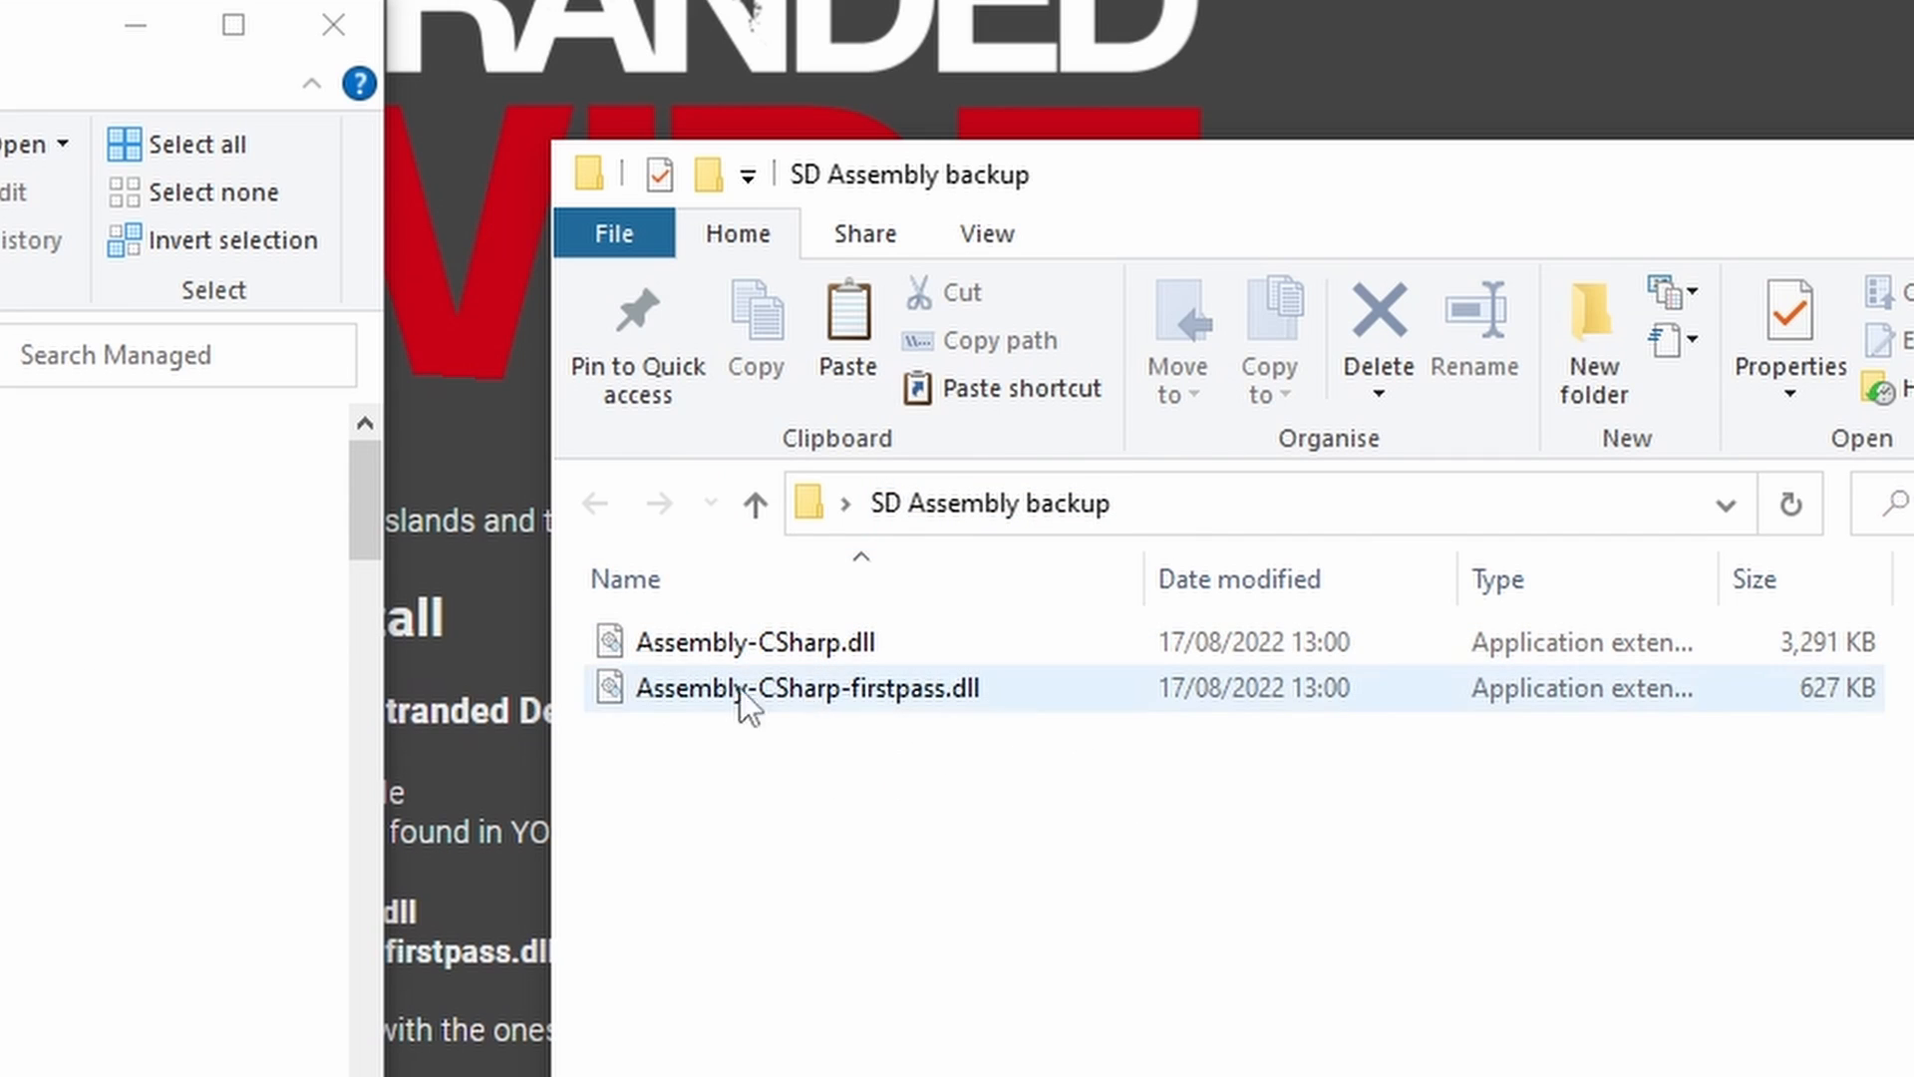
left_click(751, 766)
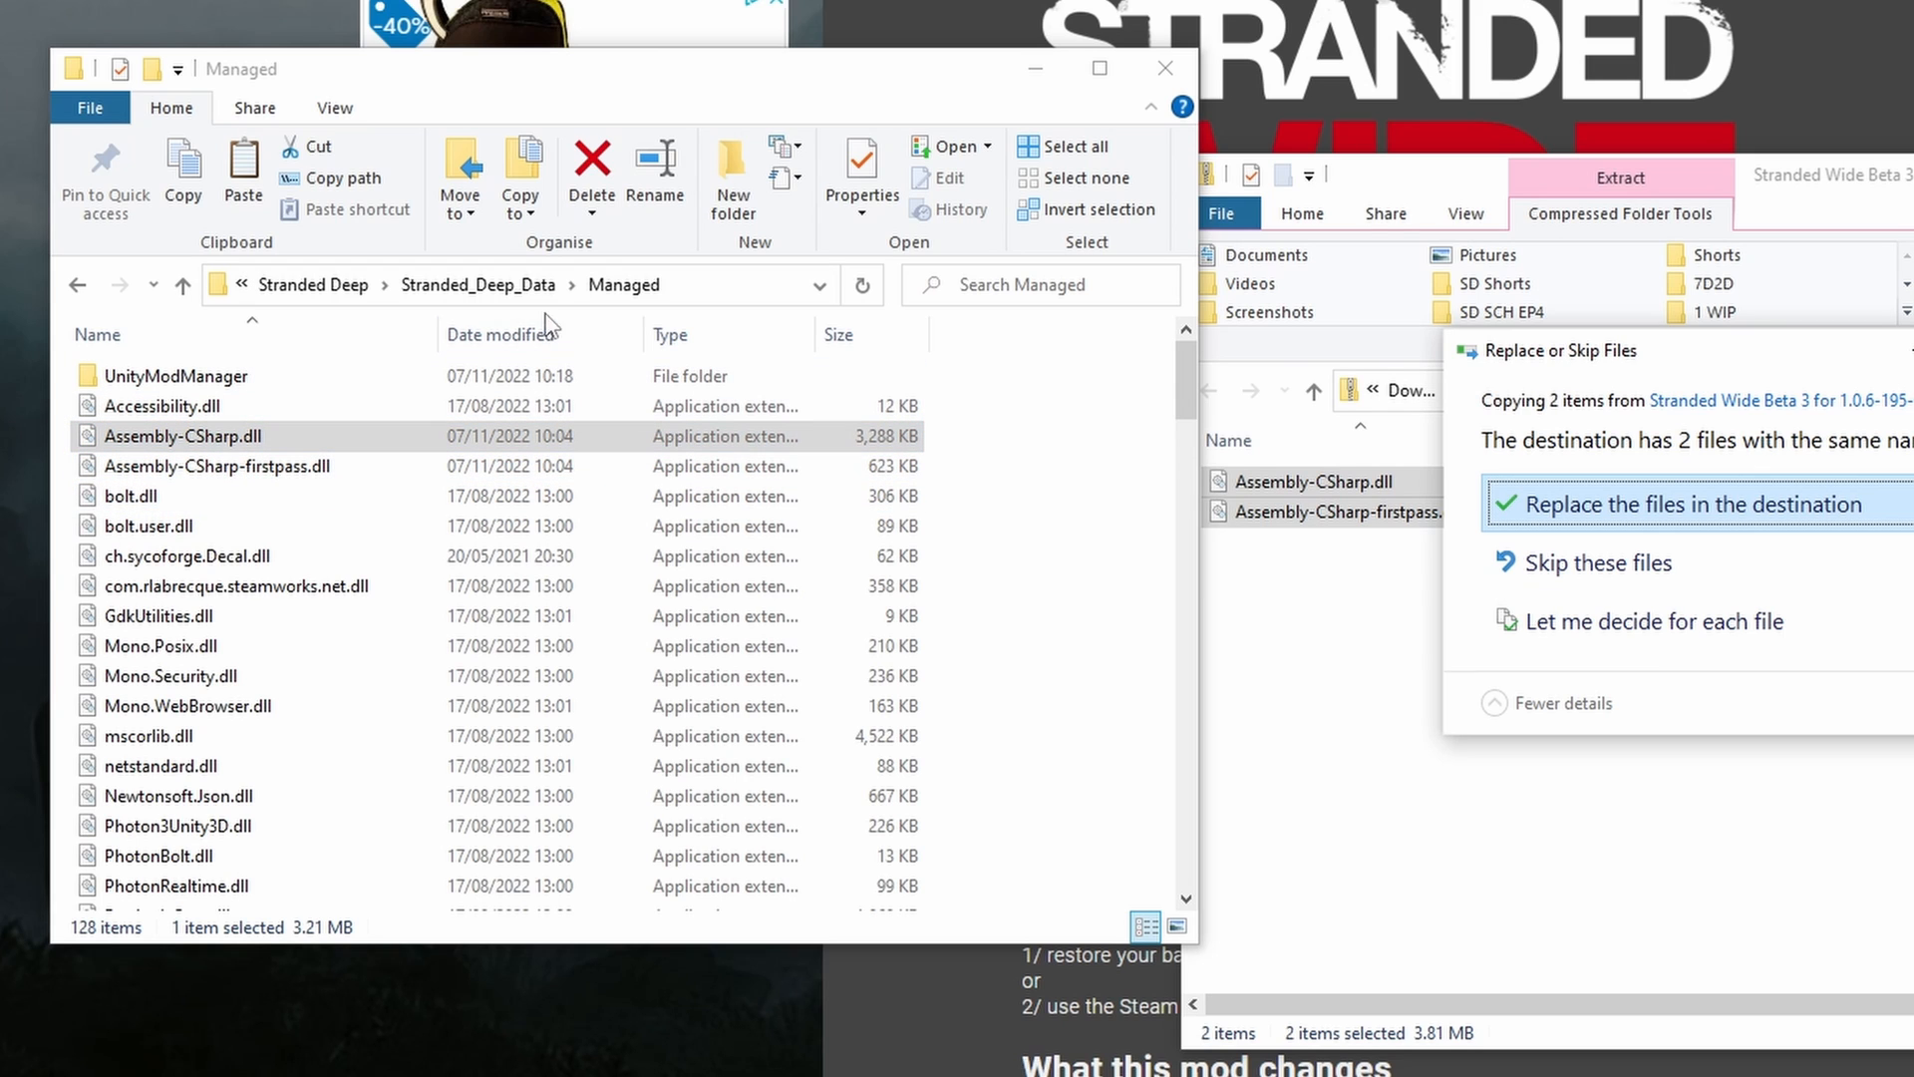
mouse_move(631, 317)
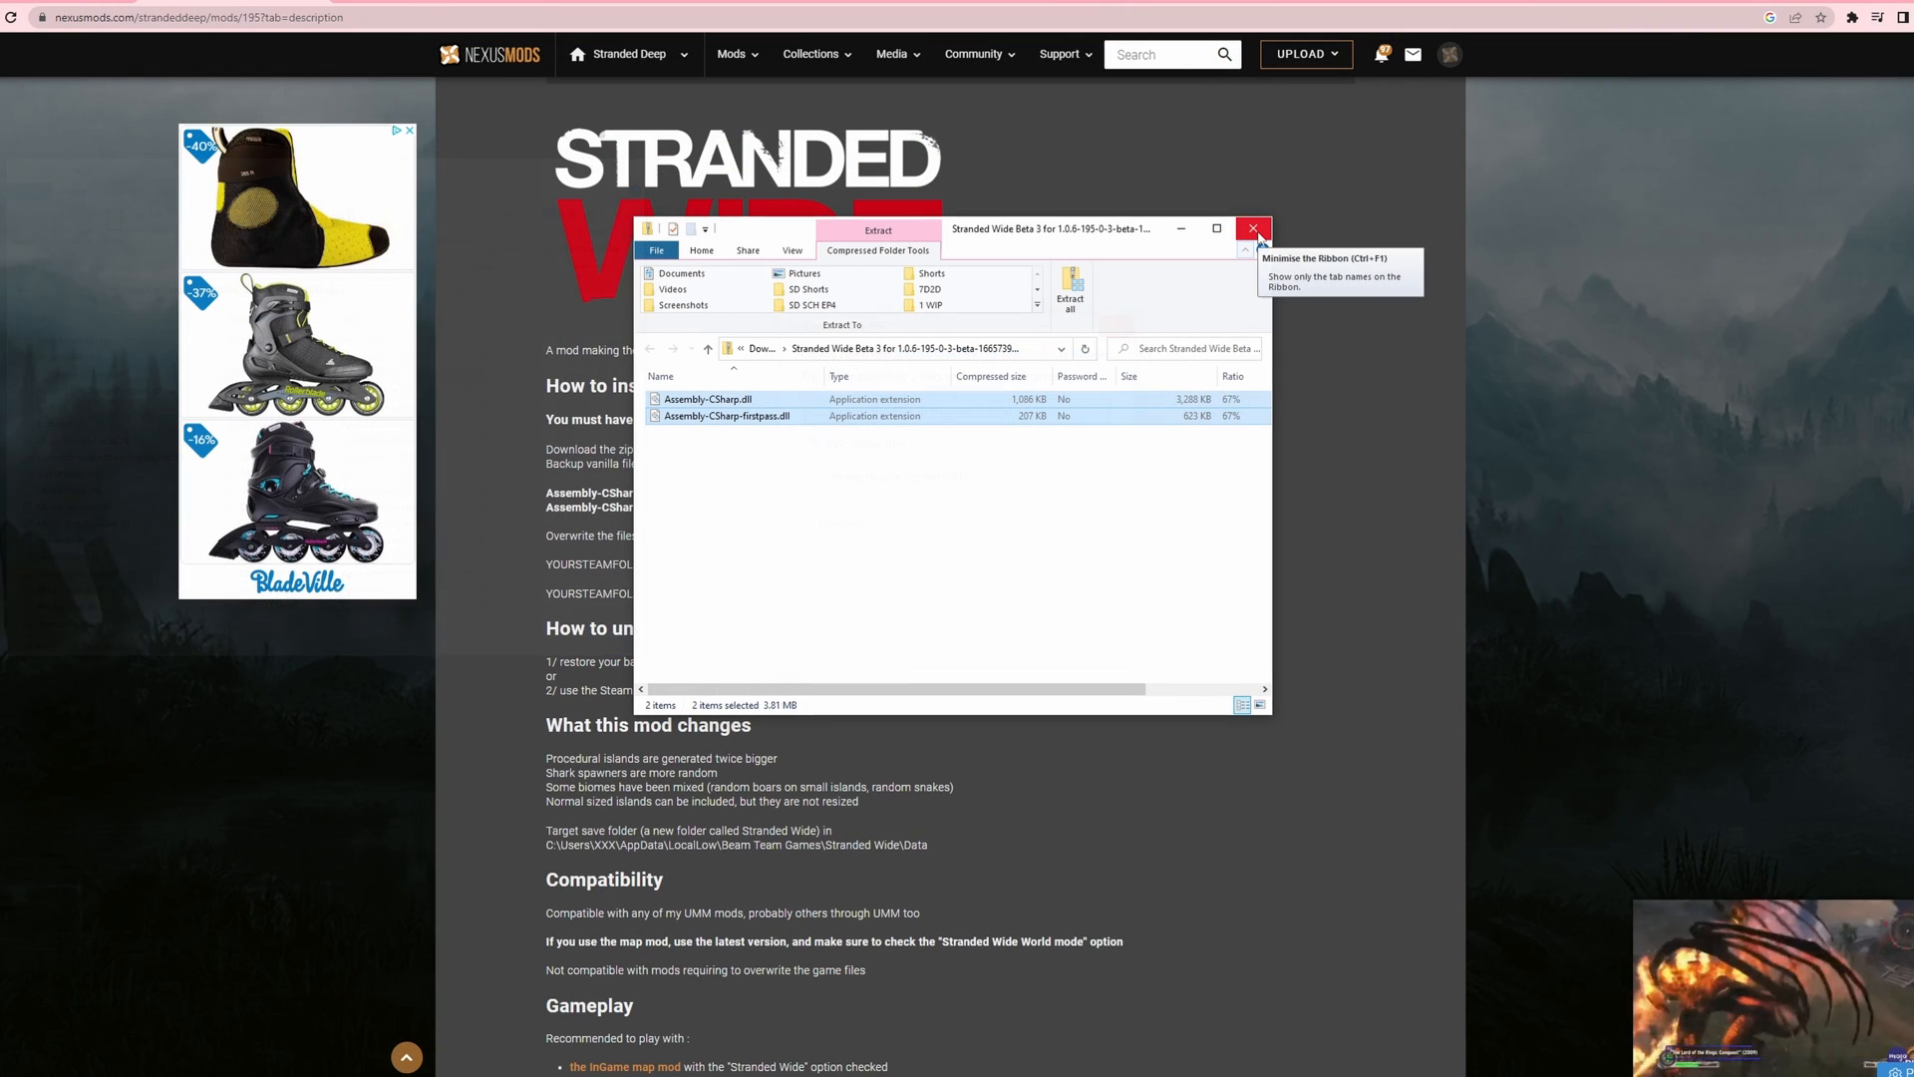
Step: Close the archive window and scroll the Stranded Wide description to its 'Target save folder' note
left_click(1252, 227)
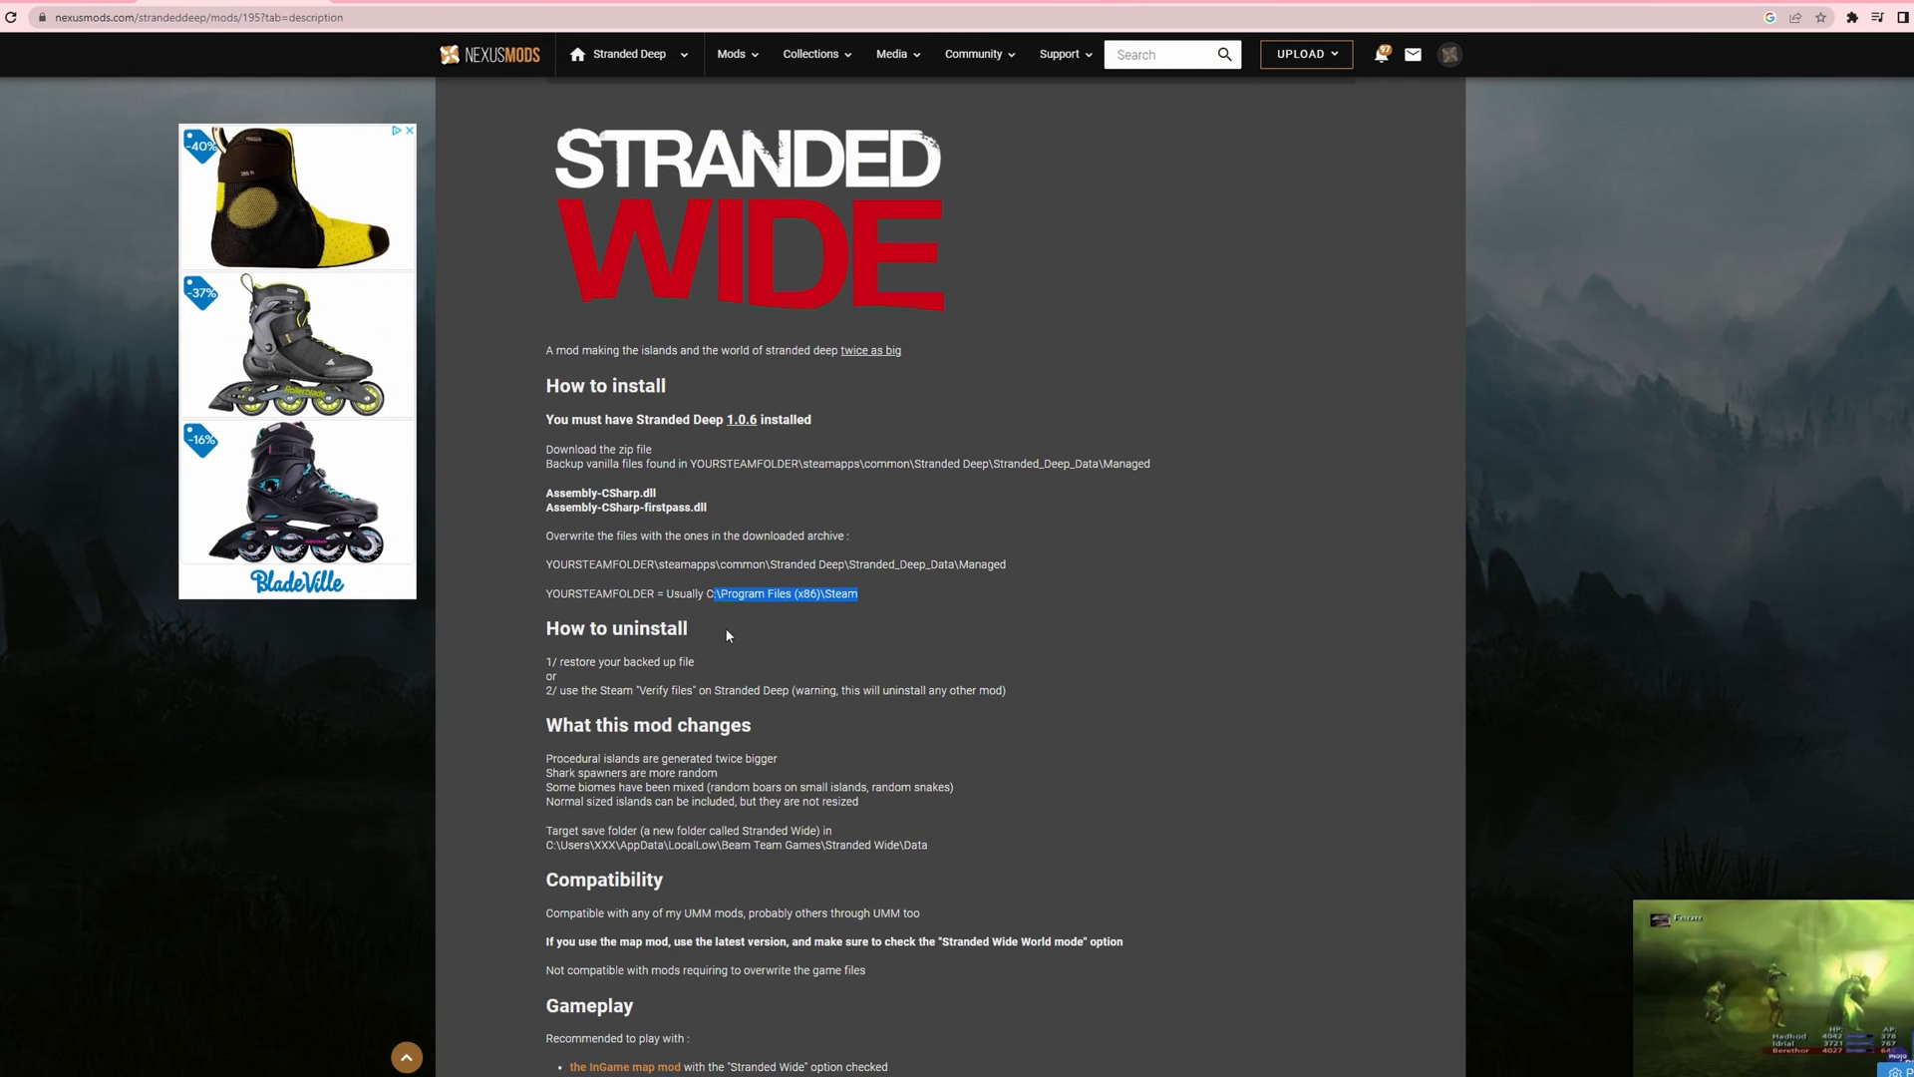
scroll("down", 3)
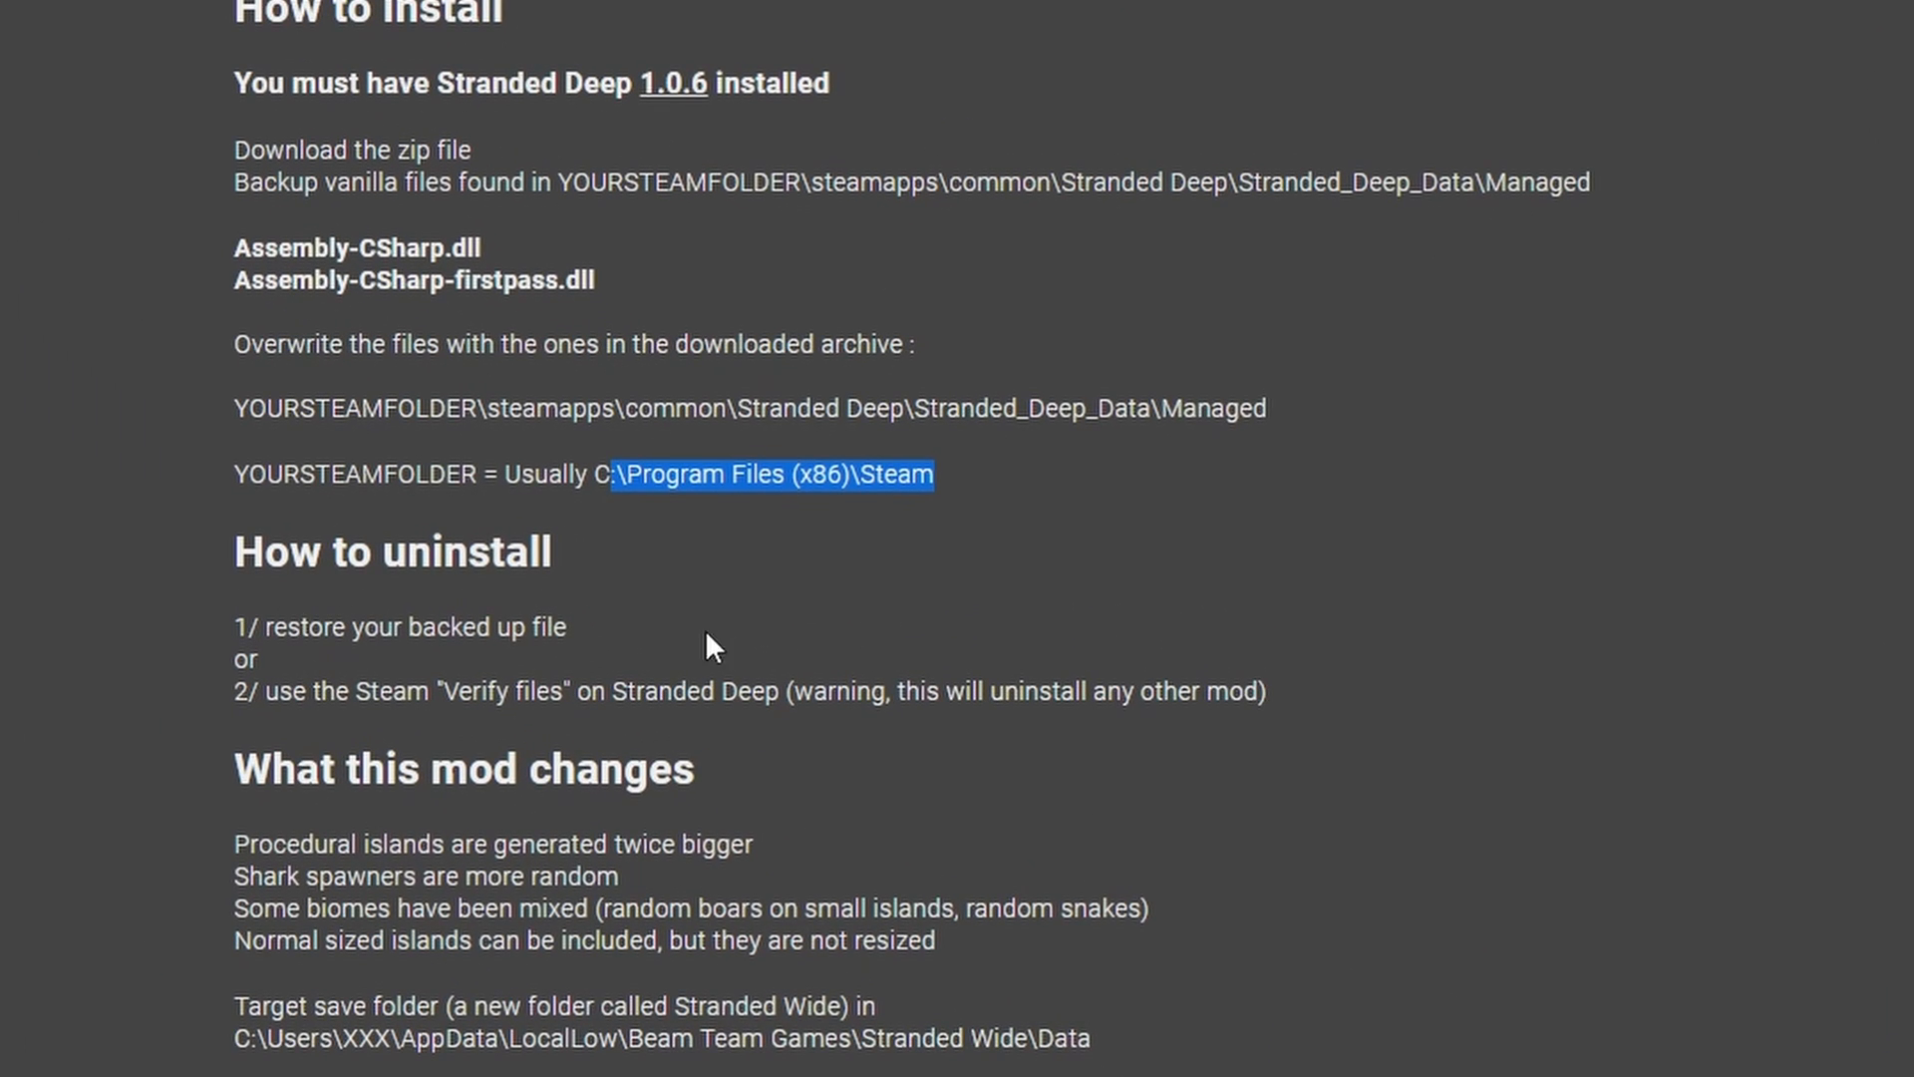
mouse_move(777, 652)
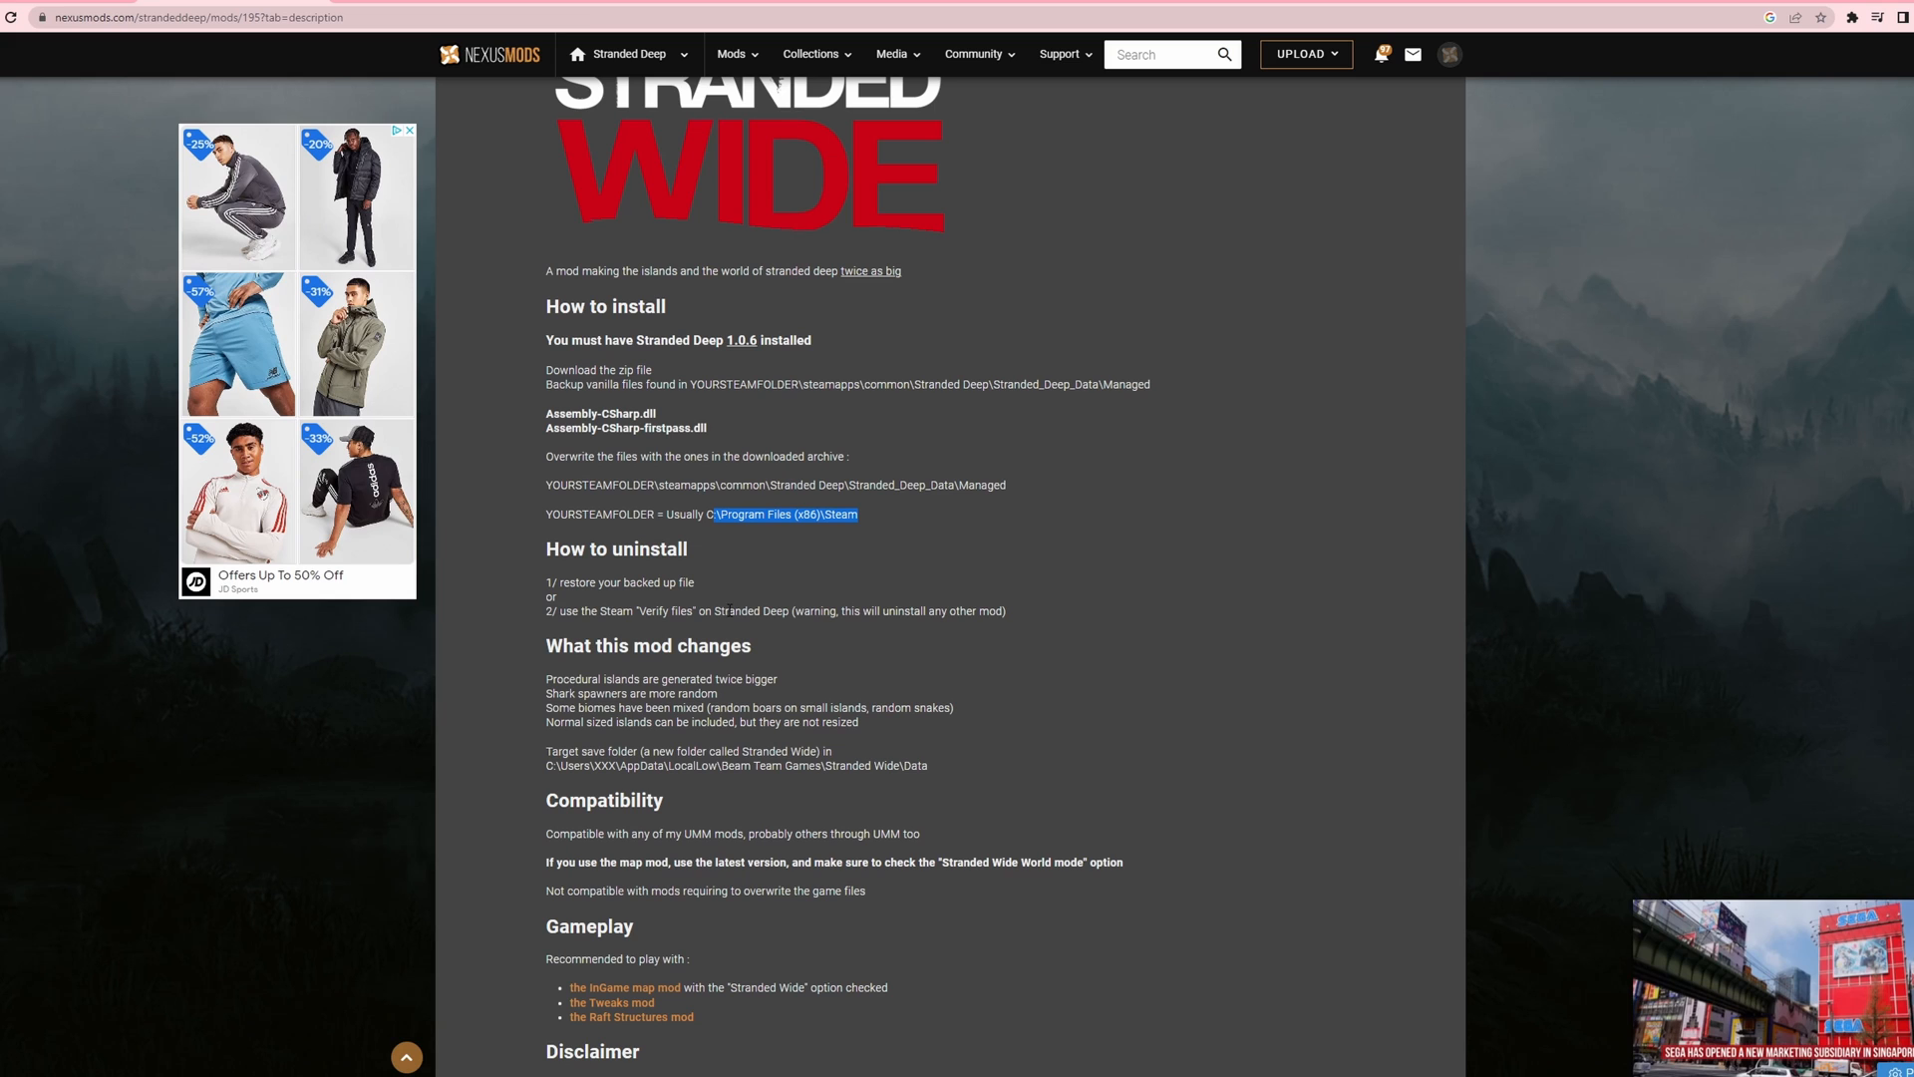
scroll("down", 3)
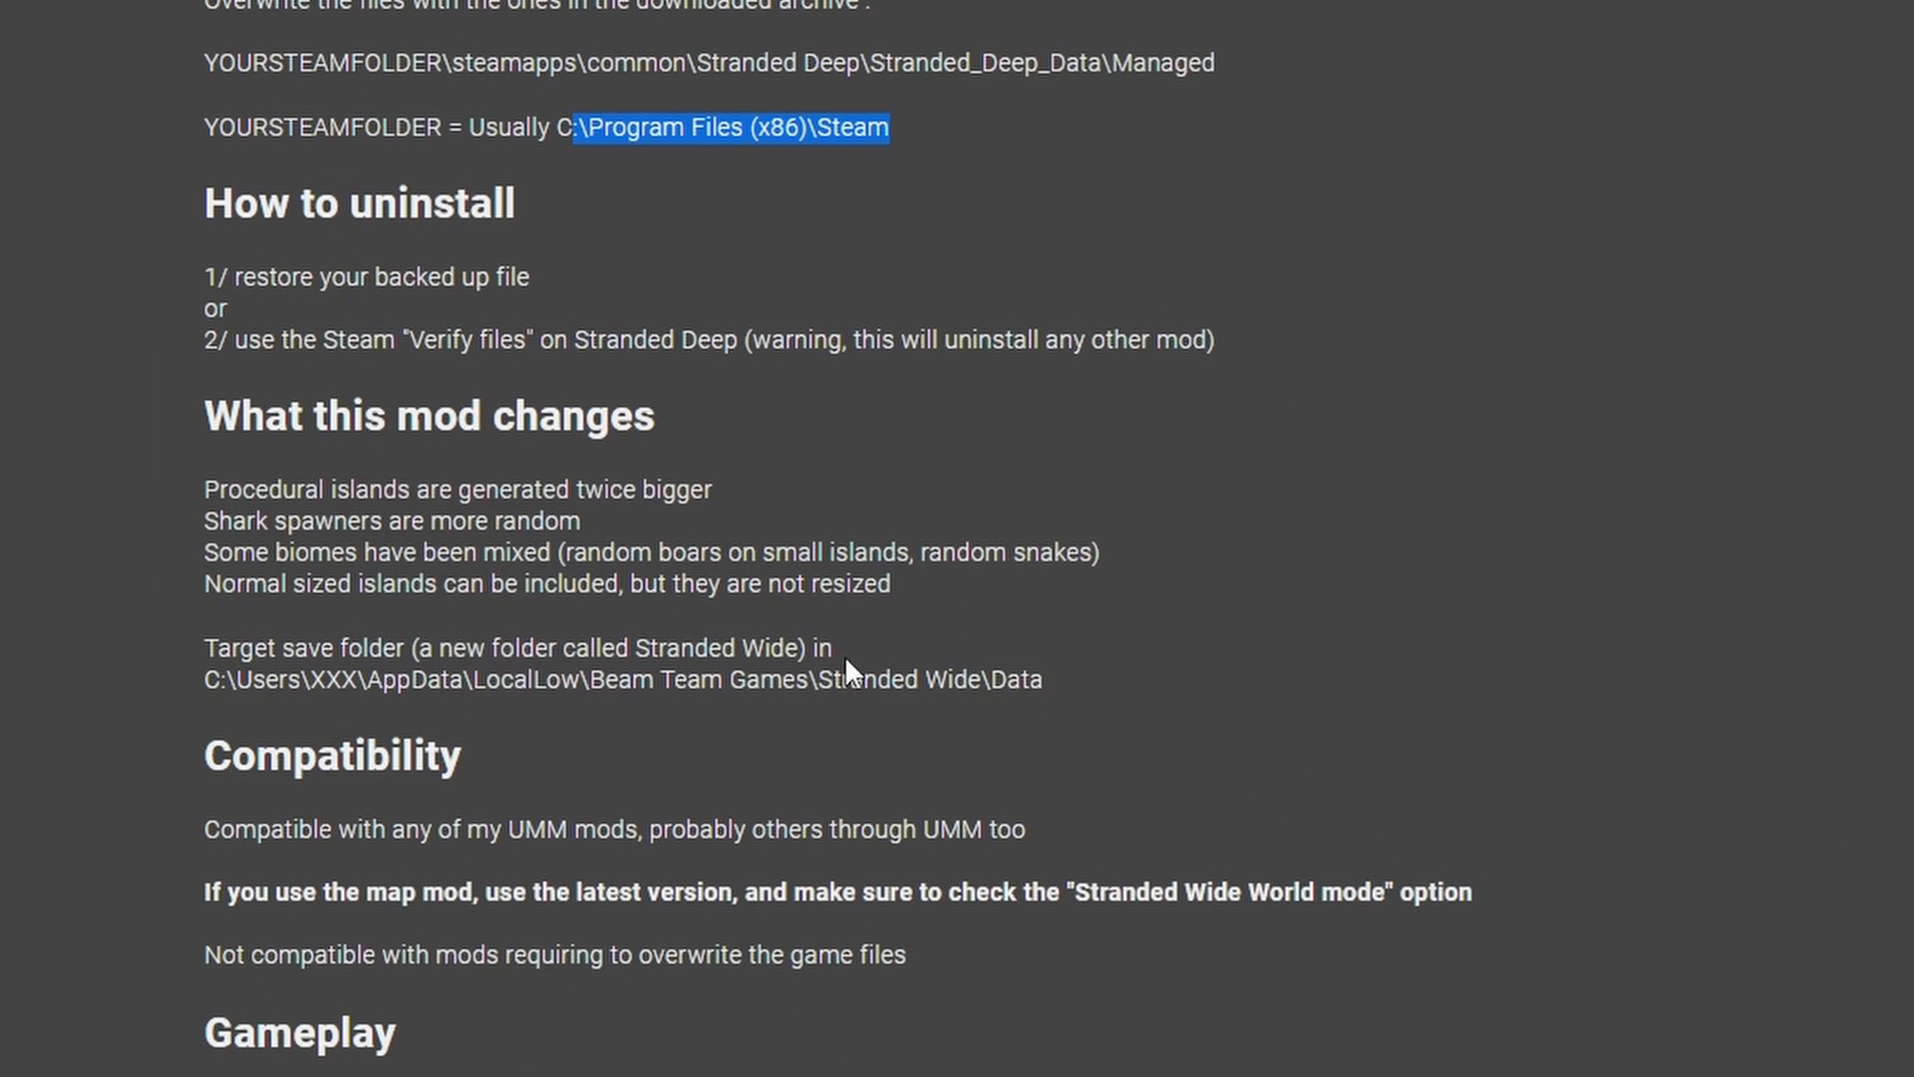
mouse_move(374, 679)
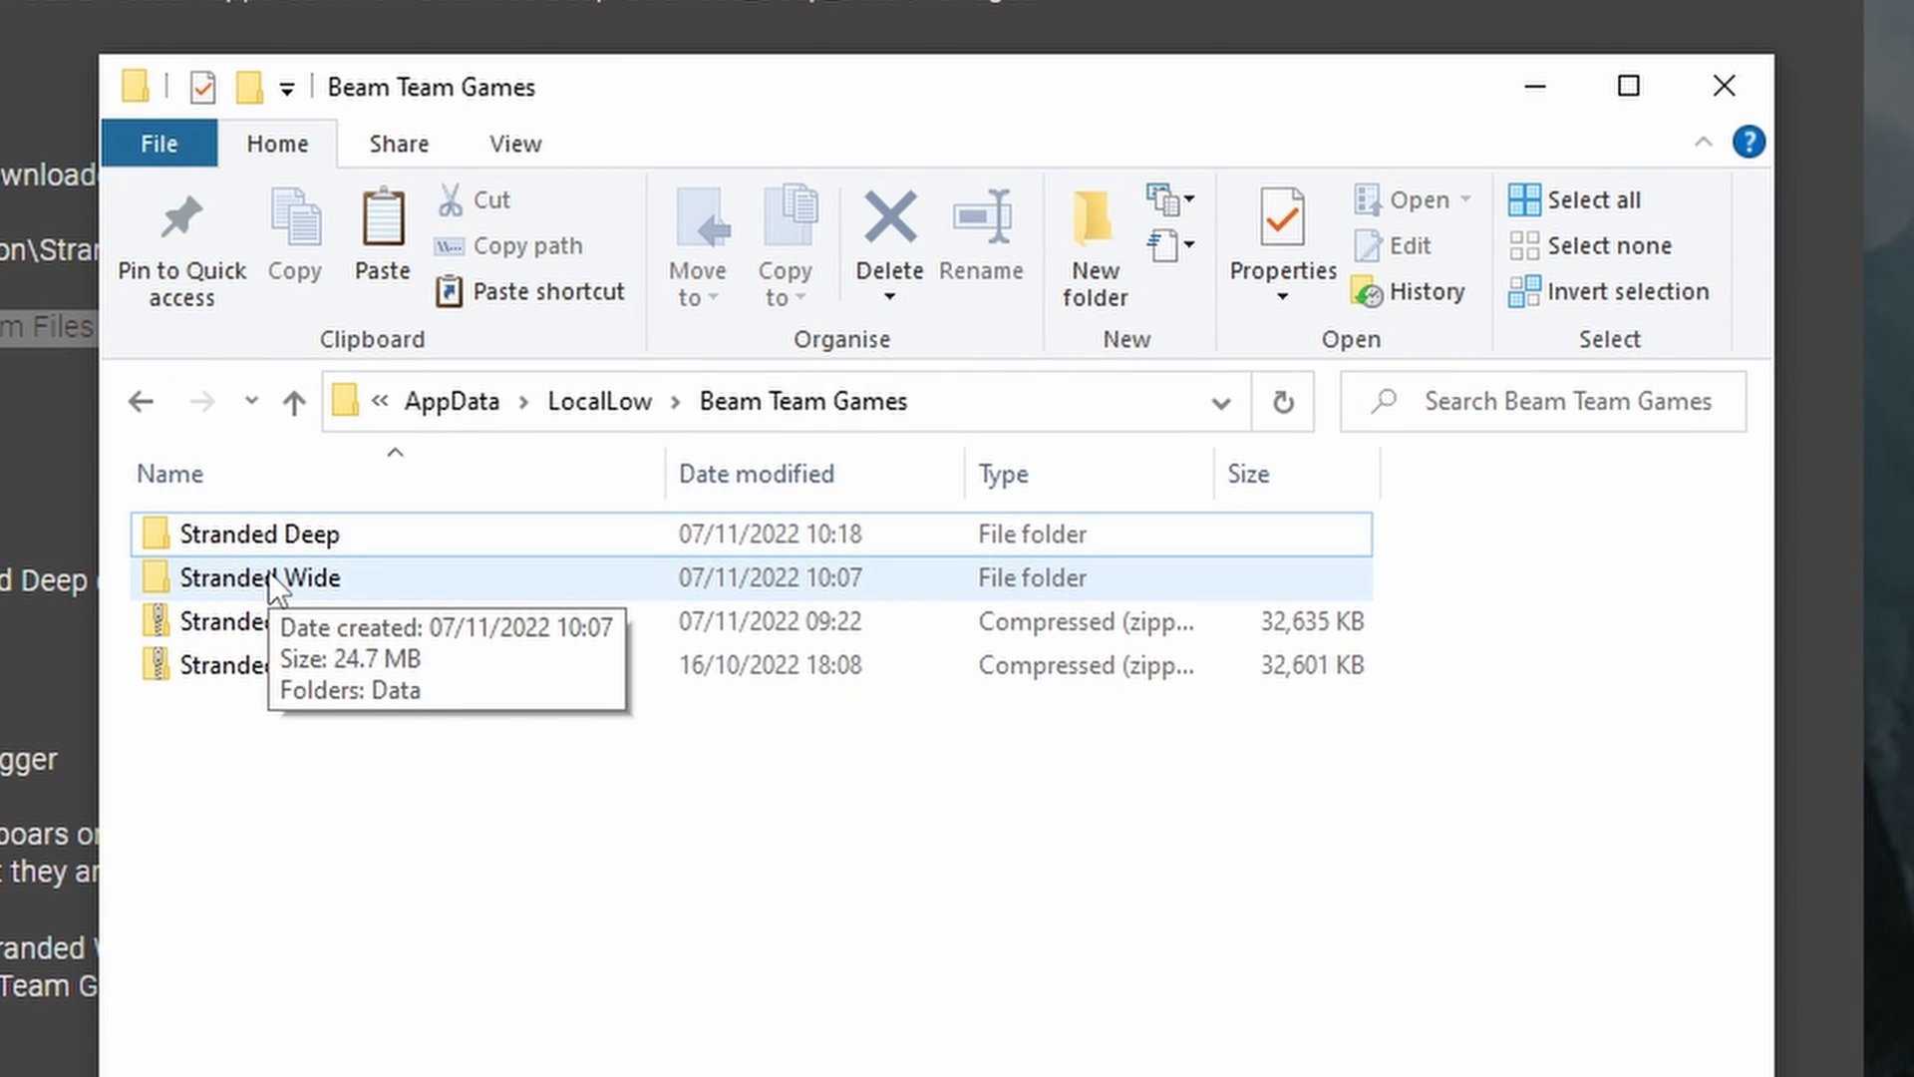
Step: Open the Stranded Wide folder under AppData\LocalLow\Beam Team Games to view Maps and Slot0
double_click(262, 578)
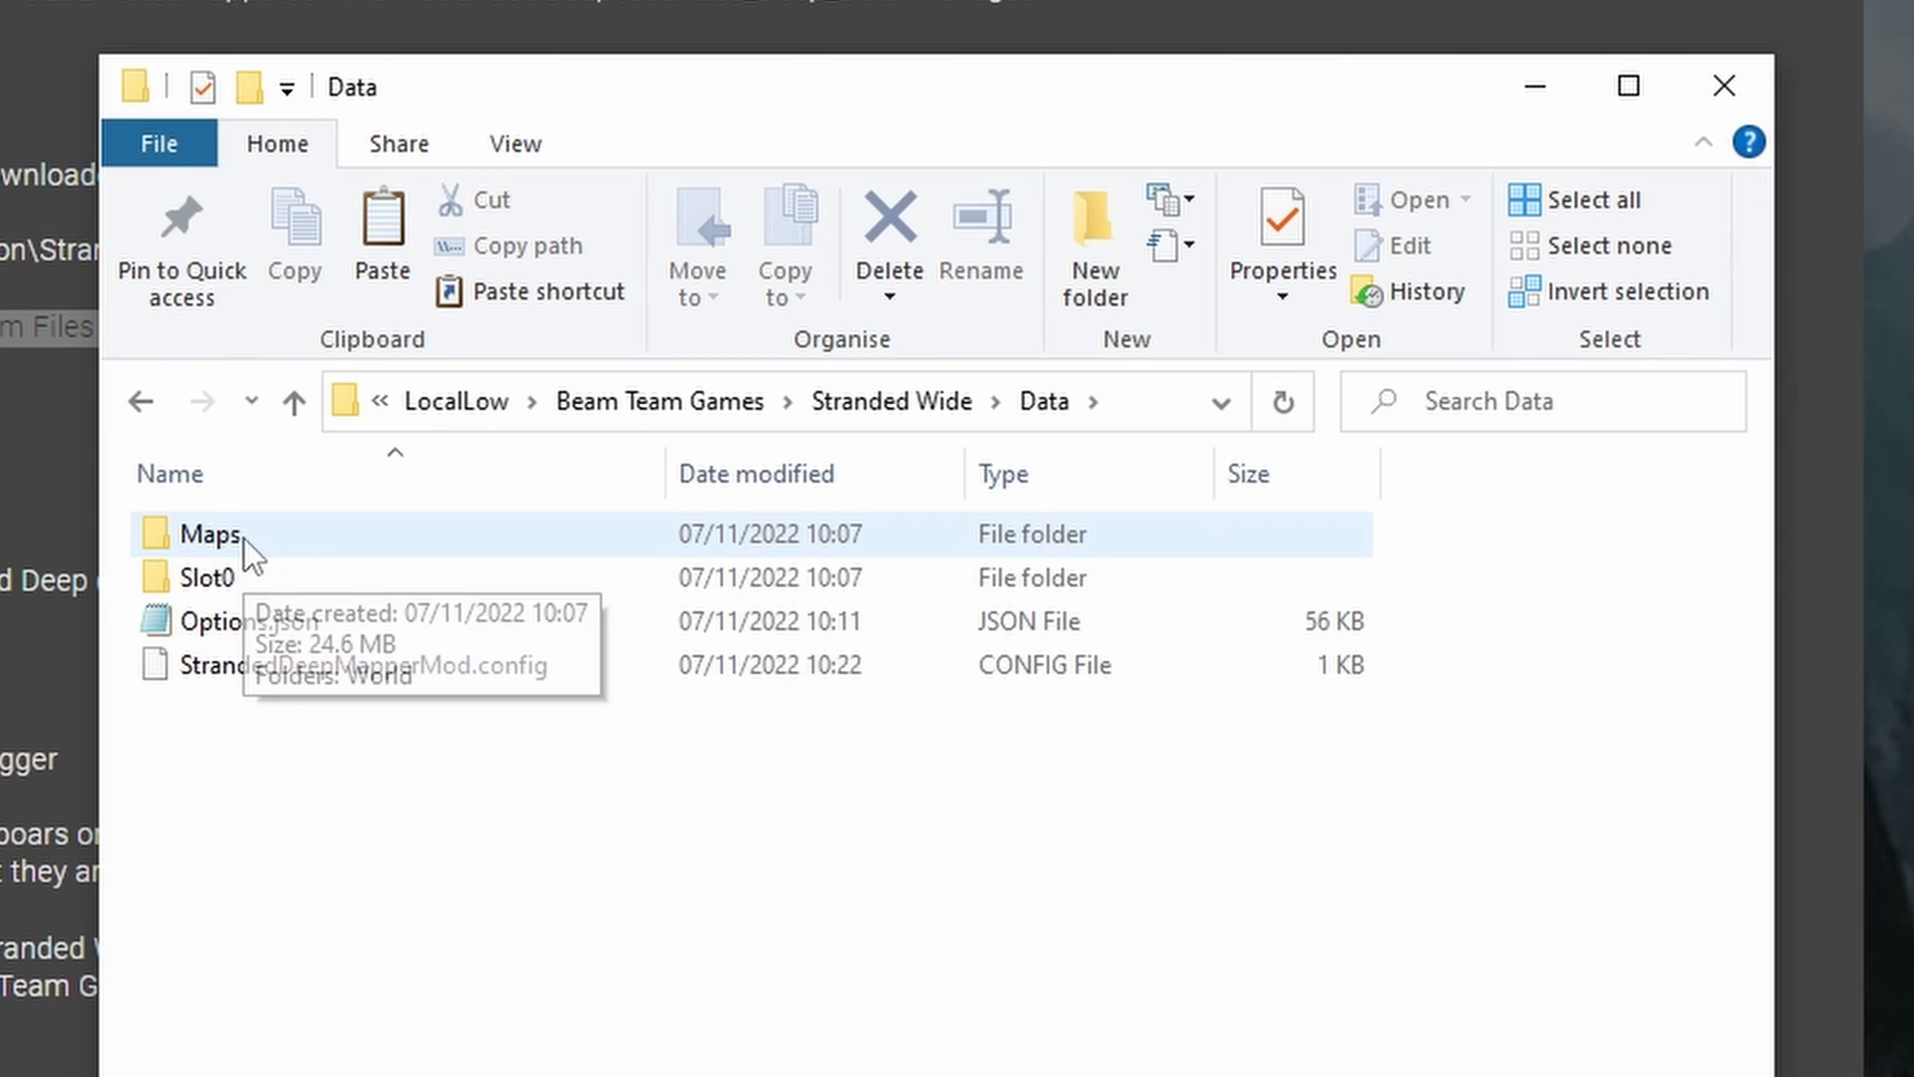
mouse_move(363, 339)
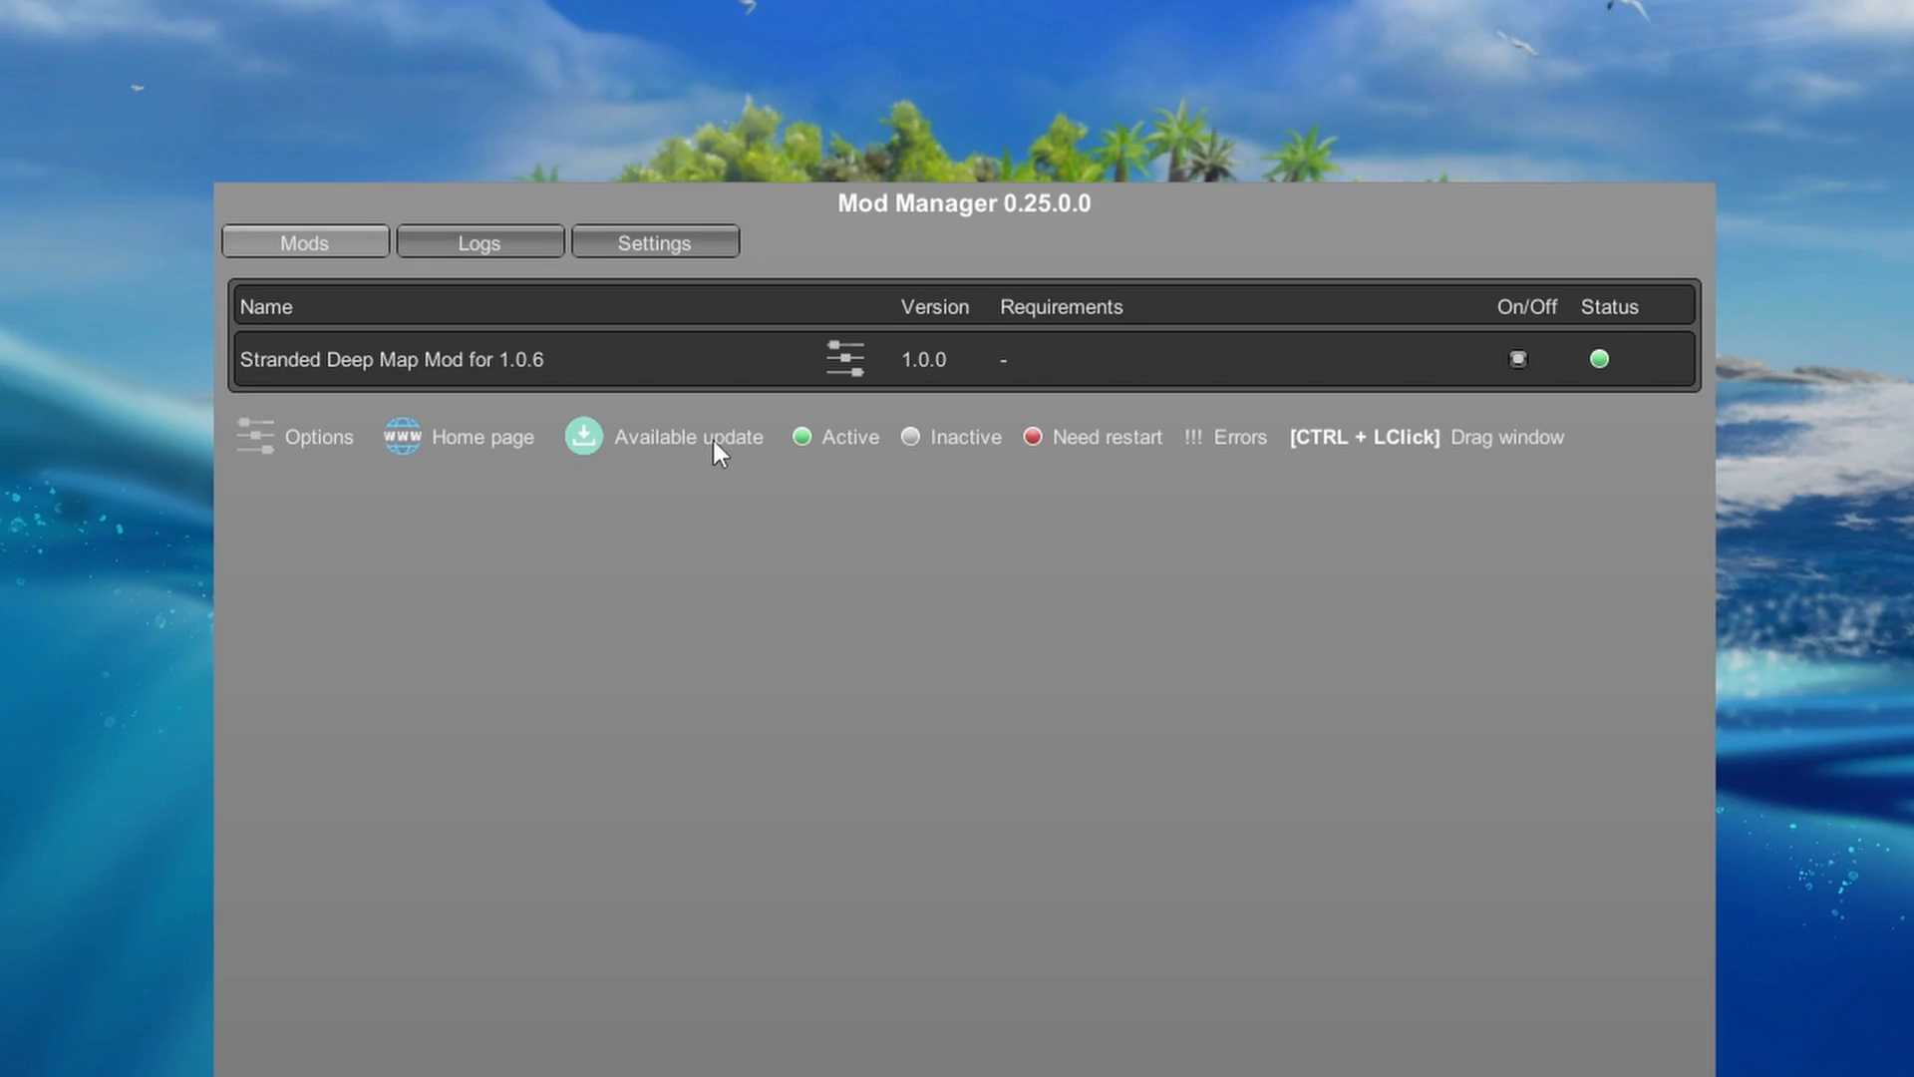
Step: Expand the Stranded Deep Map Mod entry to show its options, including Stranded Wide World mode
left_click(838, 359)
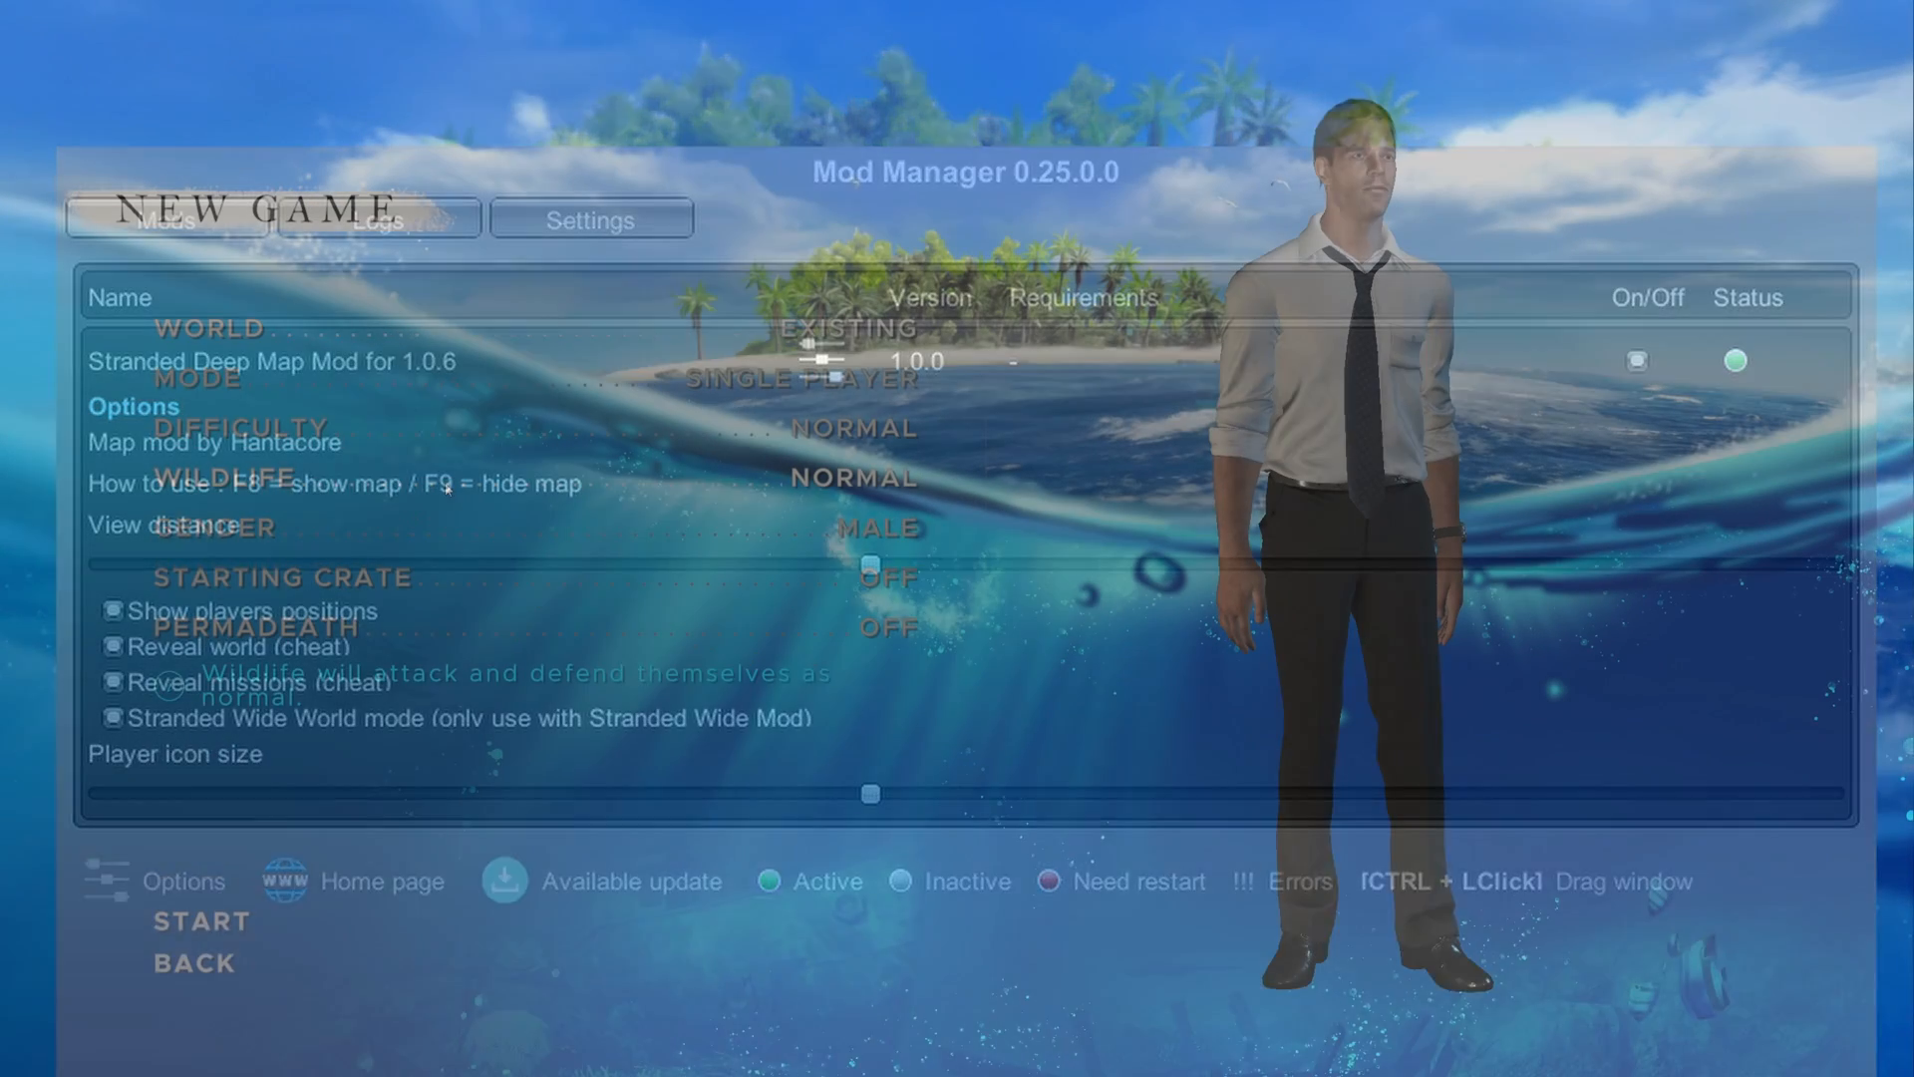
Step: Start the new game from the New Game screen so the modded world loads
left_click(204, 921)
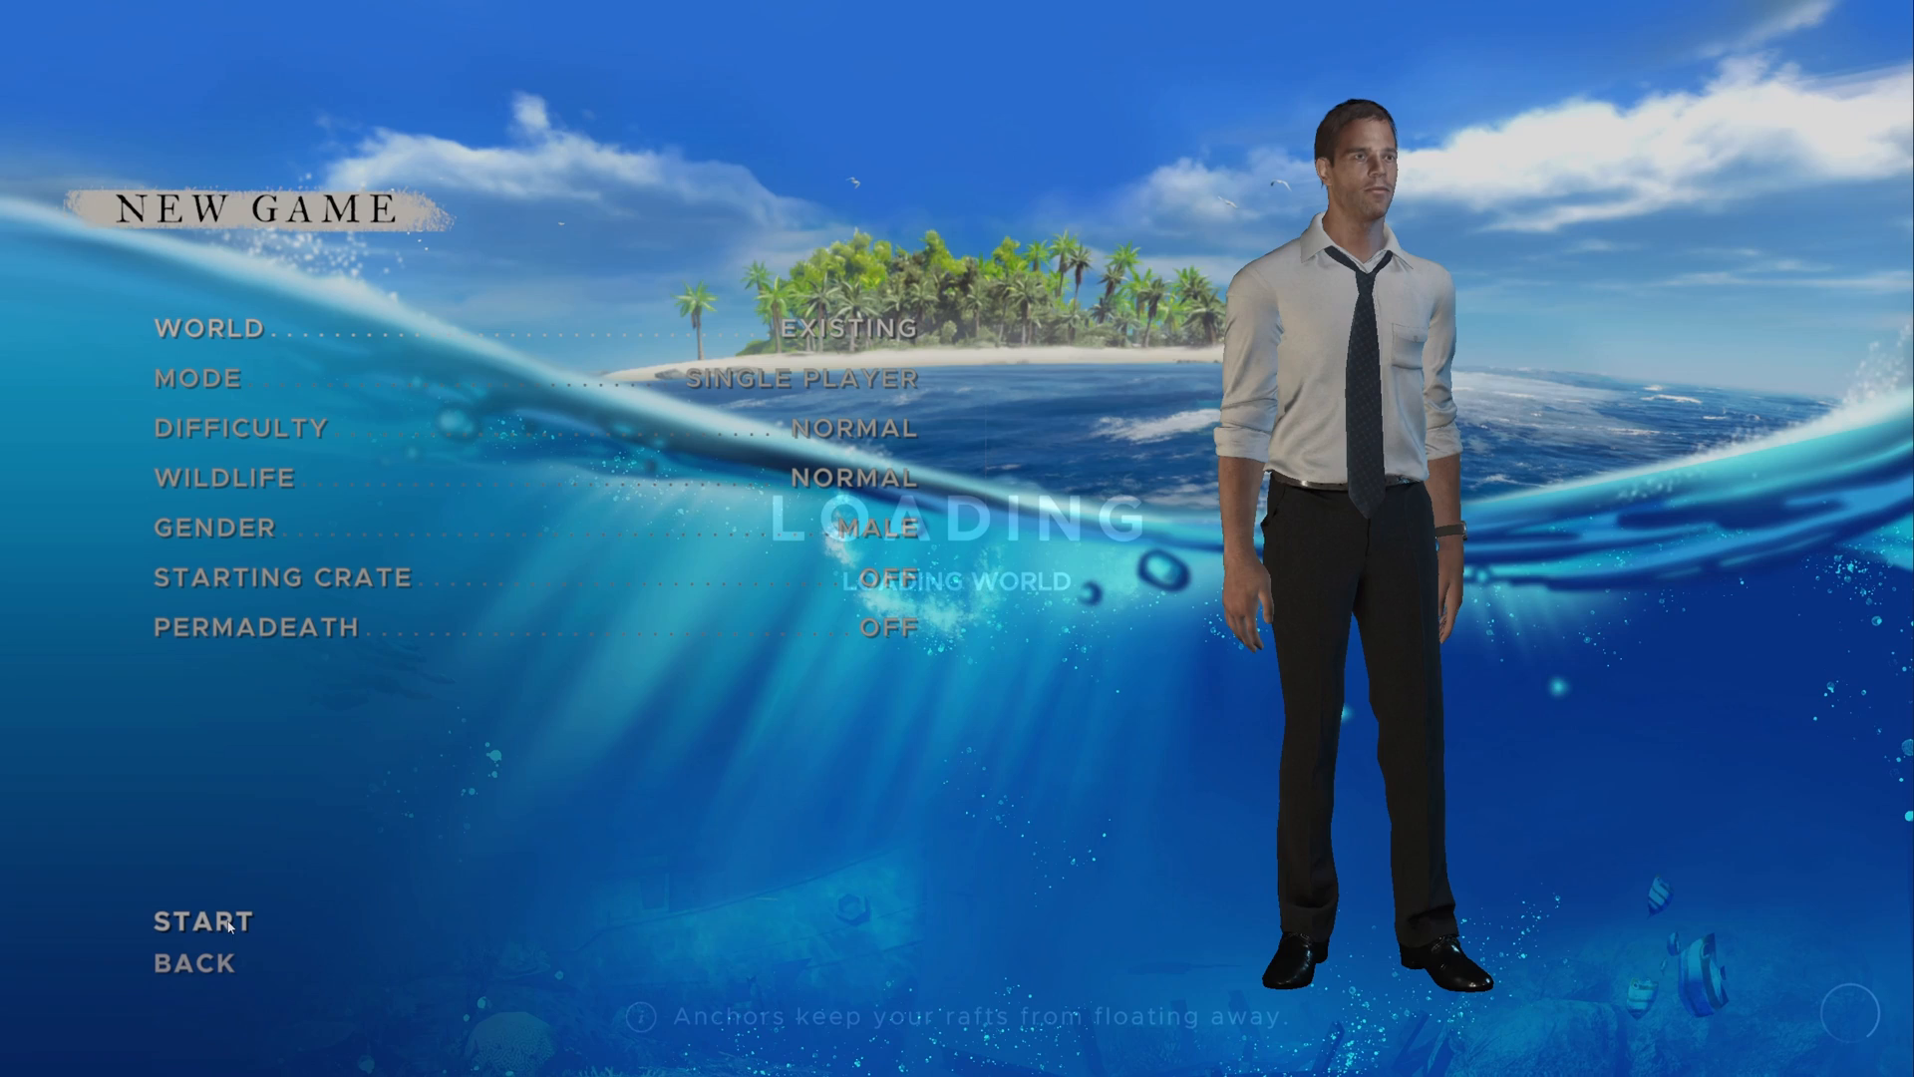
left_click(212, 923)
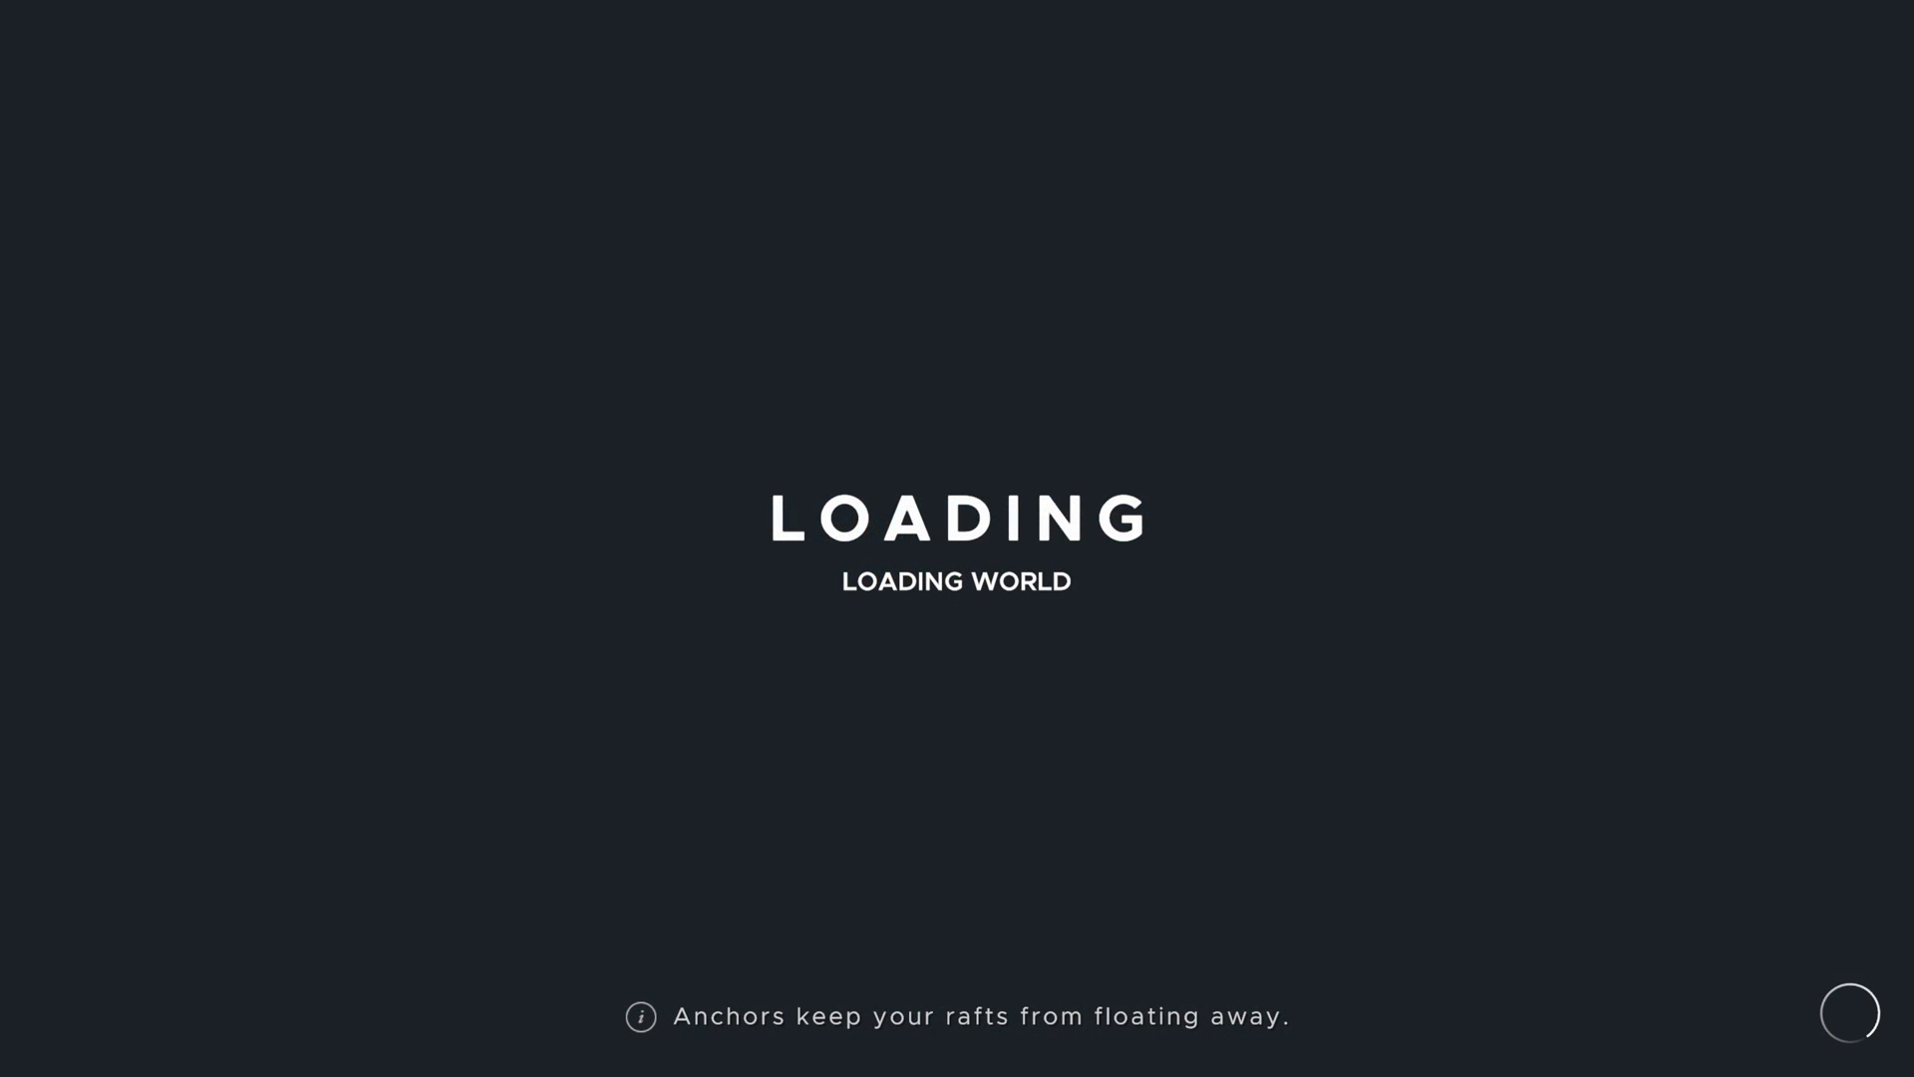